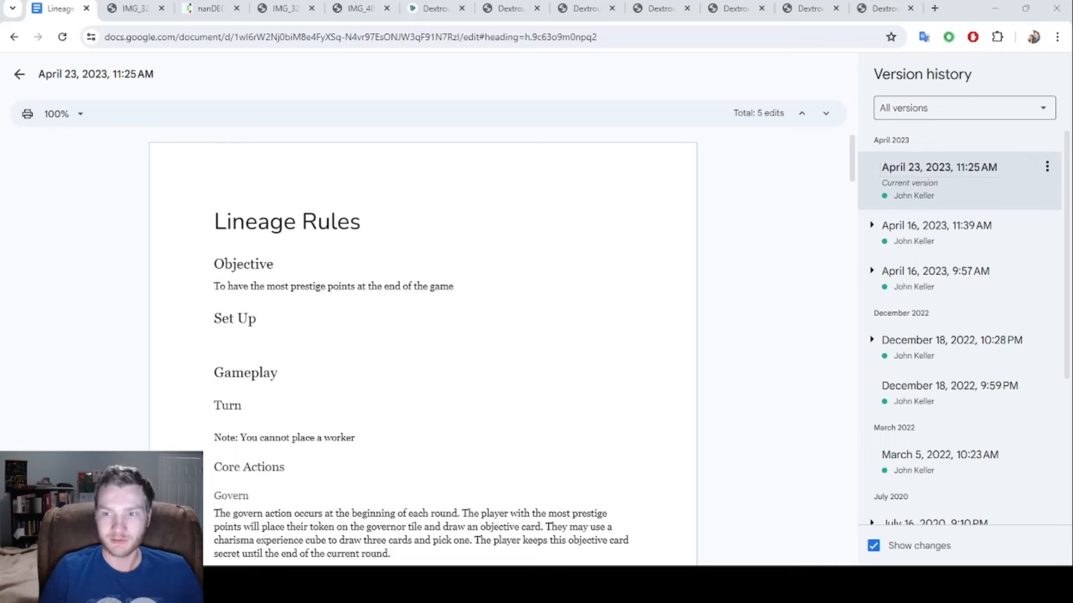
Scroll the version list and view the blank July 3, 2020, 6:02 PM version.
scroll(down, 3)
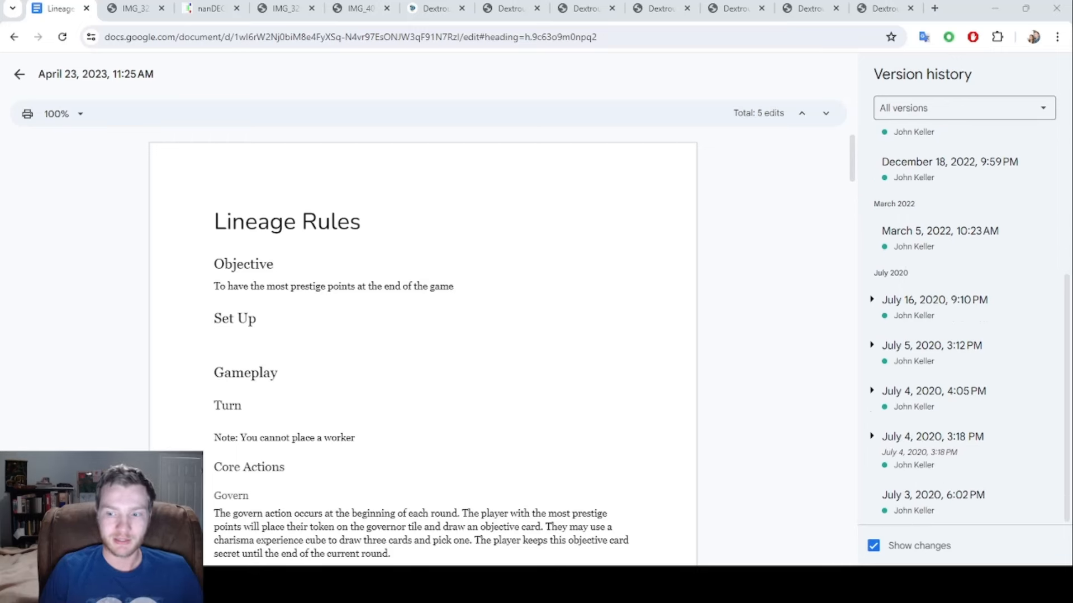
click(933, 495)
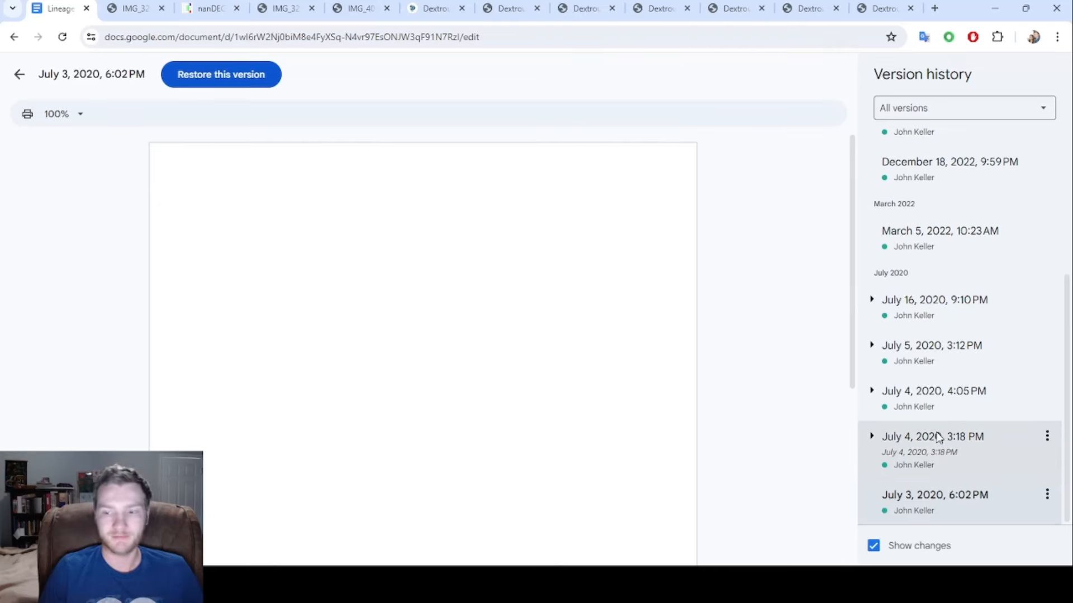
View the July 4, 2020, 3:18 PM Legacy Rules outline with headings, philosophy and ideas.
click(932, 437)
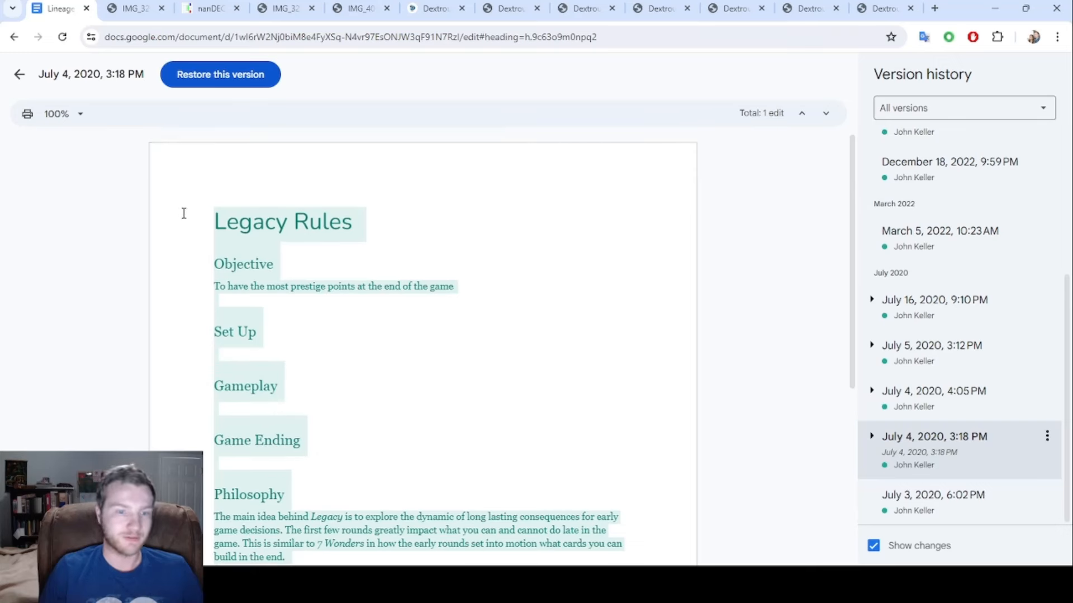
mouse_move(343, 327)
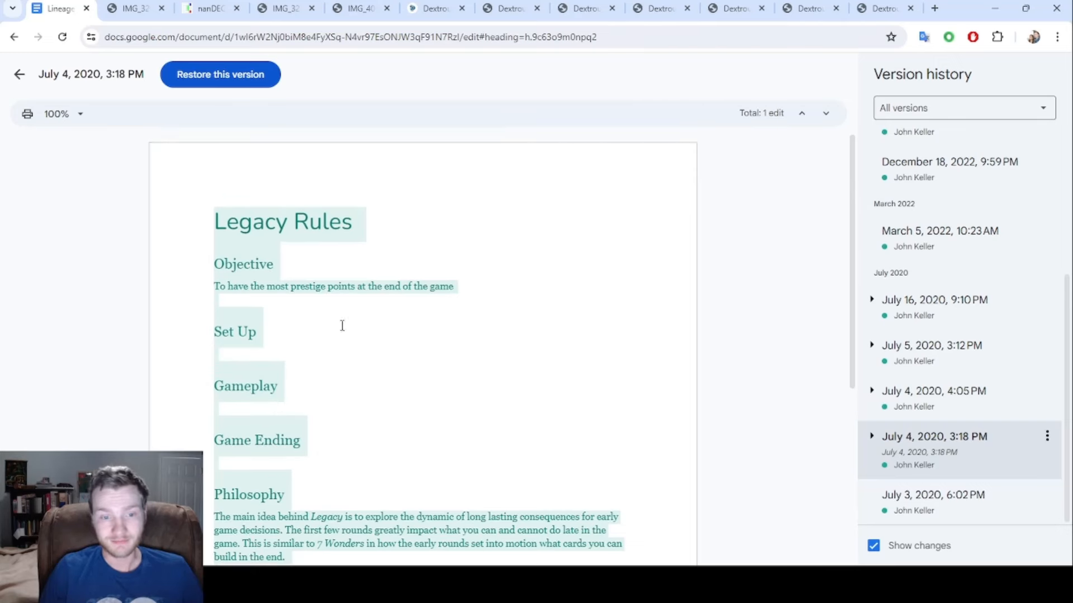
scroll(down, 3)
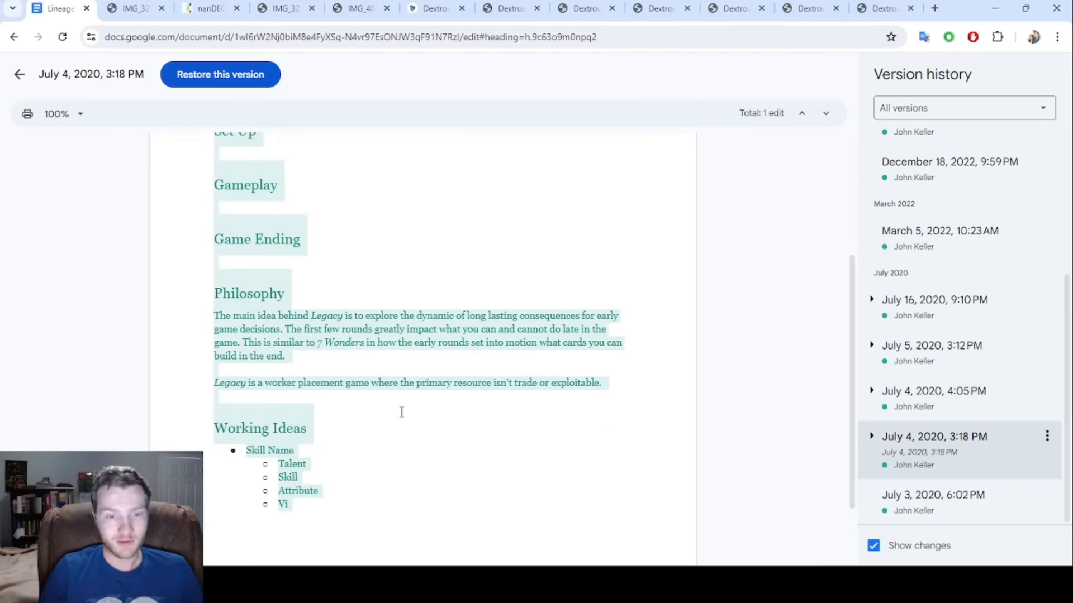
mouse_move(417, 427)
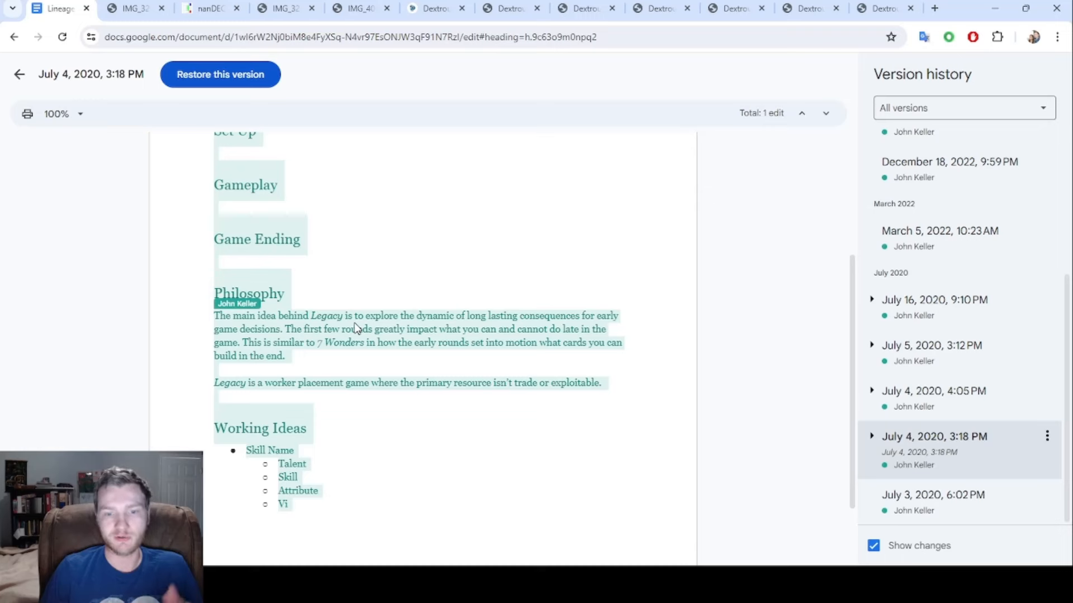
mouse_move(553, 335)
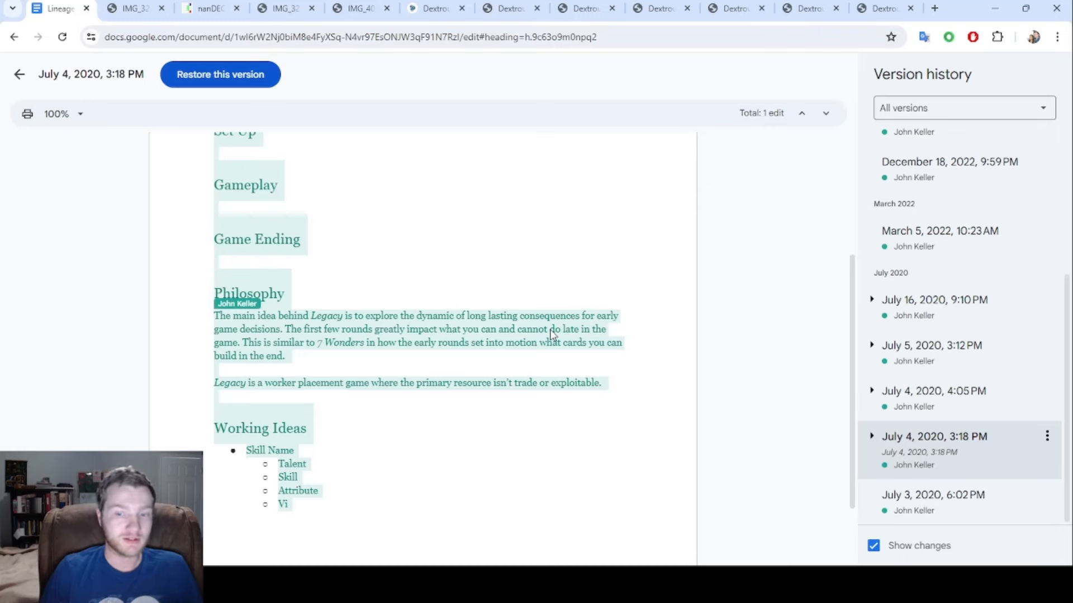
mouse_move(303, 345)
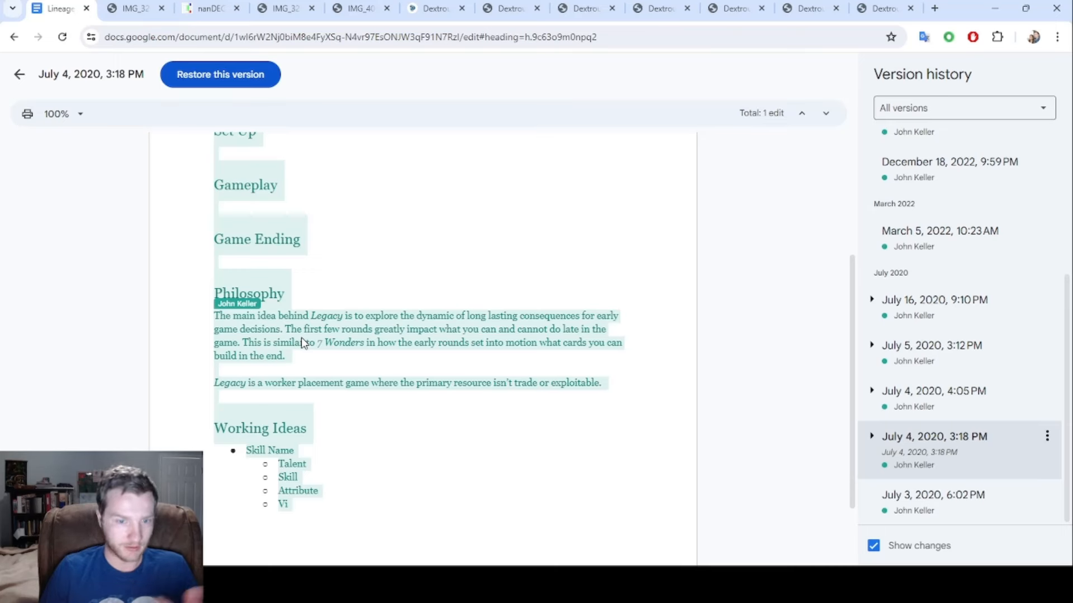
mouse_move(310, 354)
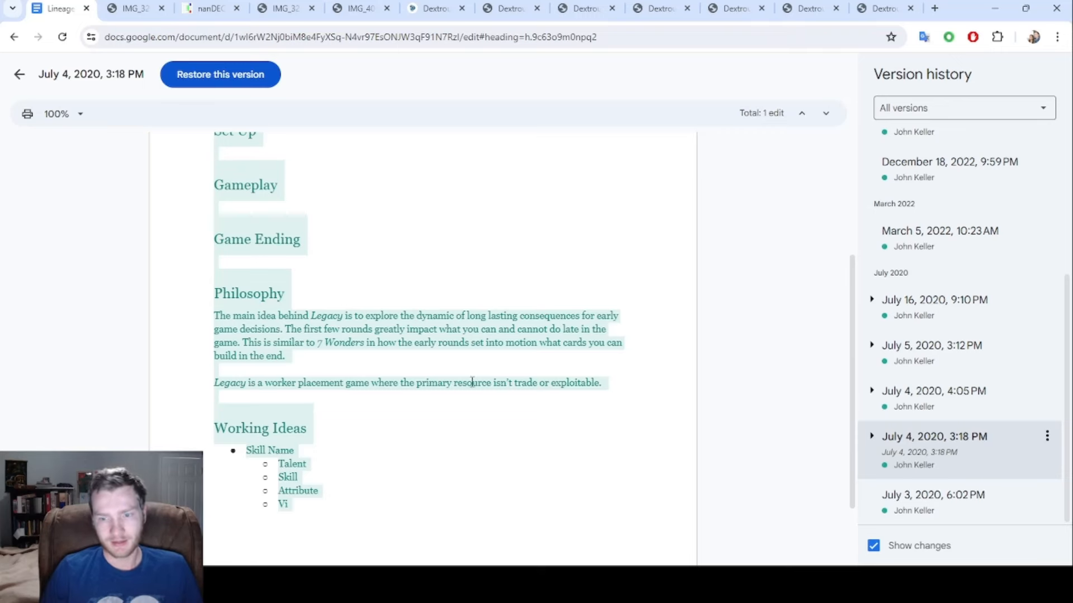
Review the July 16, 2020, 9:10 PM version's Govern rules, core actions and philosophy section.
click(935, 300)
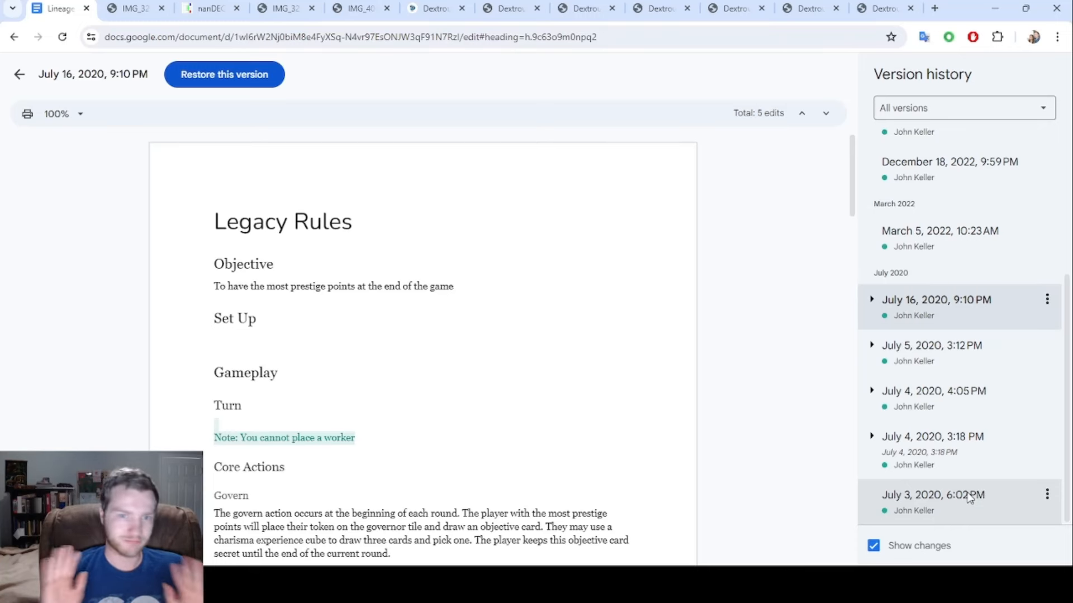
scroll(down, 3)
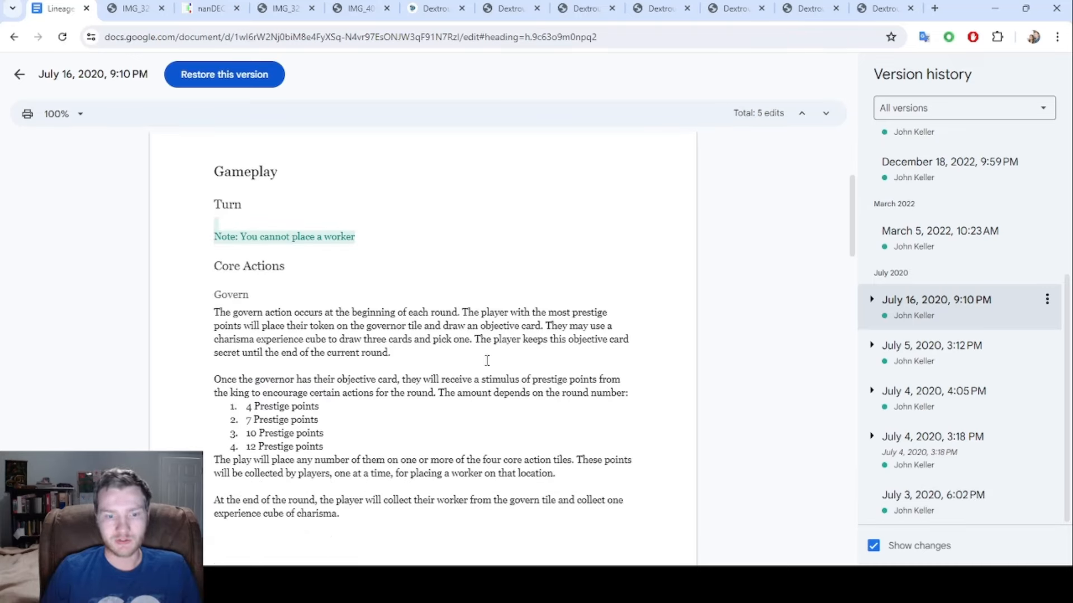
scroll(down, 3)
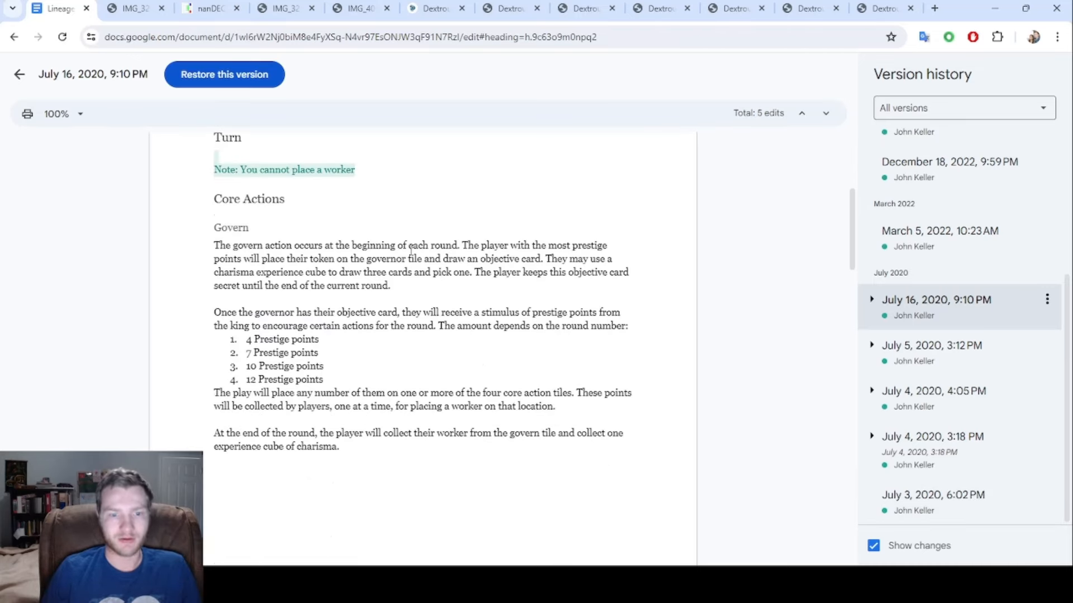
scroll(down, 3)
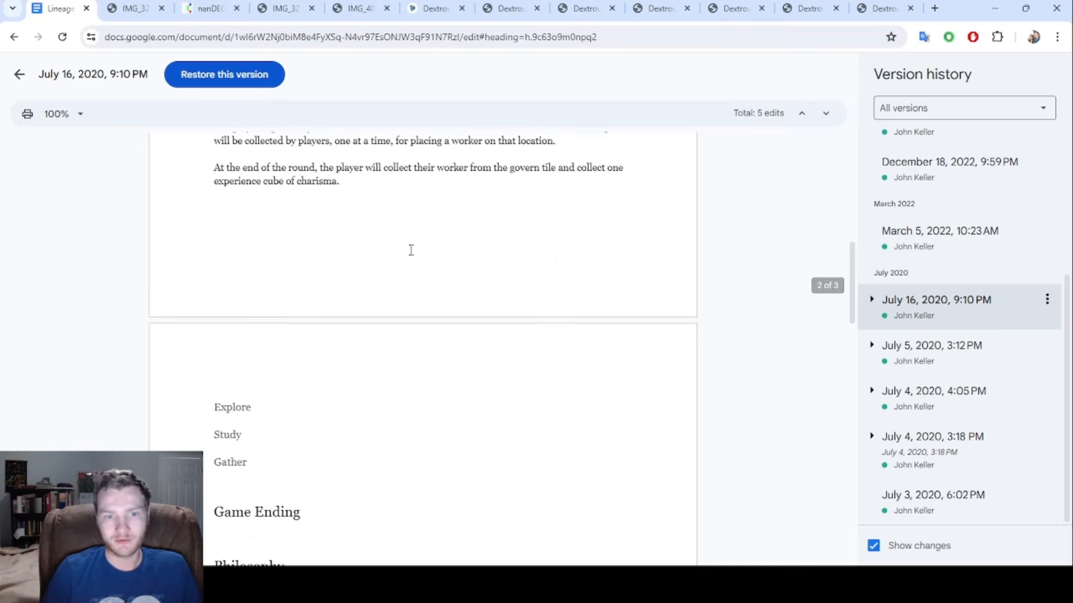
scroll(down, 3)
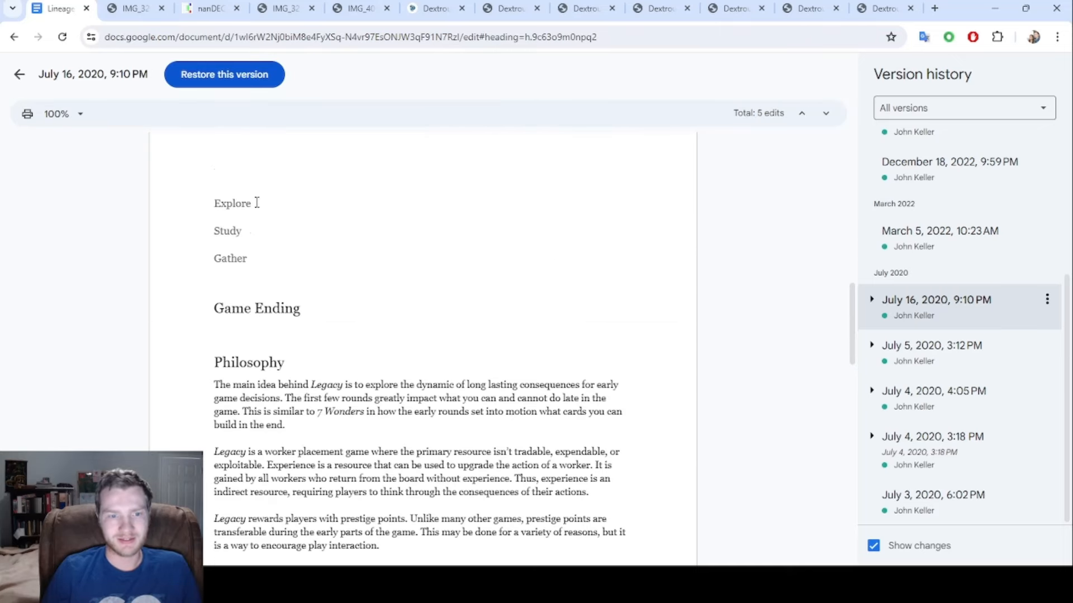
mouse_move(266, 277)
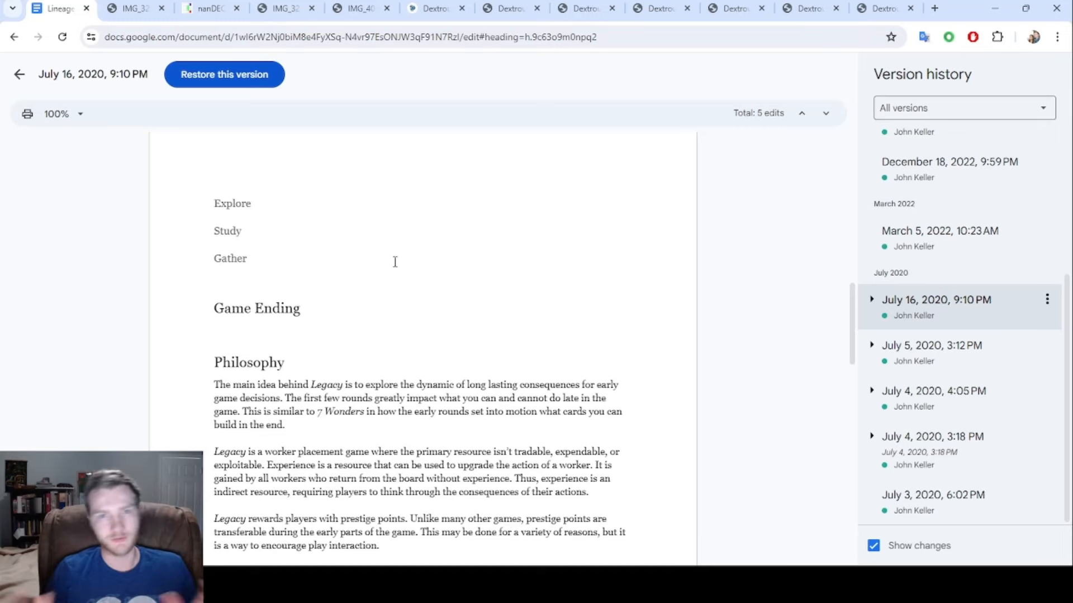
scroll(down, 3)
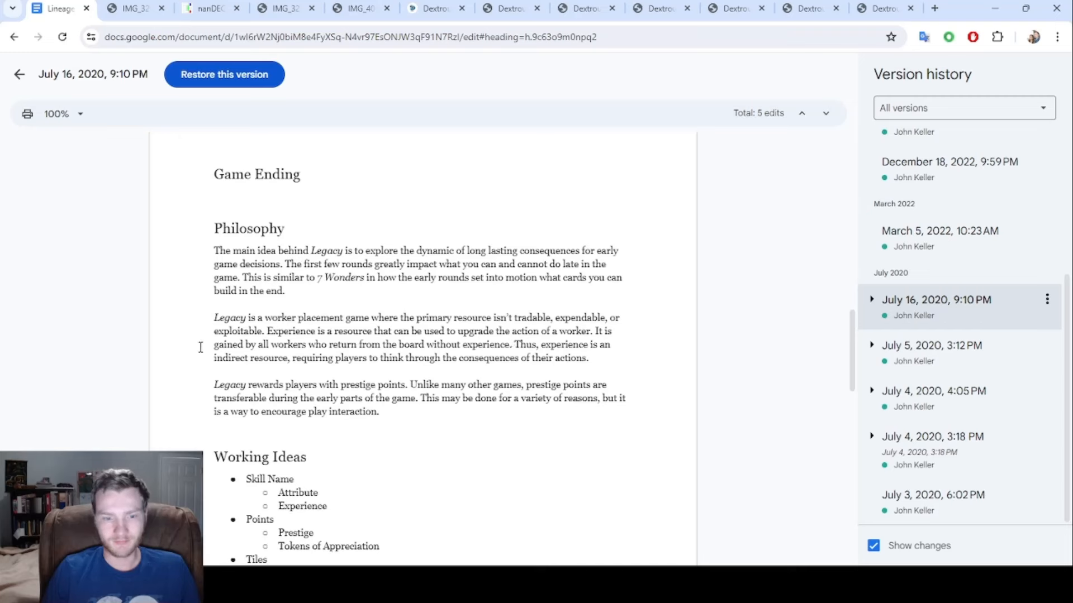
mouse_move(591, 372)
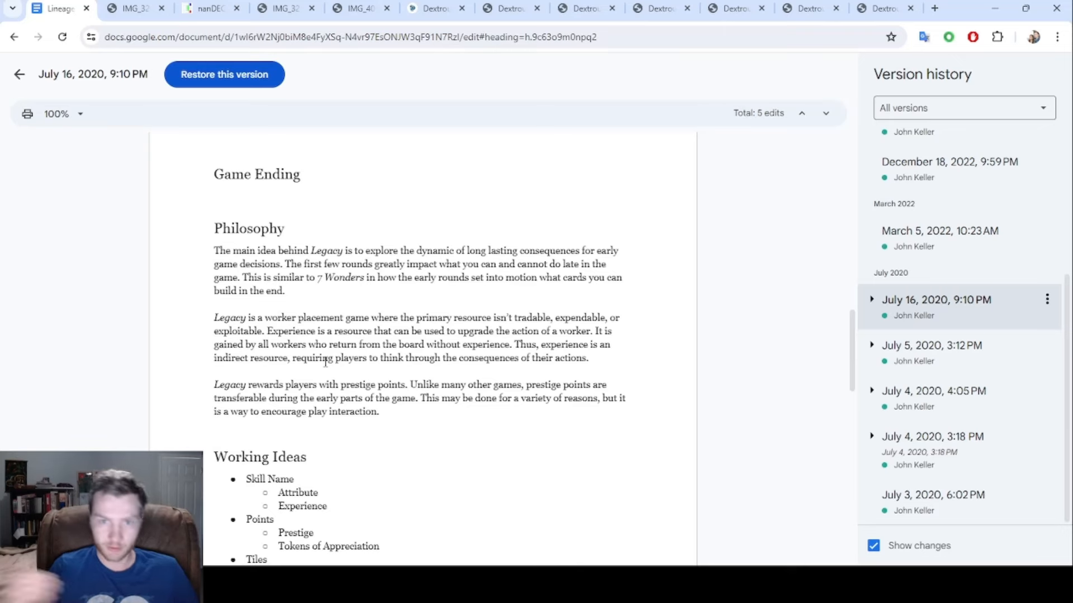
scroll(down, 3)
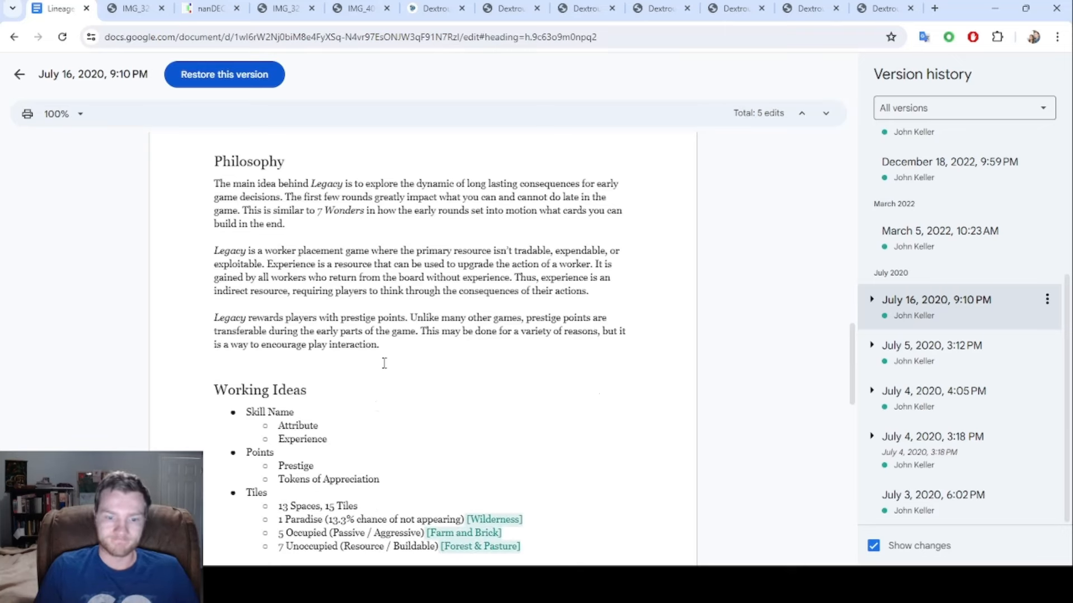
scroll(down, 3)
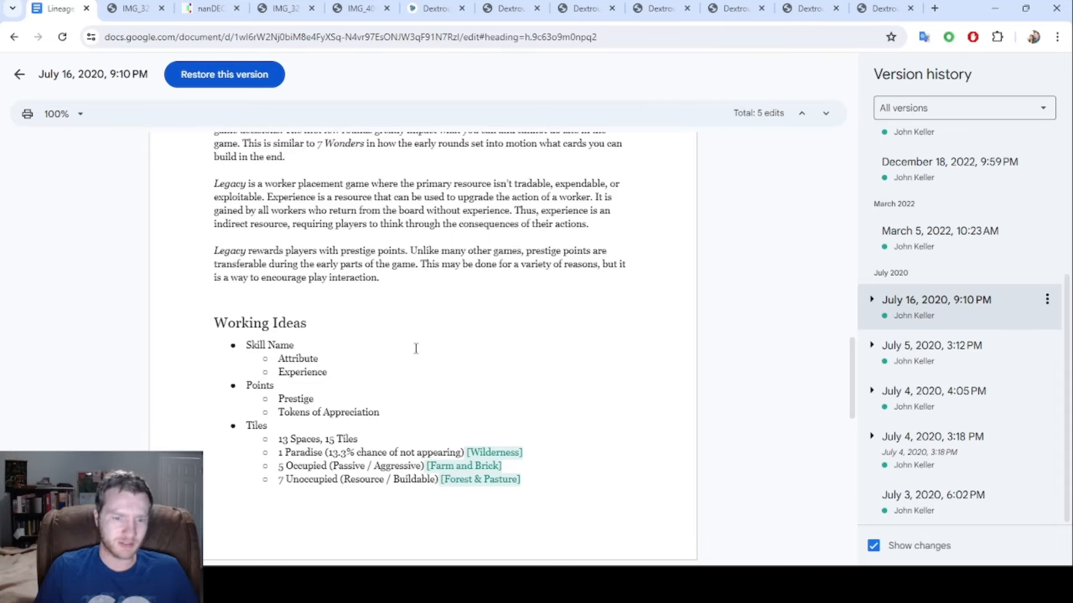
scroll(down, 3)
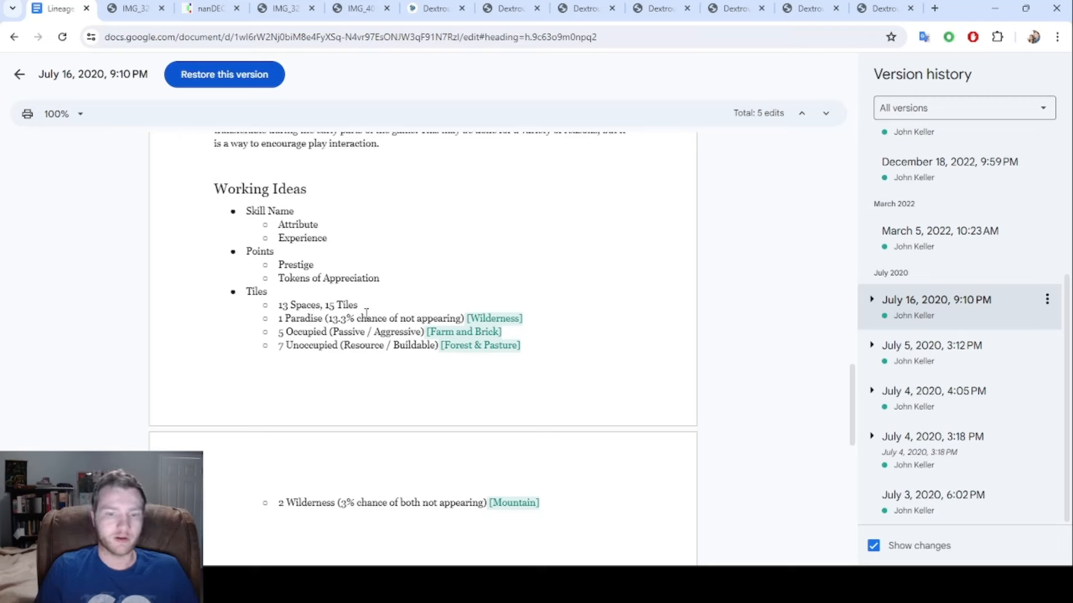
mouse_move(302, 471)
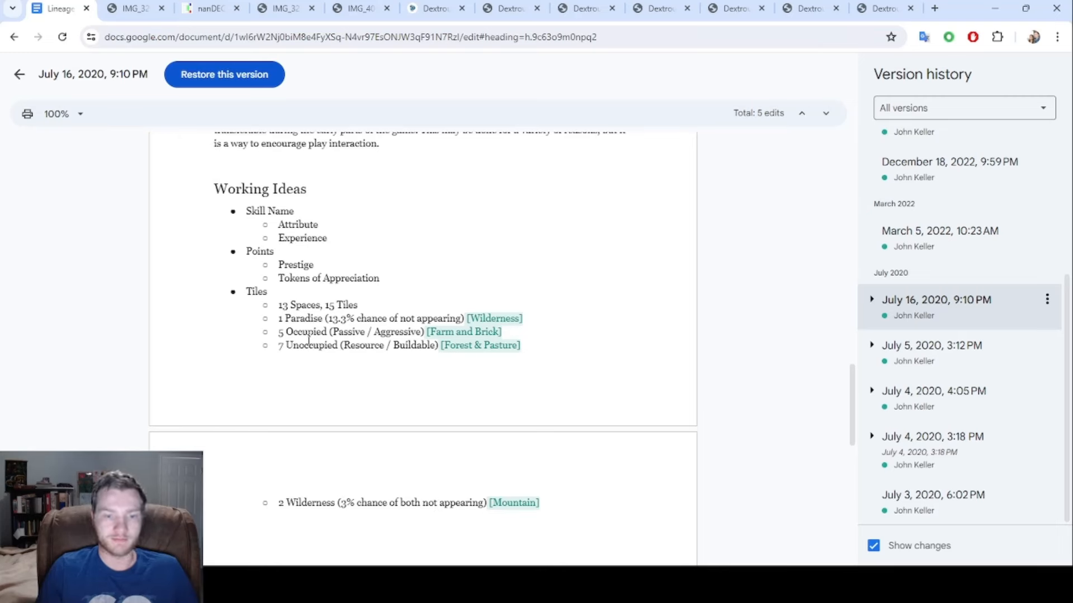
mouse_move(418, 357)
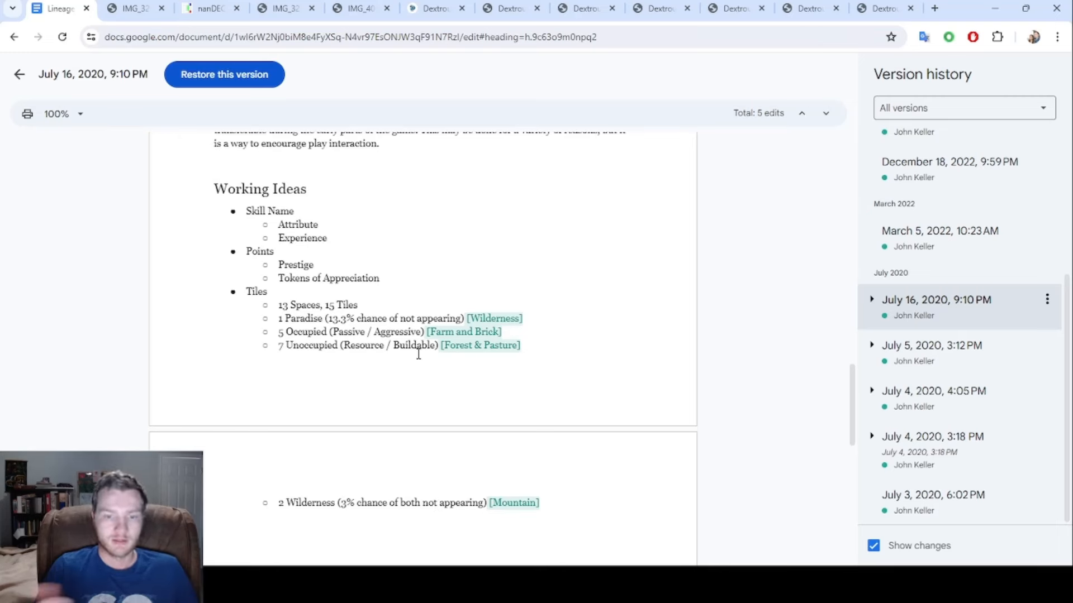
scroll(up, 3)
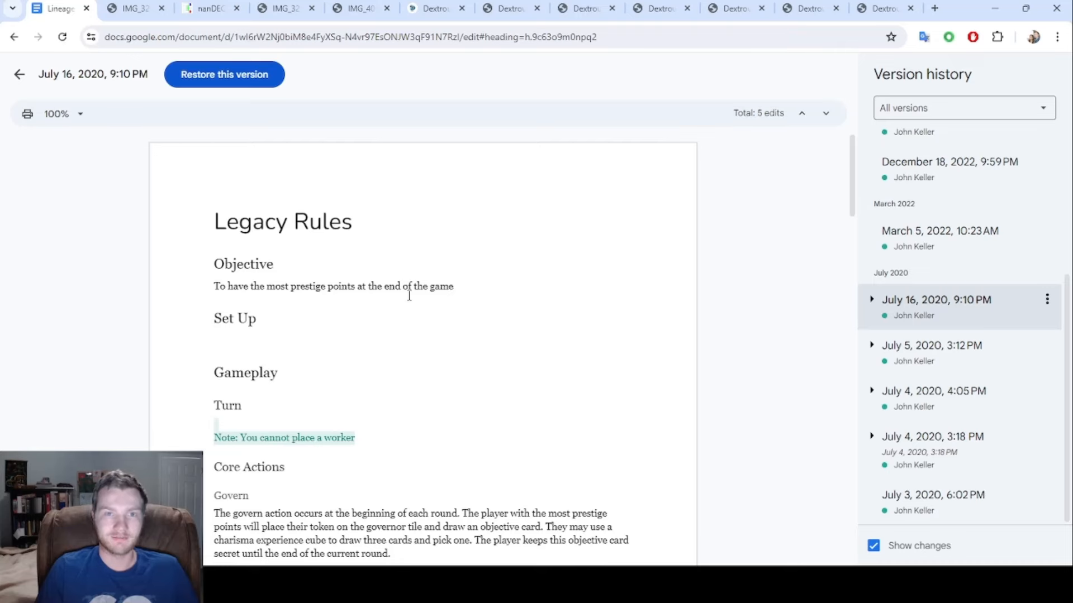
scroll(down, 3)
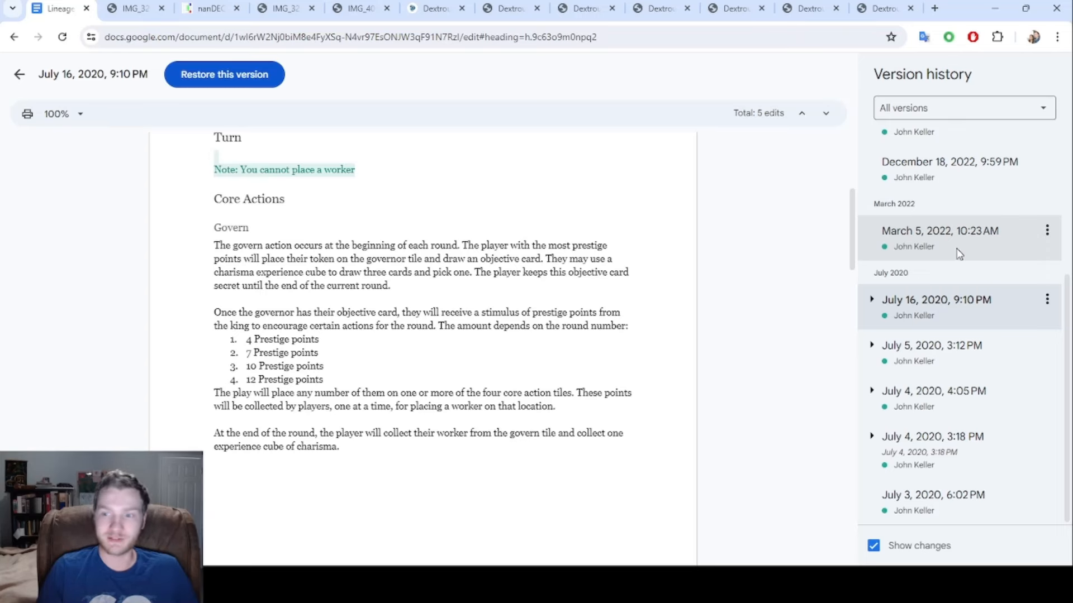
View the March 5, 2022, 10:23 AM version where the title becomes Lineage Rules.
click(939, 230)
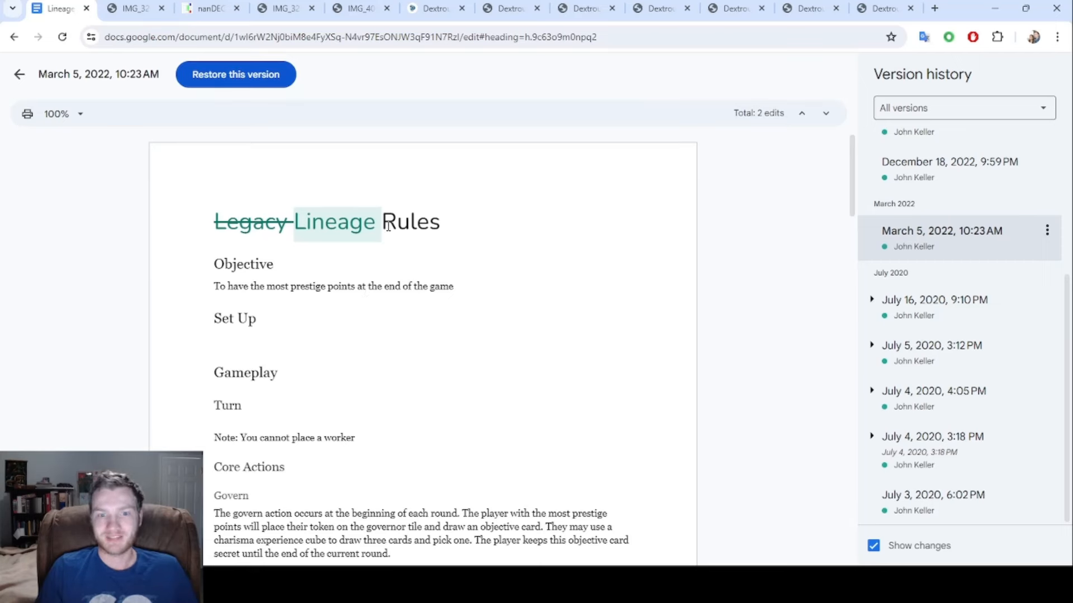
mouse_move(42, 277)
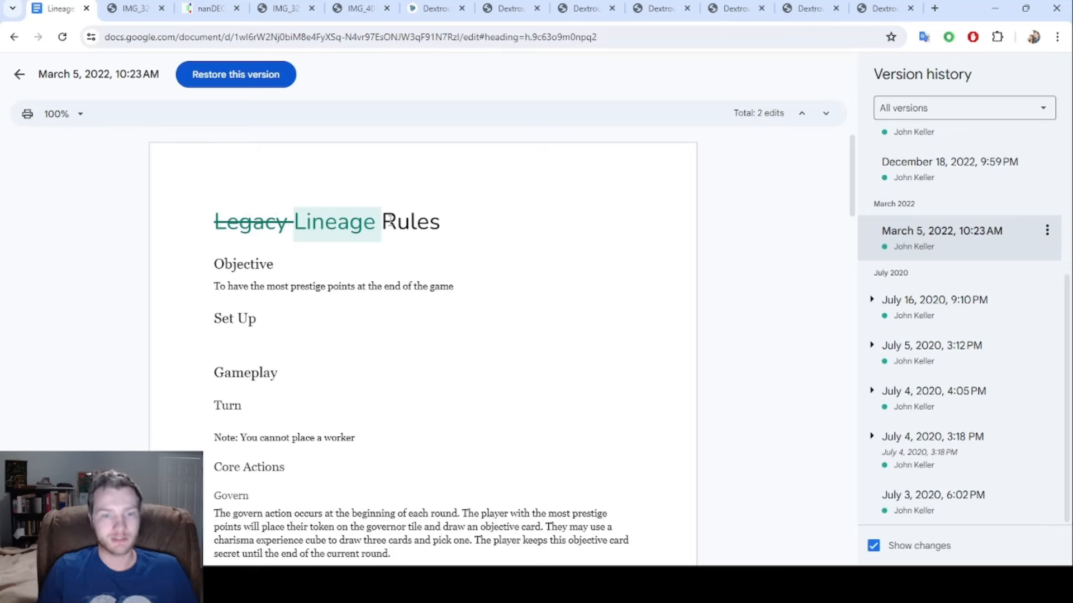
scroll(down, 3)
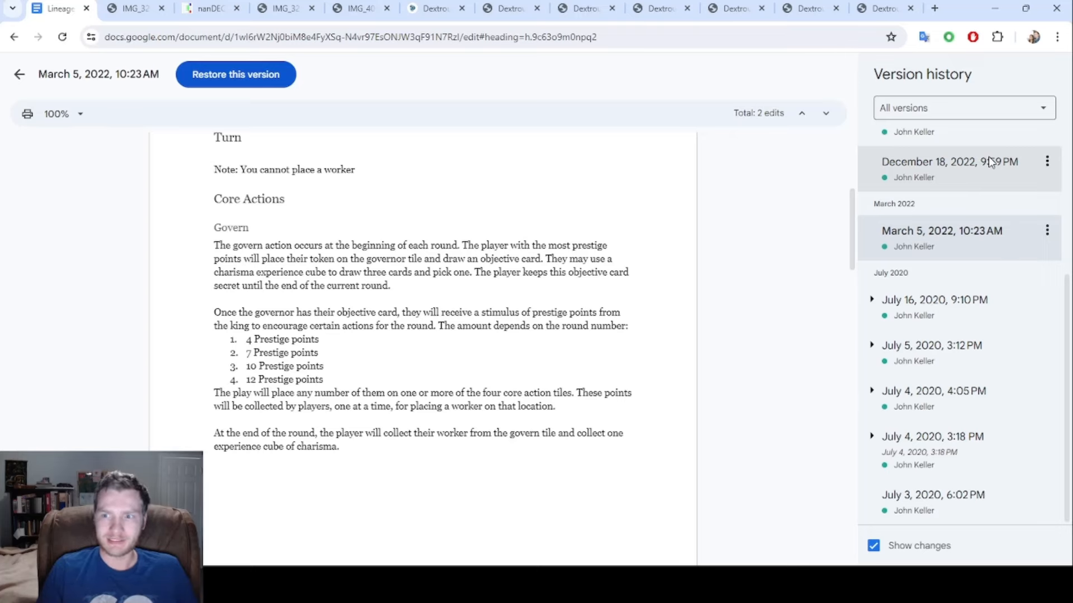
Read through the December 18, 2022 revision's highlighted meeple colours, action lists and notes.
click(949, 162)
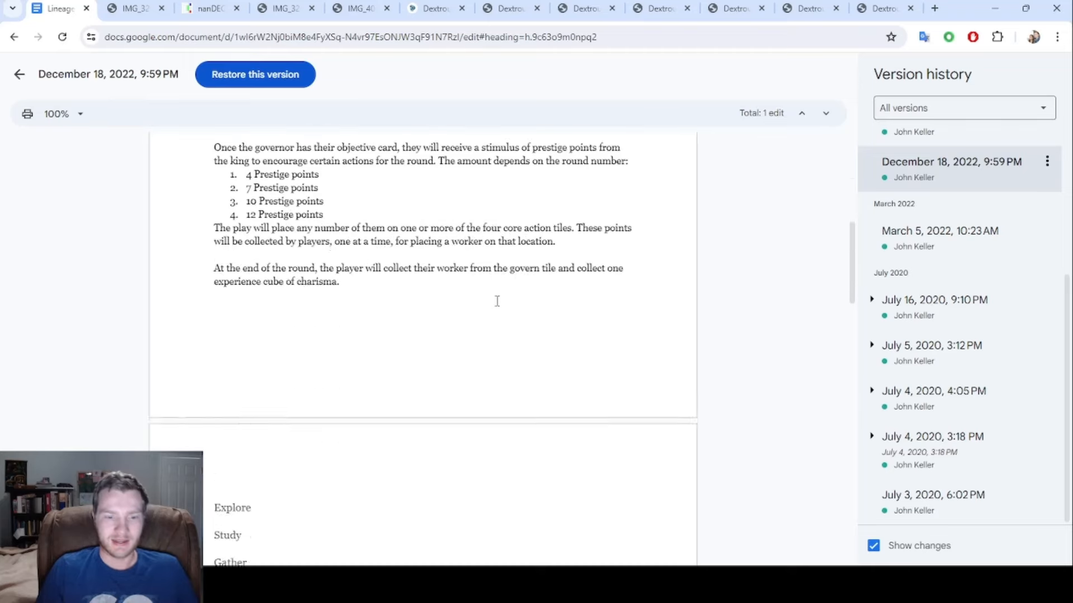
scroll(down, 3)
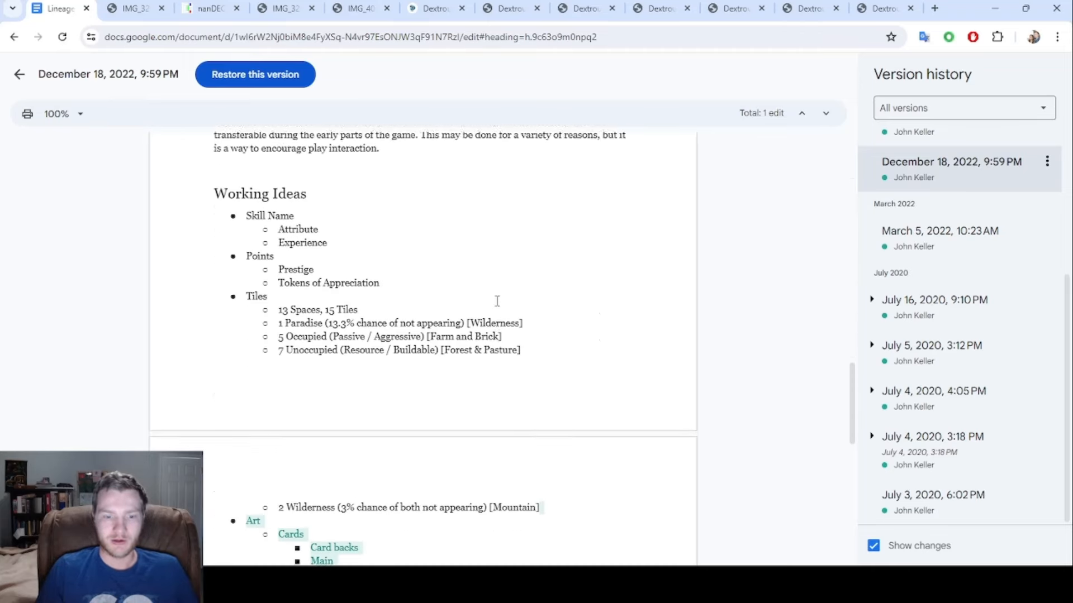
scroll(down, 3)
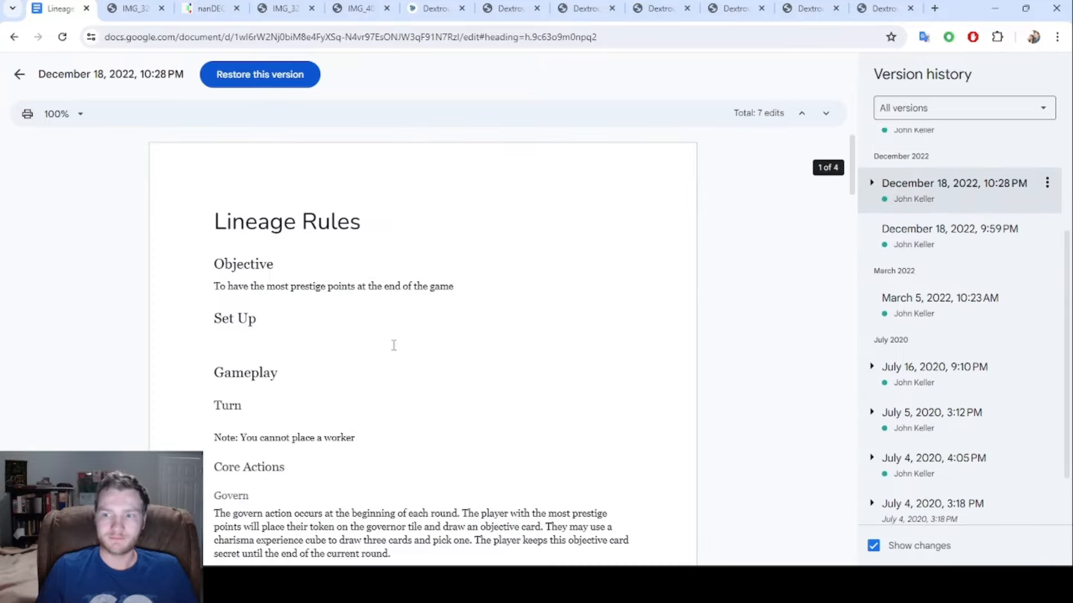
scroll(down, 3)
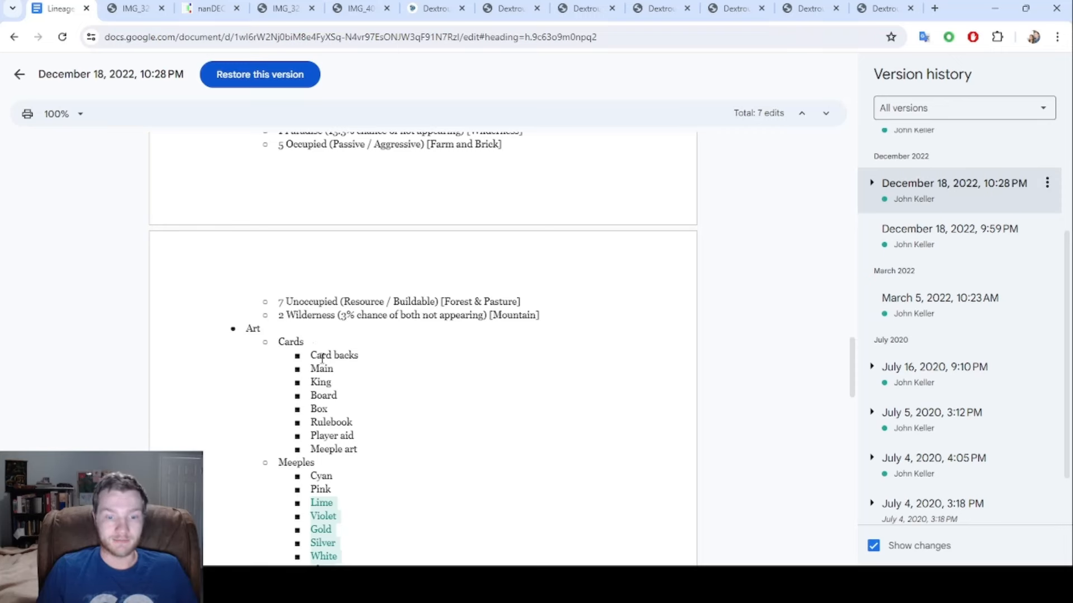
scroll(down, 3)
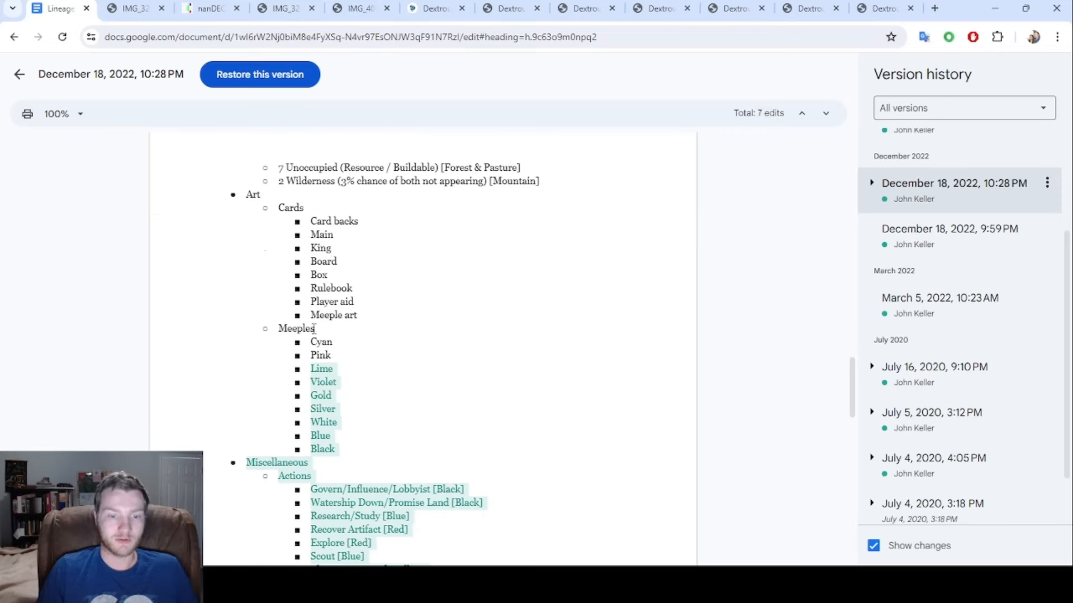
mouse_move(458, 404)
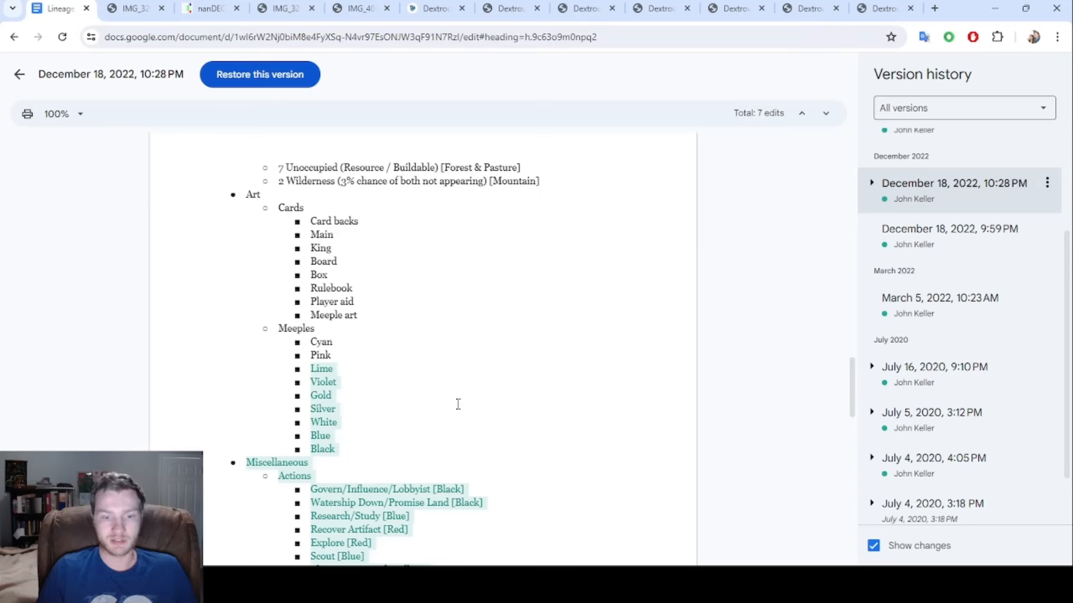
scroll(down, 3)
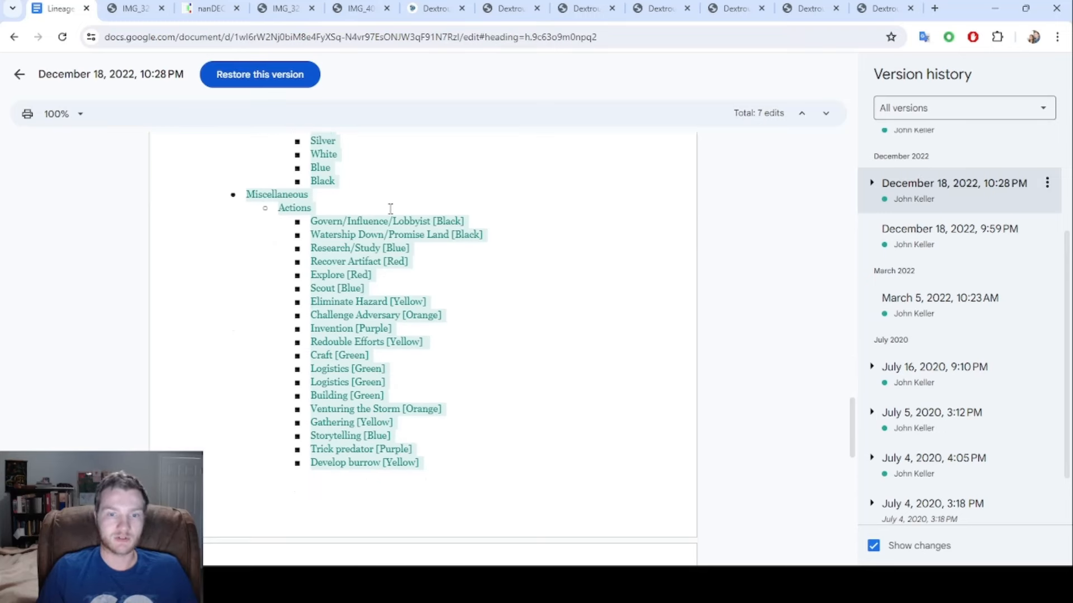
scroll(down, 3)
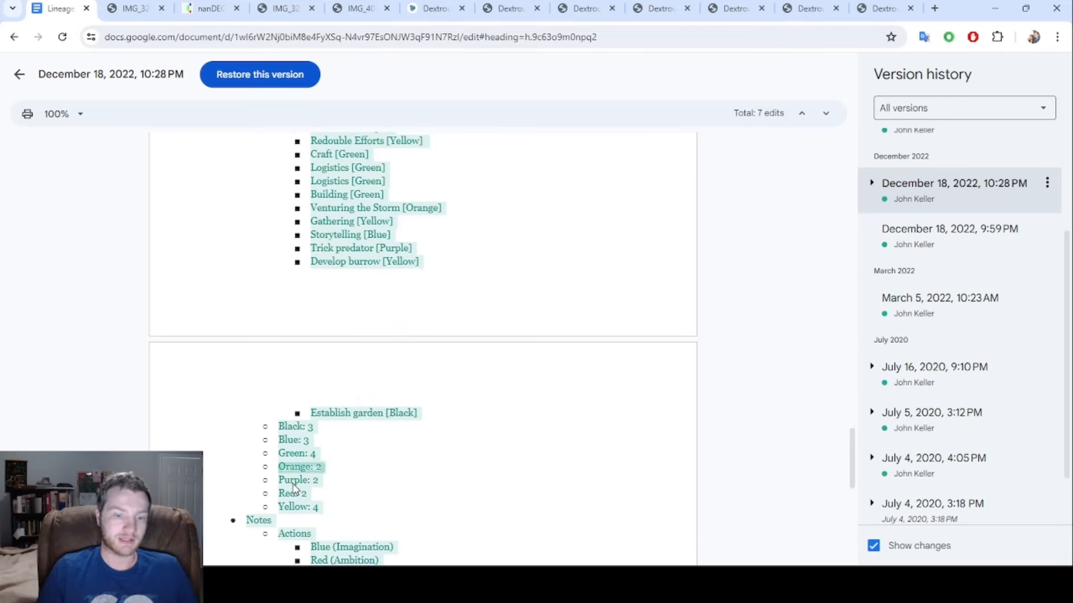
scroll(down, 3)
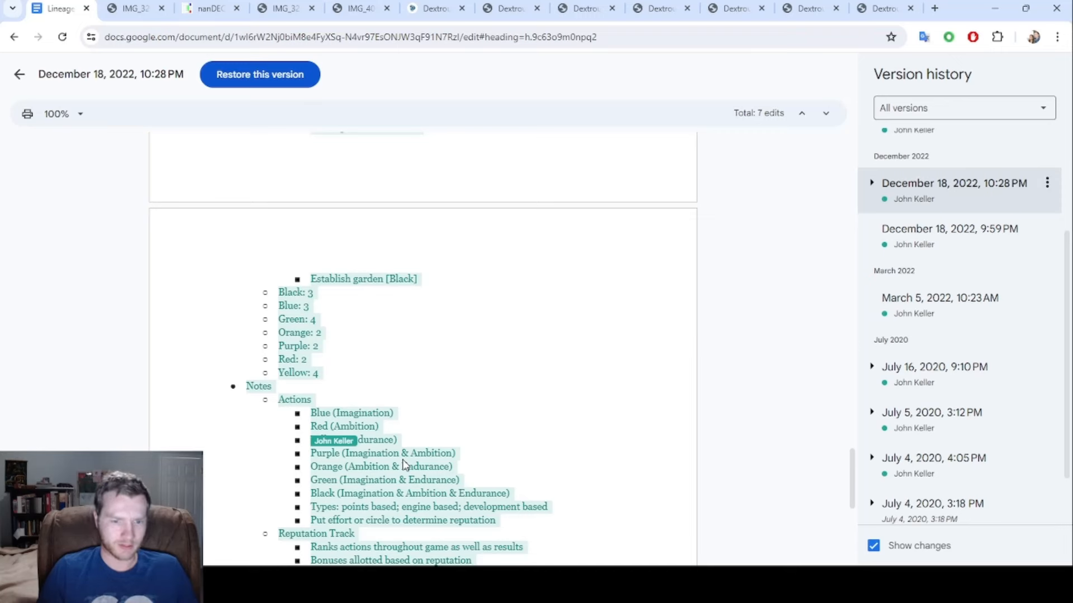
scroll(down, 3)
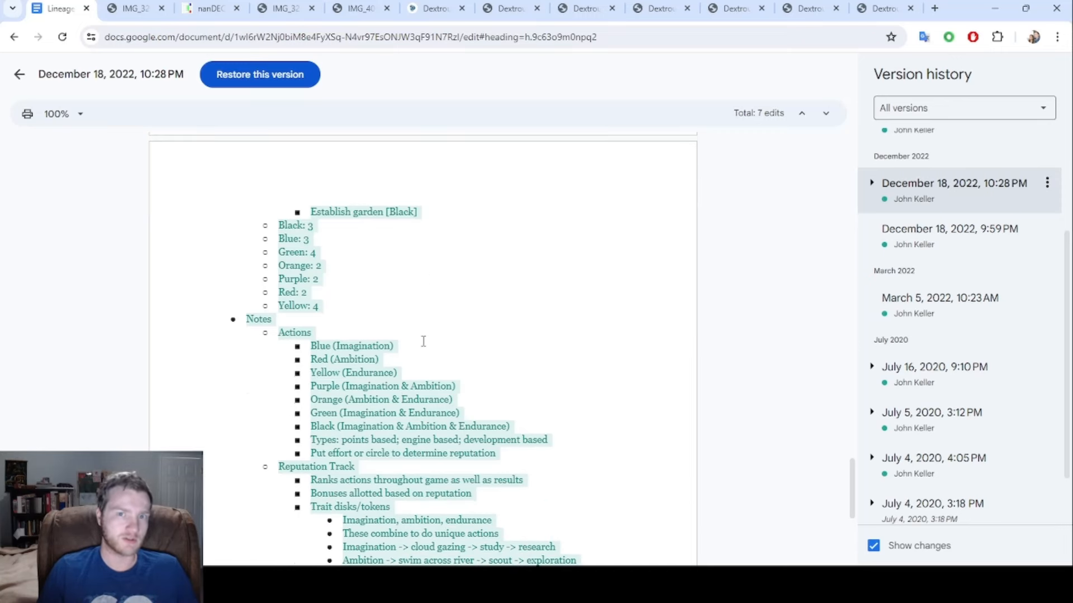
mouse_move(312, 343)
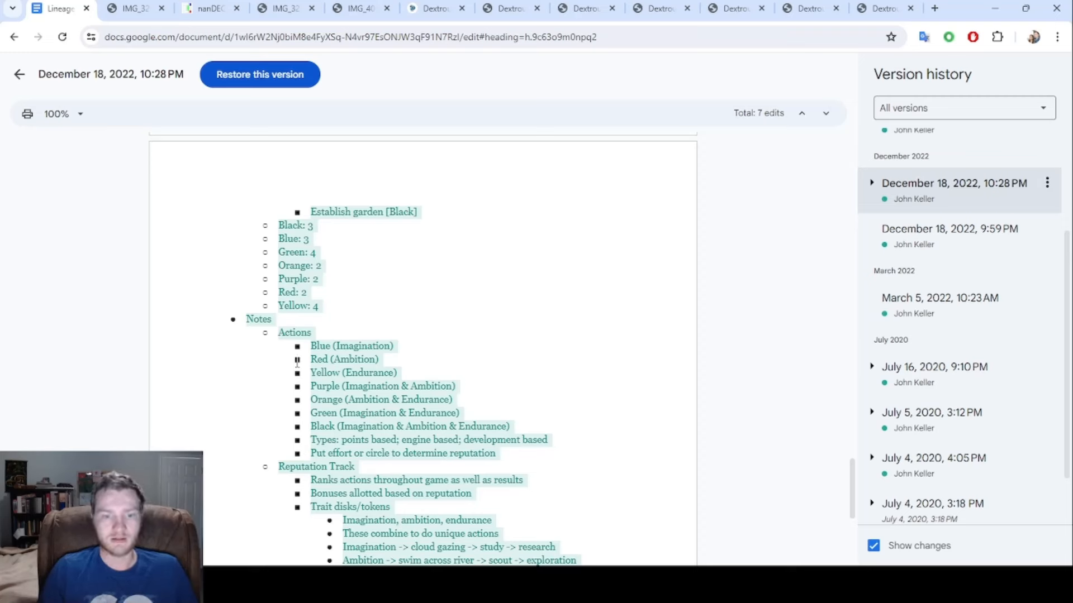
mouse_move(461, 353)
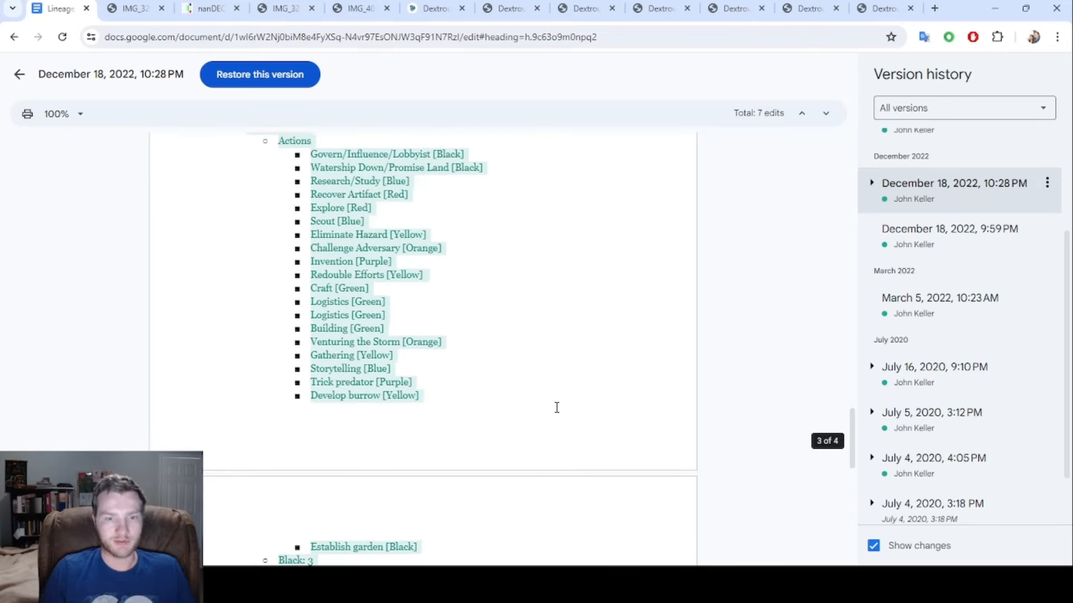
mouse_move(530, 321)
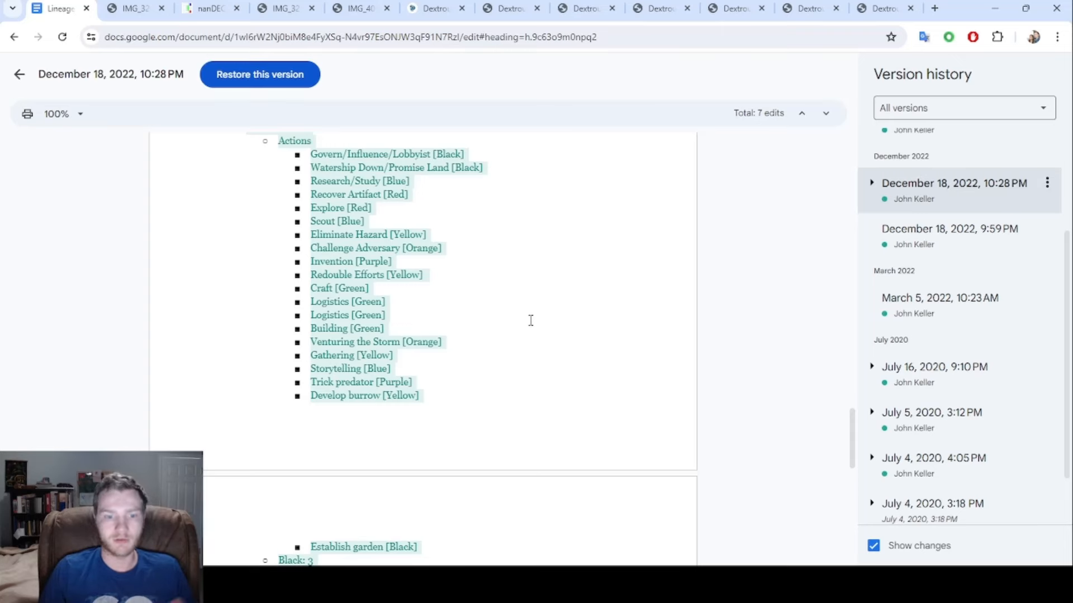
scroll(down, 3)
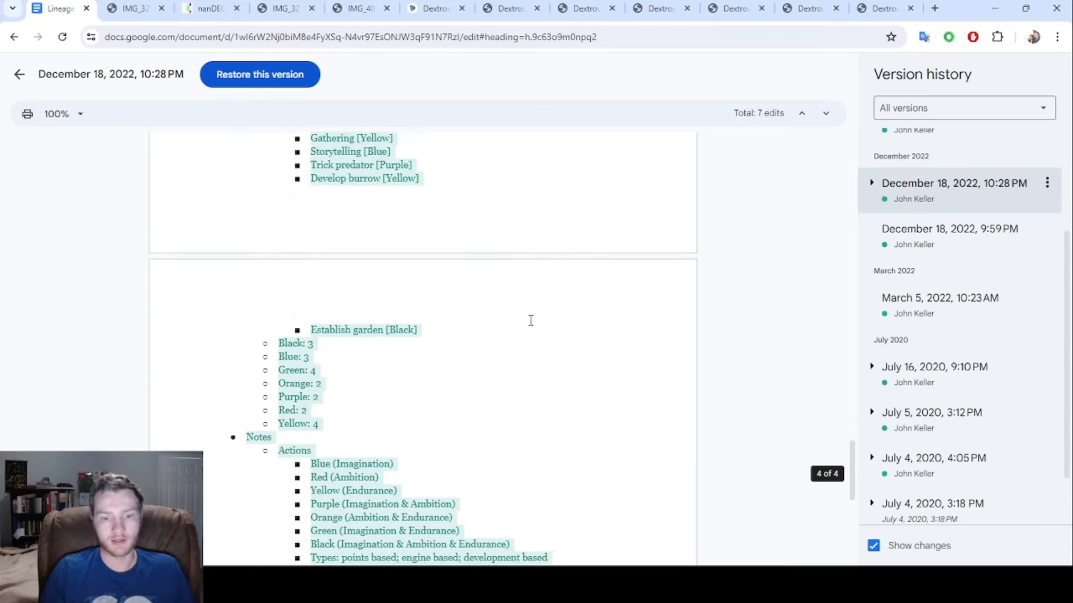
scroll(down, 3)
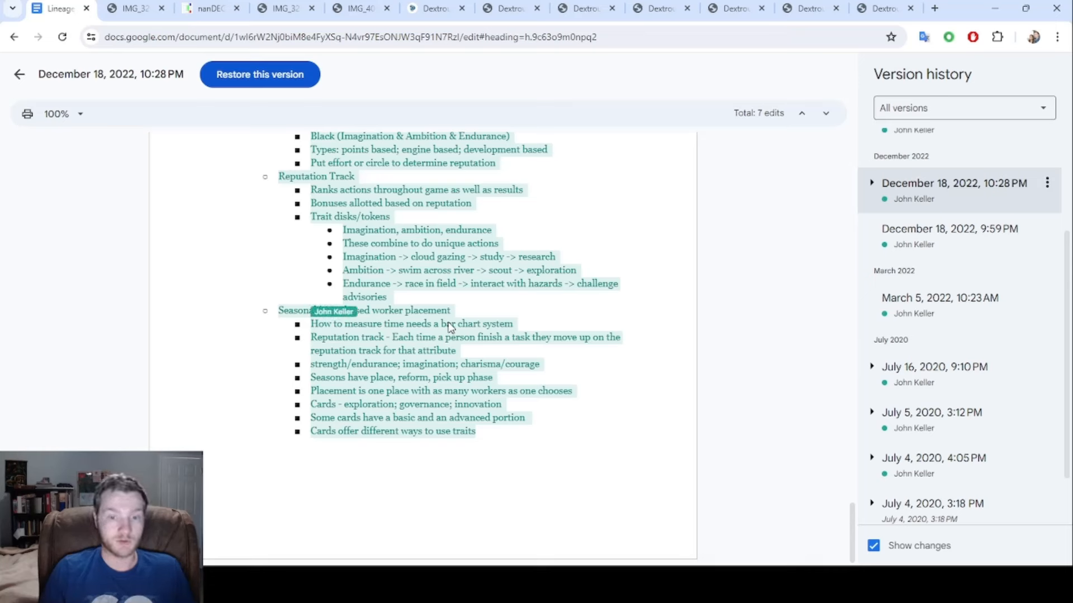
mouse_move(595, 321)
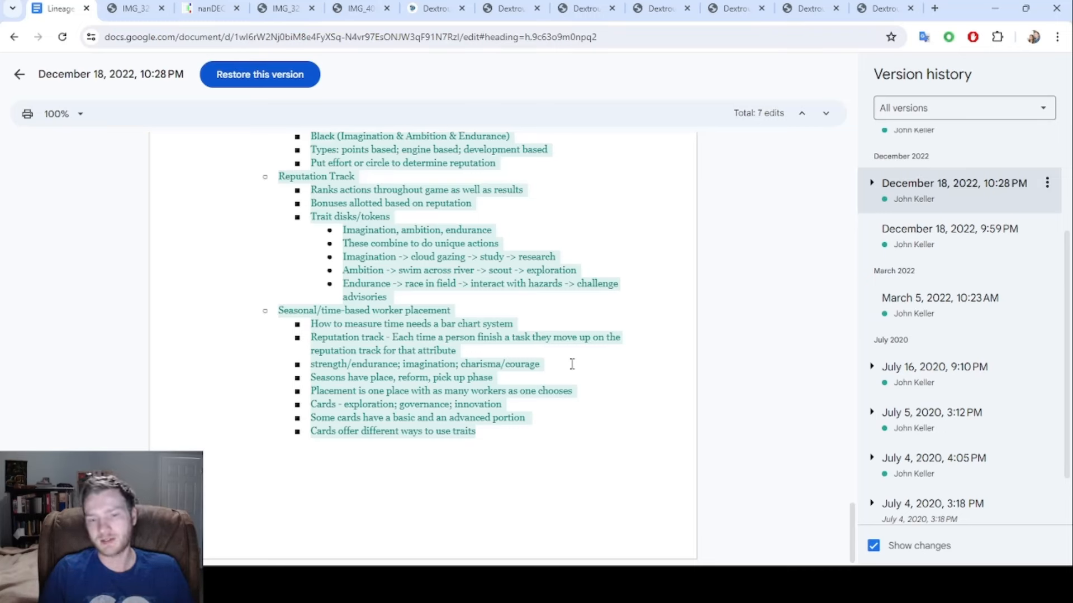
mouse_move(519, 373)
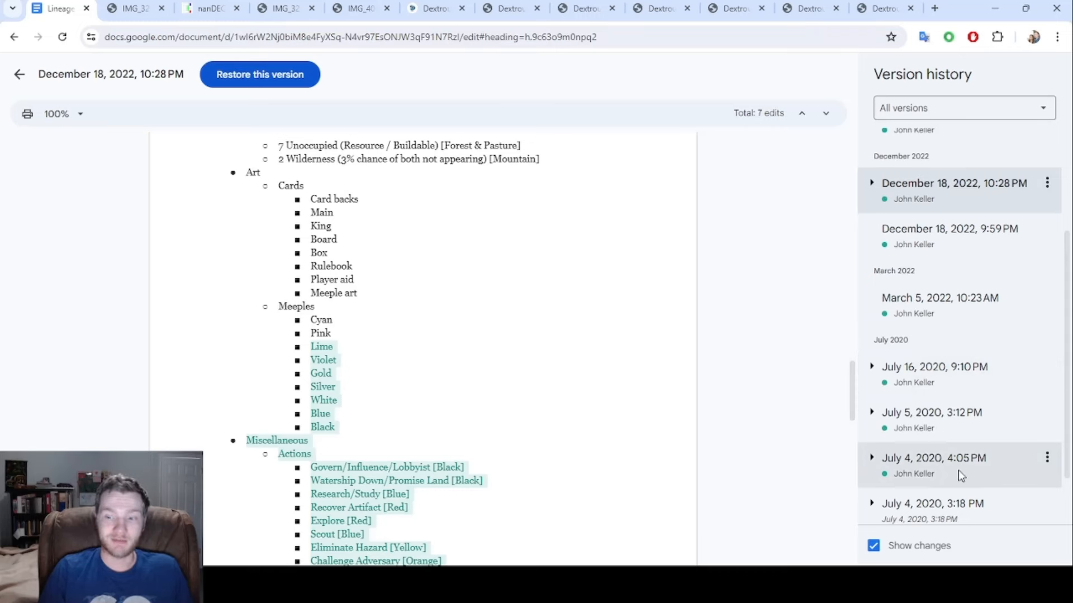
mouse_move(941, 474)
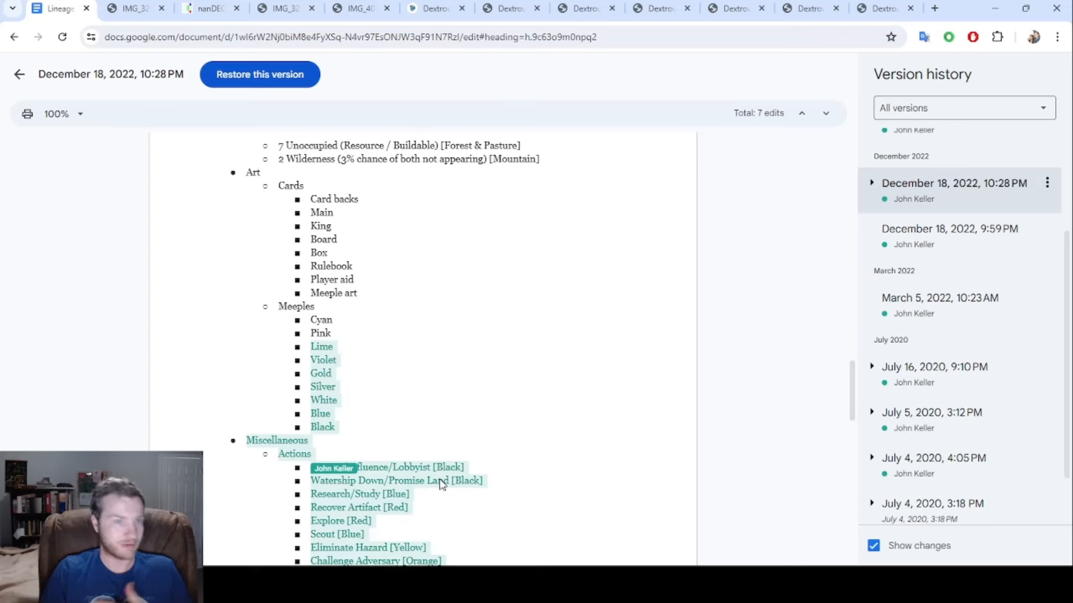
mouse_move(533, 220)
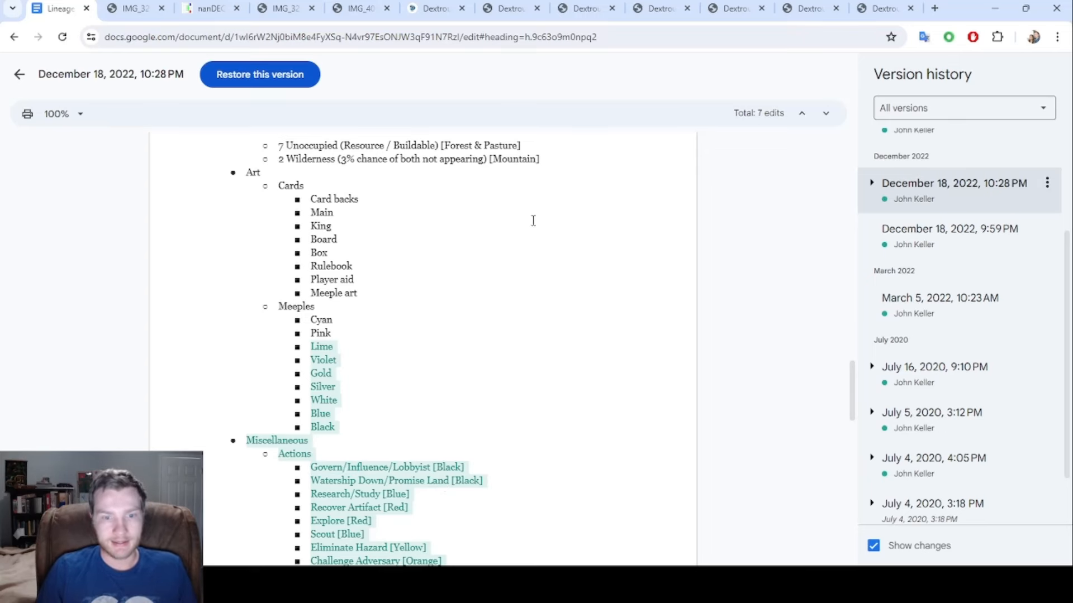
scroll(down, 3)
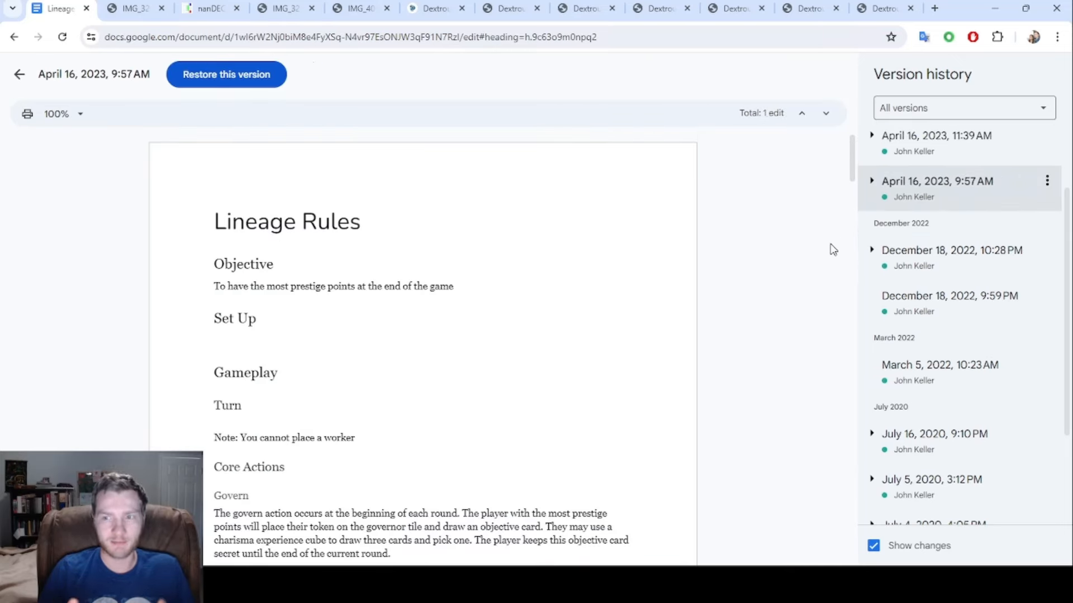
mouse_move(556, 222)
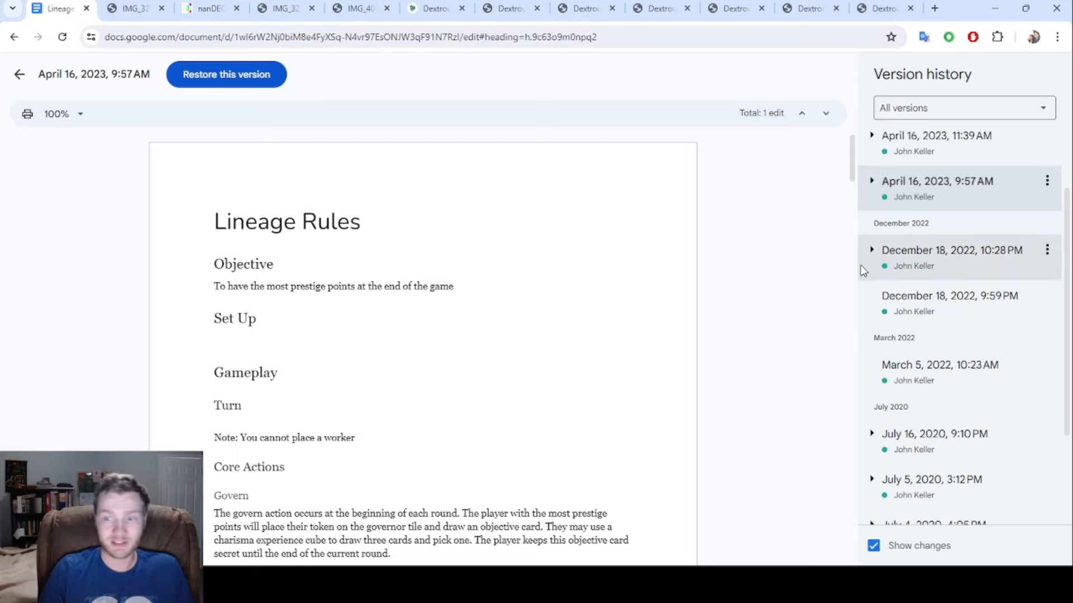
Scroll through the April 16, 2023 revision's highlighted reputation Notes and Task cards list.
scroll(down, 3)
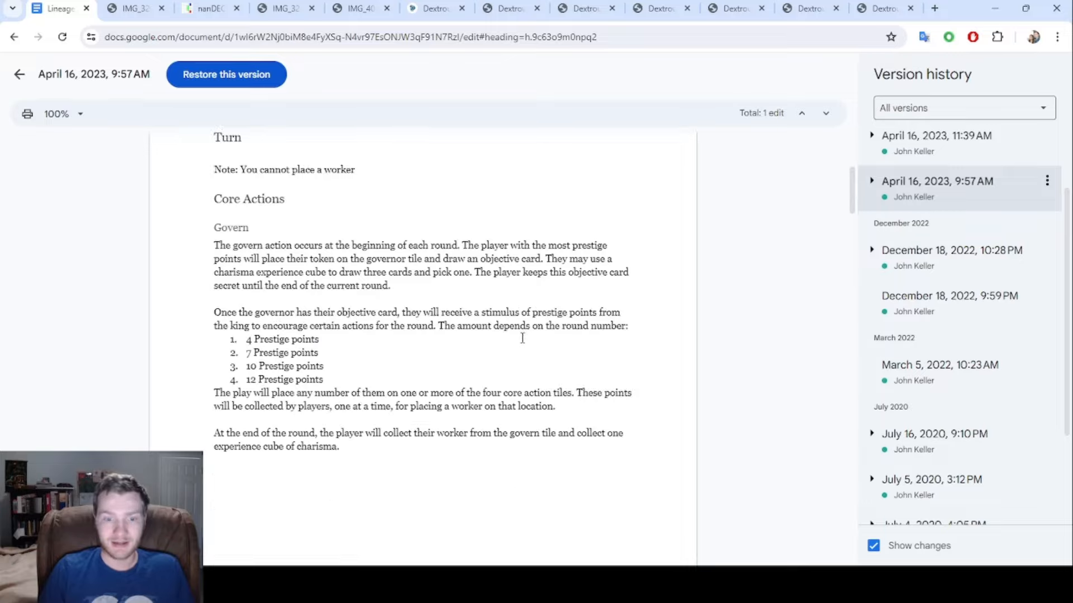
scroll(down, 3)
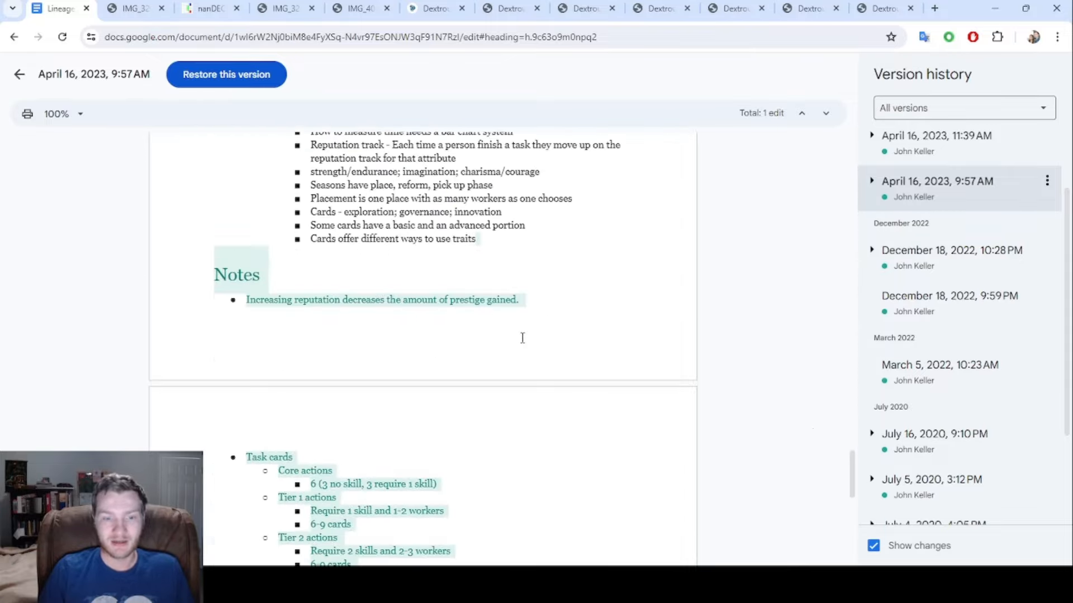
scroll(down, 3)
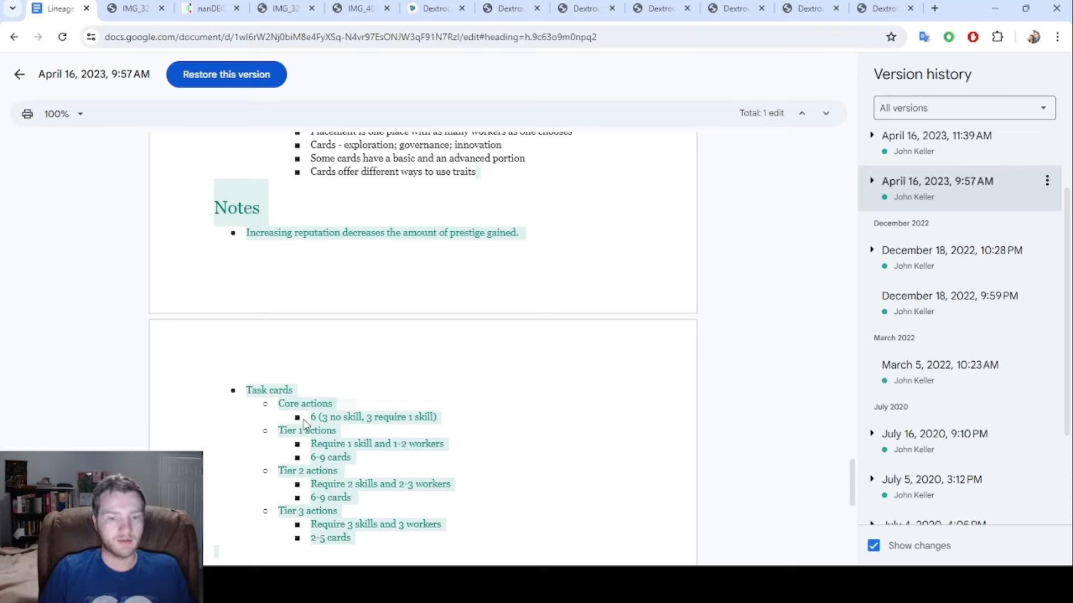
mouse_move(491, 447)
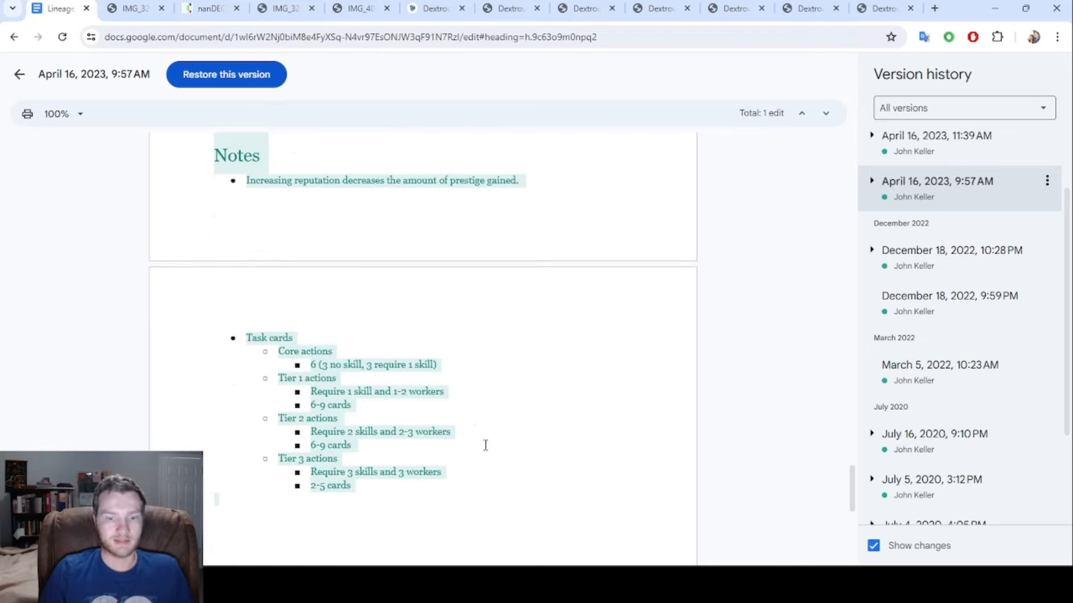
scroll(down, 3)
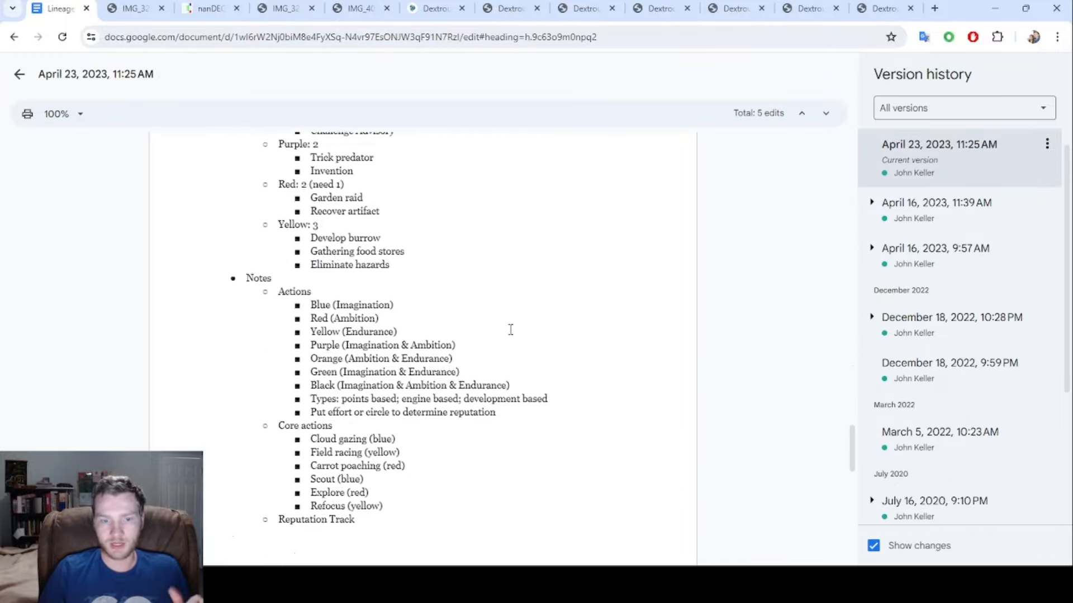
scroll(down, 3)
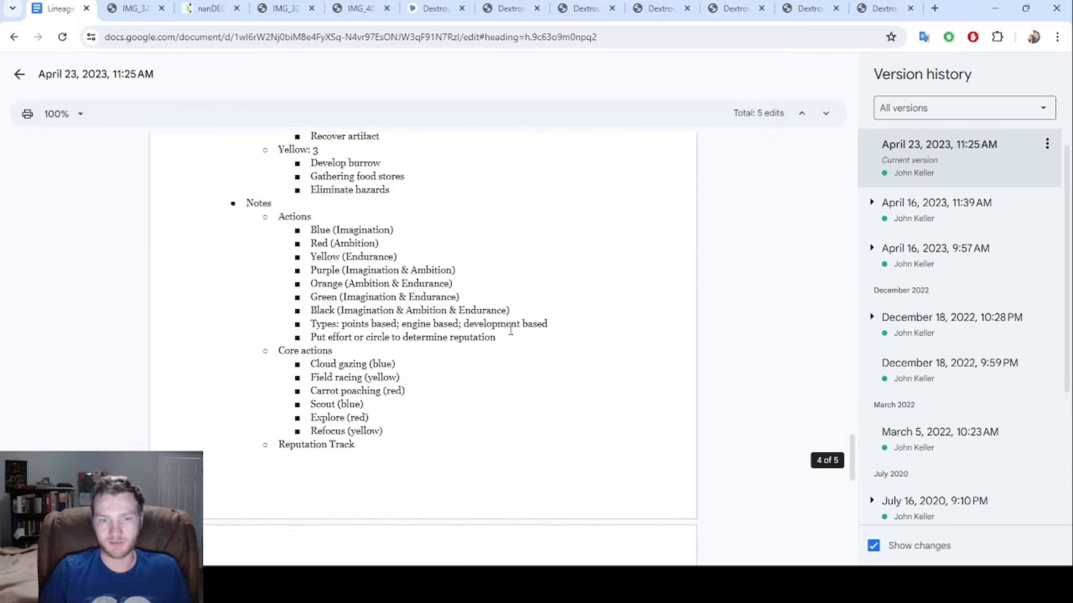
scroll(down, 3)
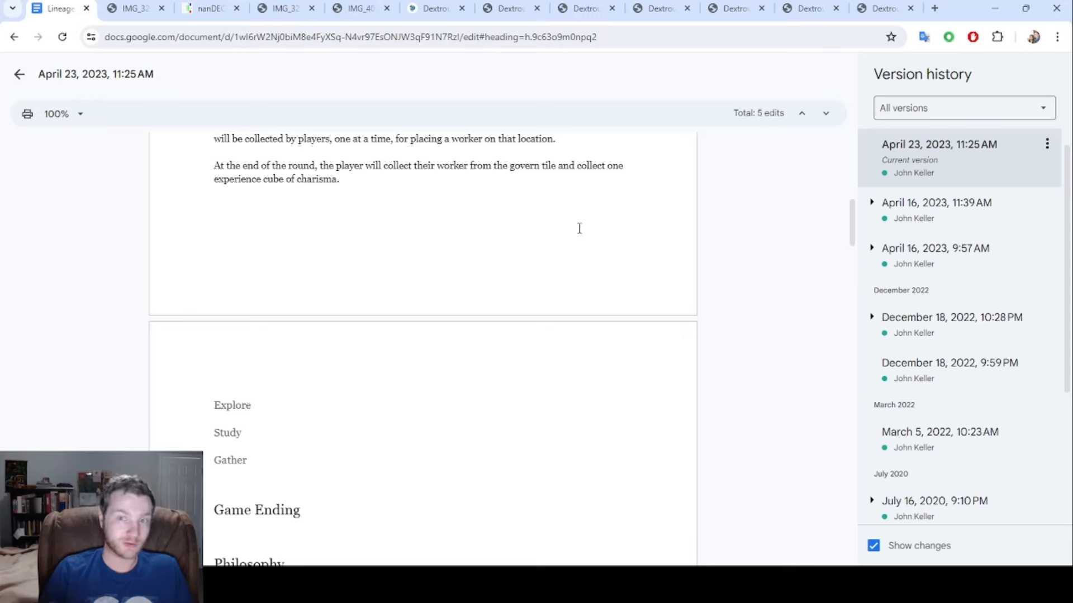
scroll(down, 3)
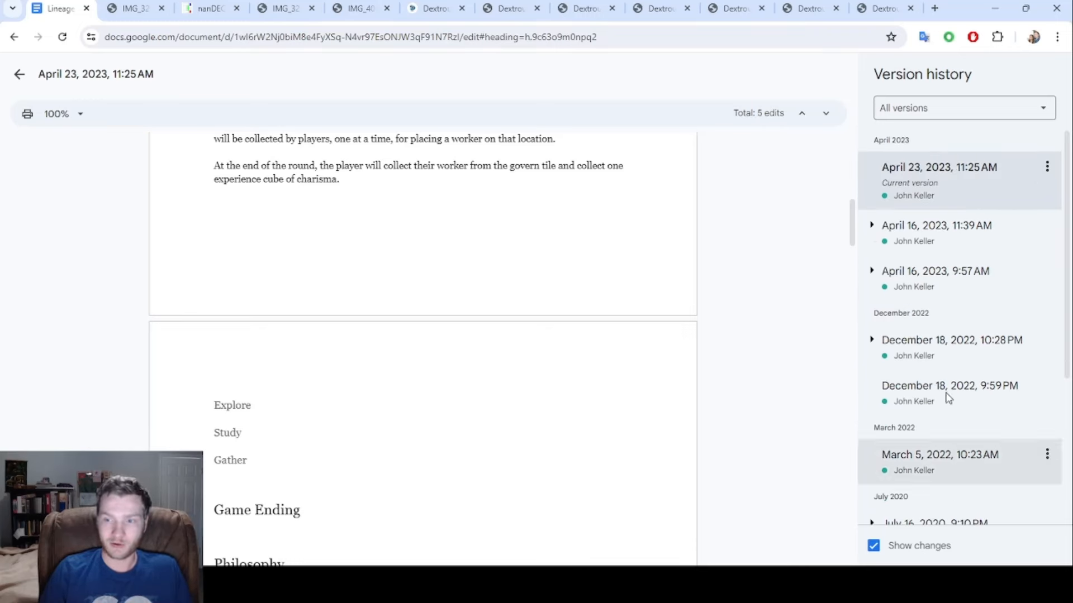
scroll(down, 3)
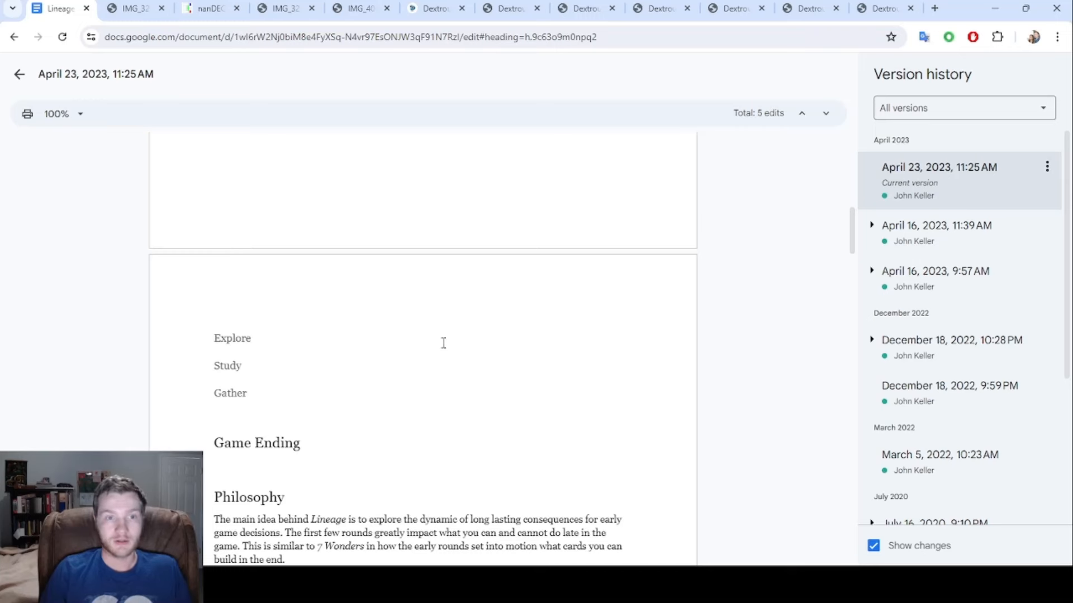
click(134, 9)
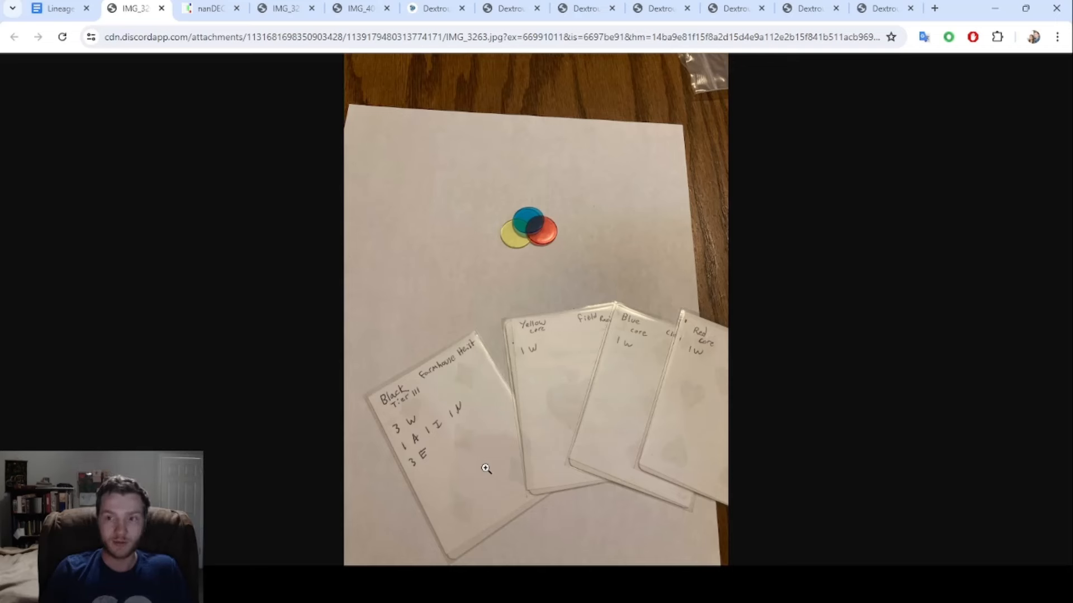
mouse_move(496, 314)
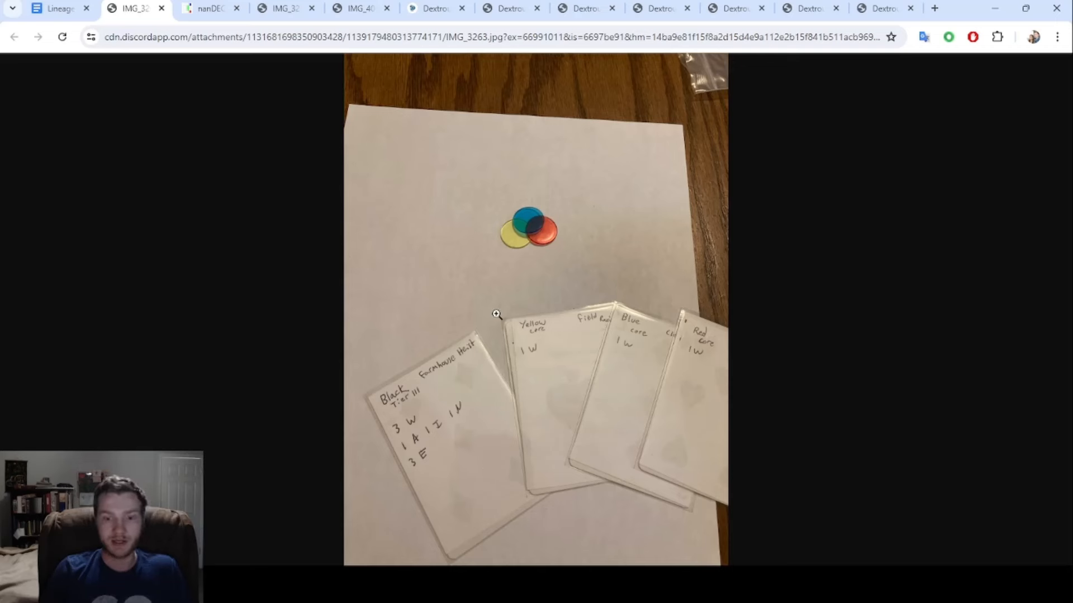
mouse_move(423, 420)
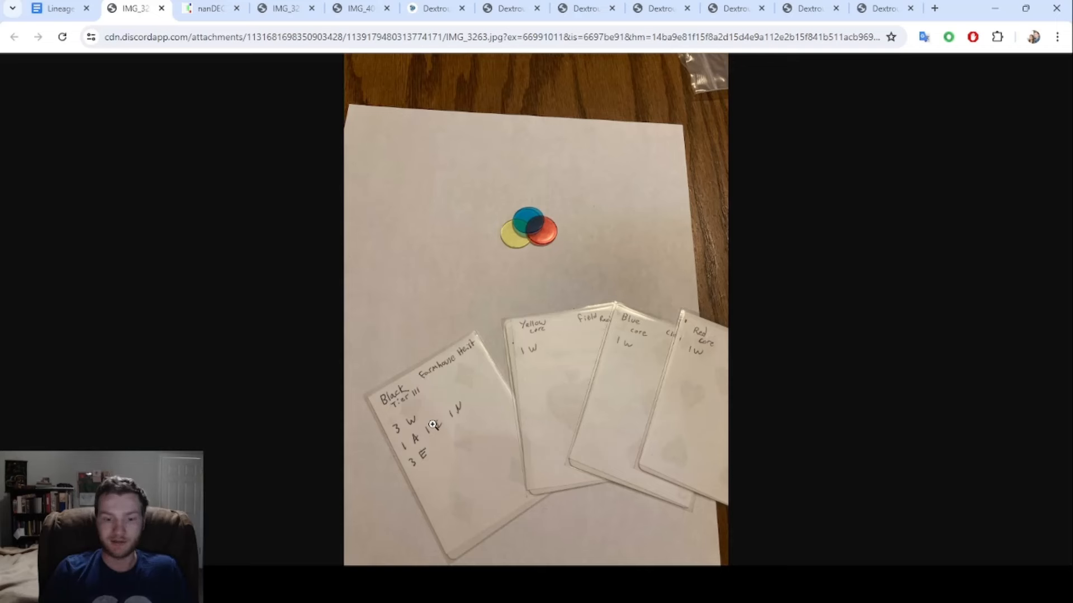
mouse_move(435, 471)
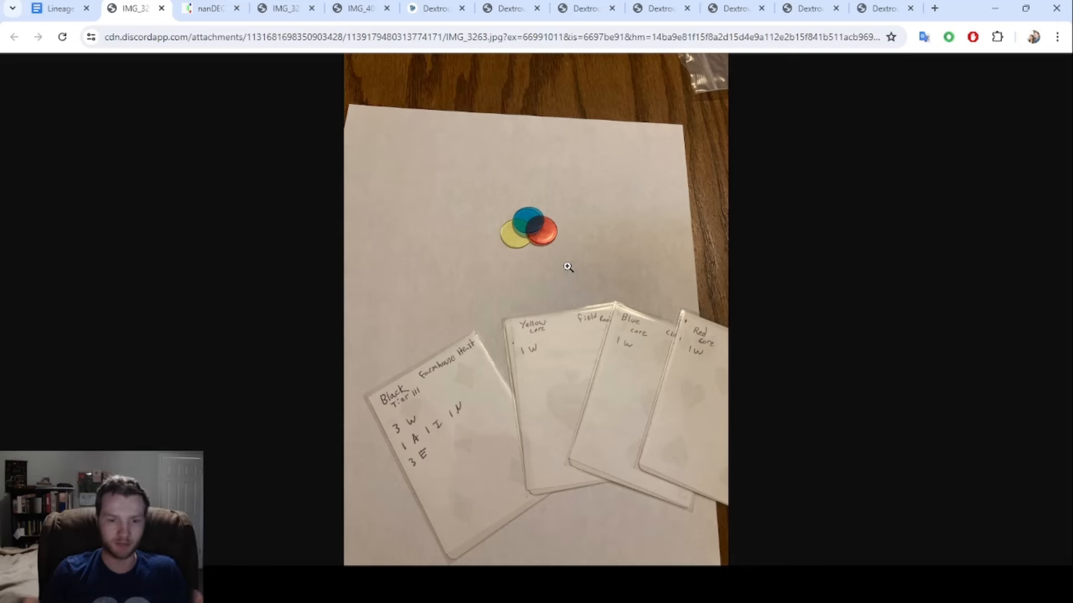
mouse_move(192, 152)
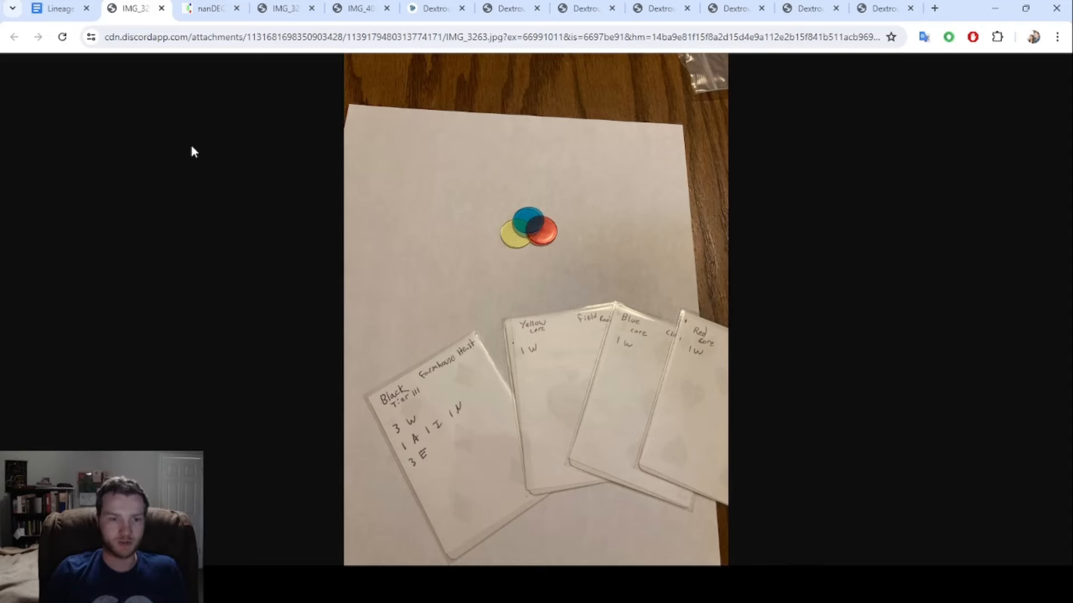
View the nanDECK 1.27.3 home page, then the photo of printed prototype cards.
click(208, 9)
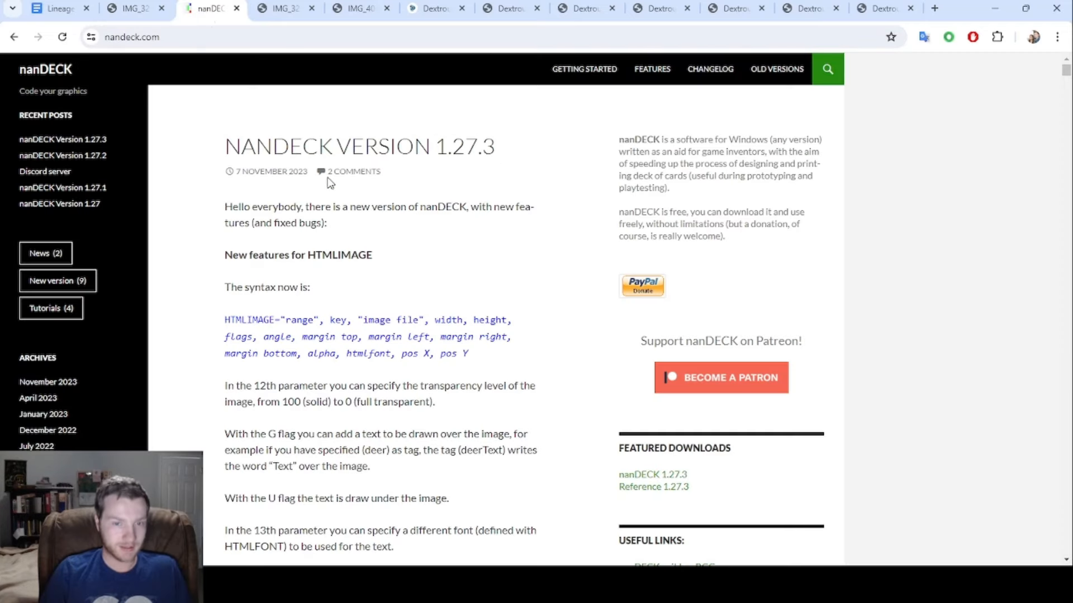
mouse_move(394, 179)
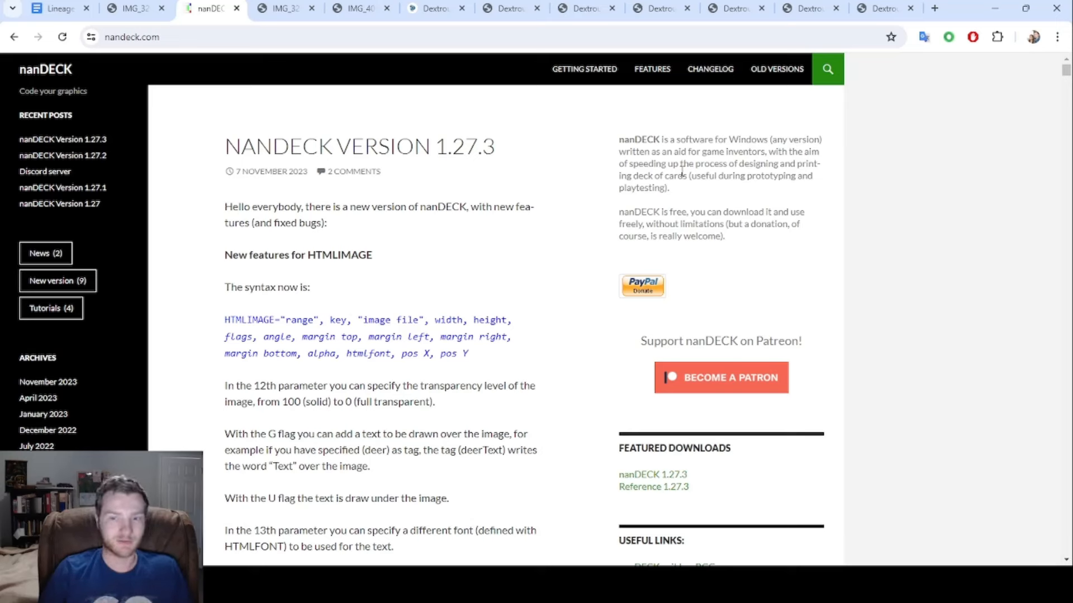
mouse_move(689, 179)
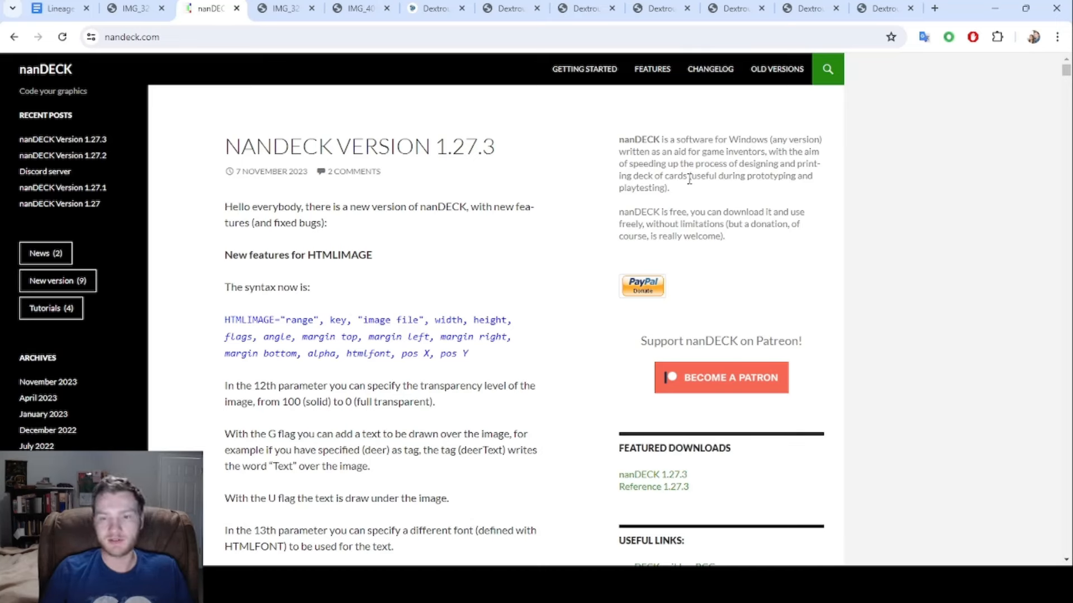
mouse_move(612, 153)
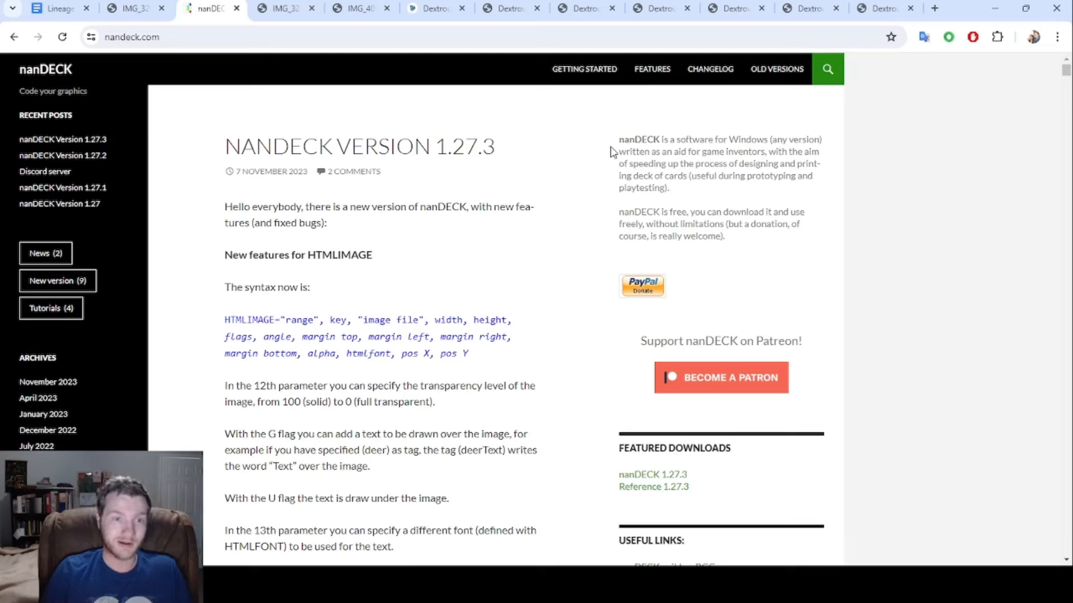
mouse_move(627, 140)
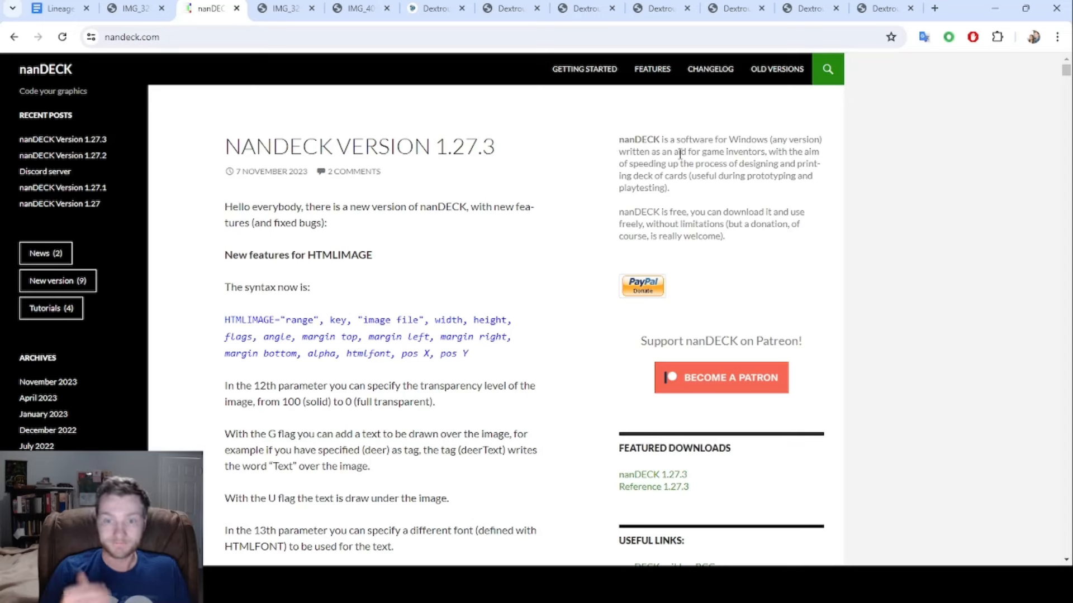
mouse_move(605, 152)
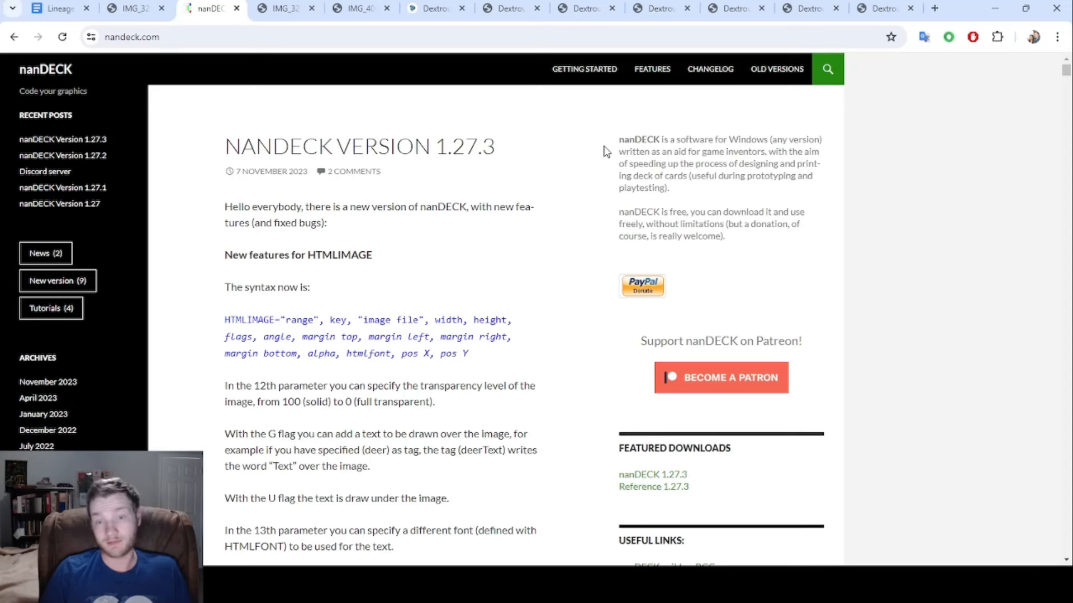
click(284, 8)
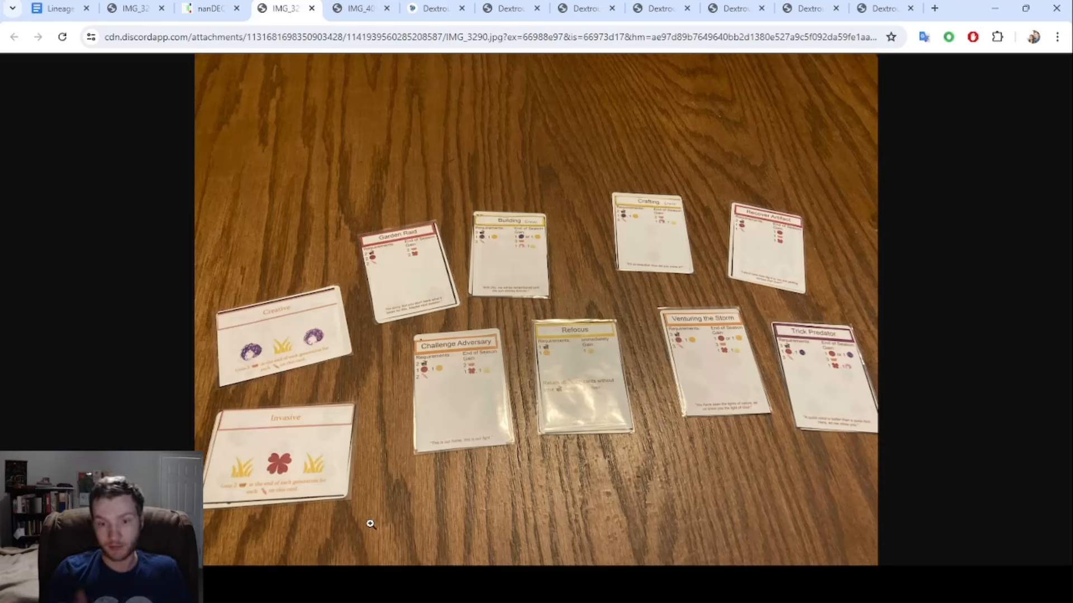
mouse_move(414, 472)
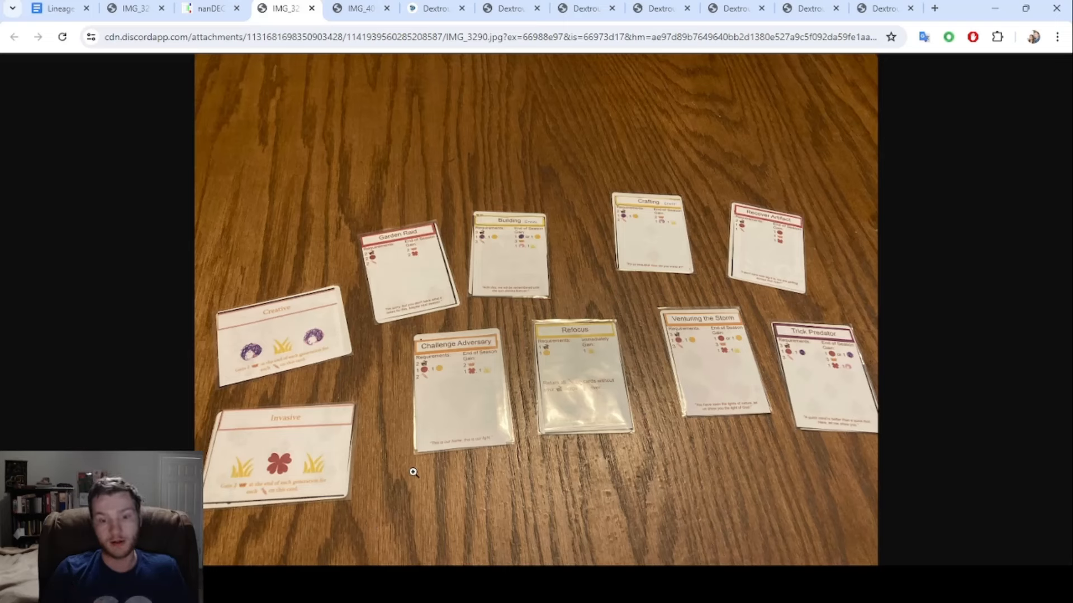
mouse_move(638, 342)
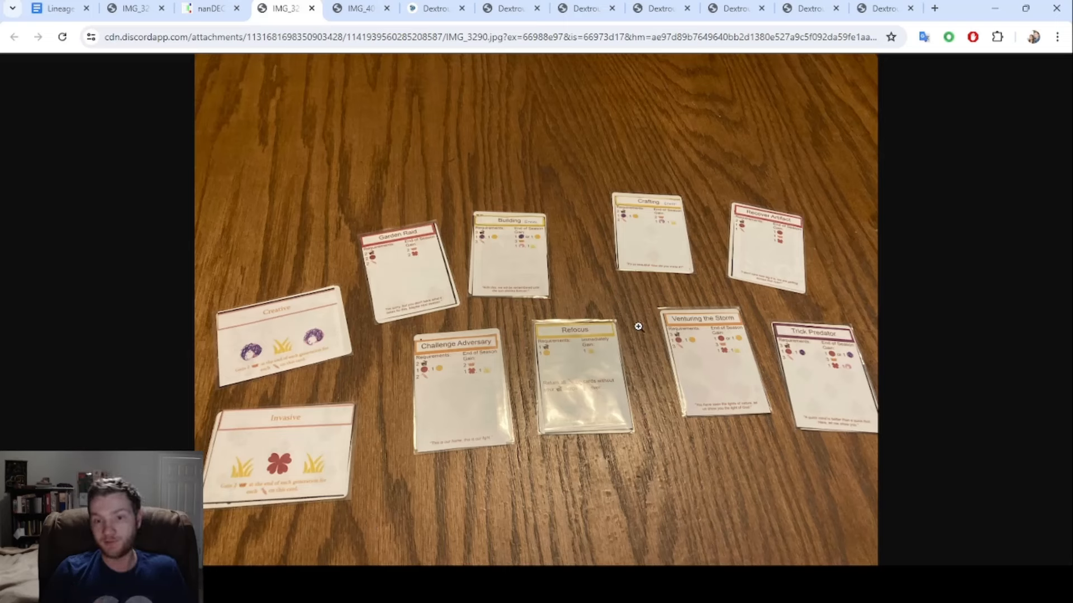
mouse_move(398, 469)
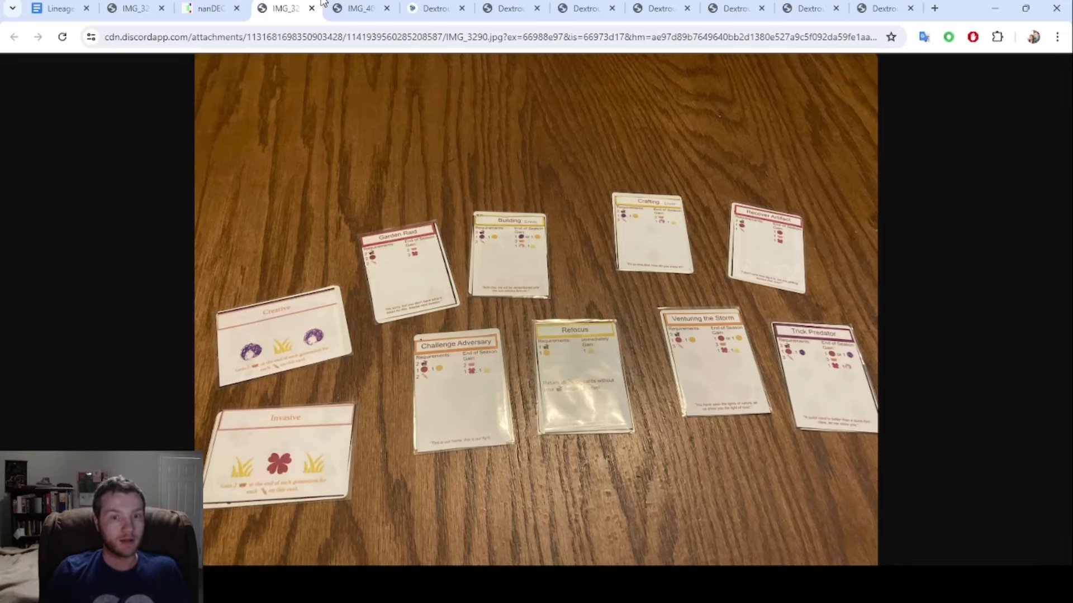
View the IMG_4066 photo of the full playtest board with cards, tokens and meeples.
click(355, 9)
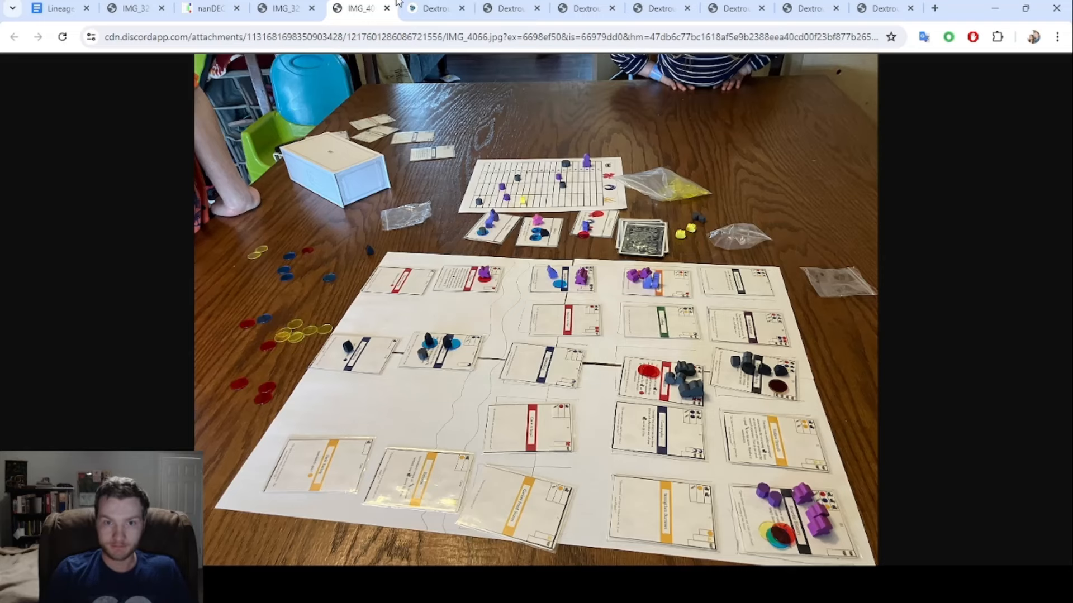
Browse the Dextrous home page's layout templates, spreadsheet linking and export features.
click(431, 9)
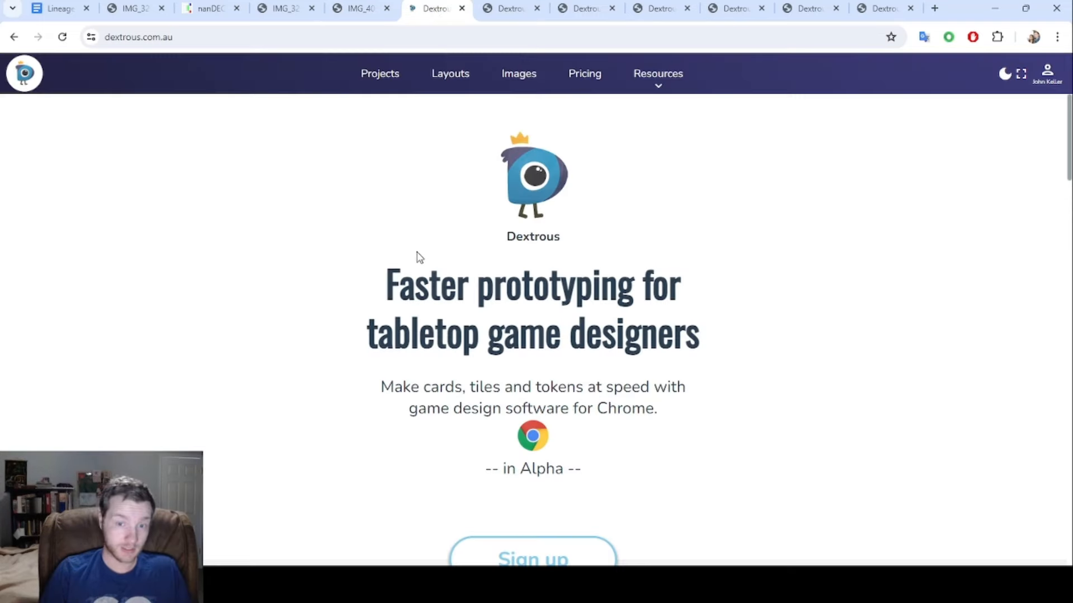
mouse_move(424, 250)
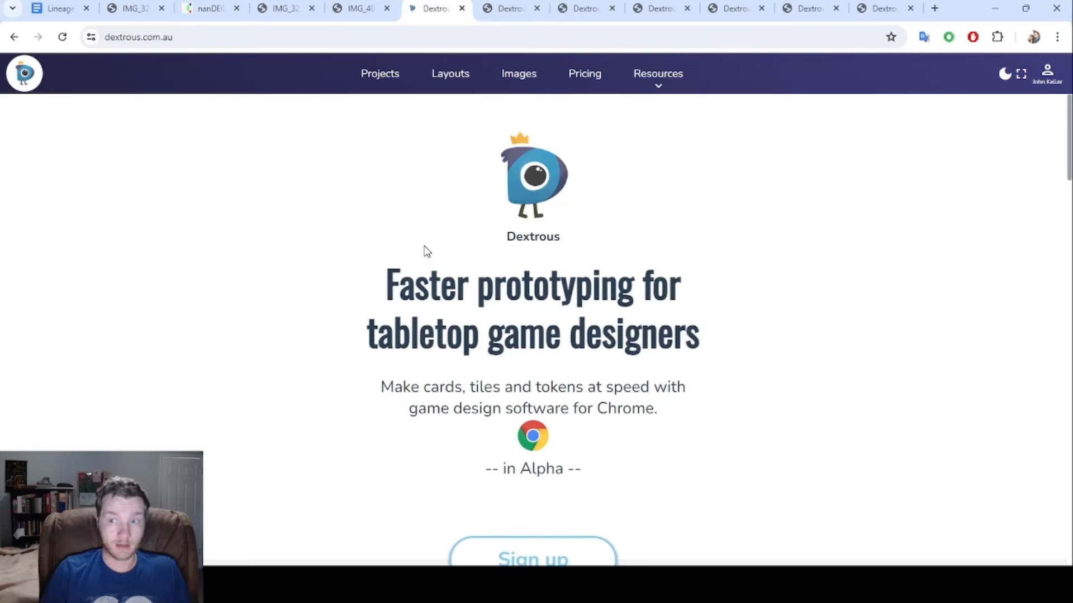
mouse_move(369, 230)
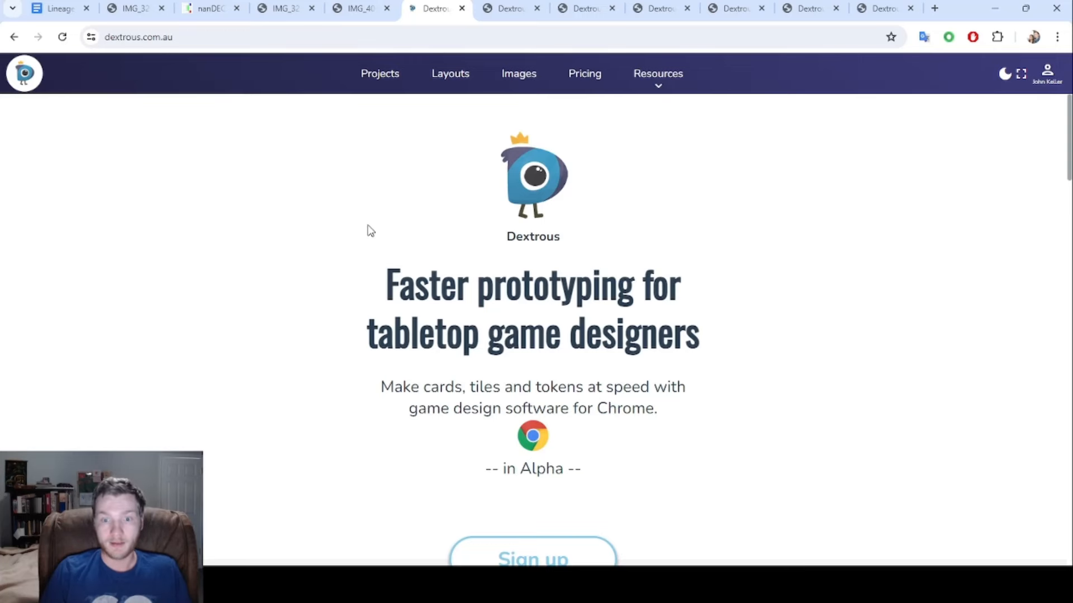
scroll(down, 3)
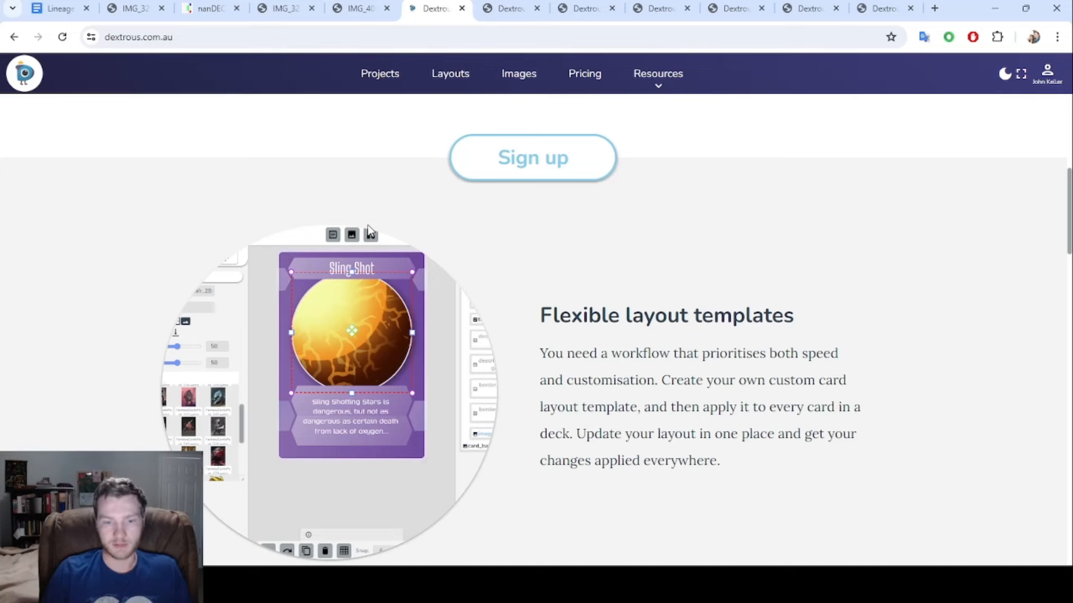
scroll(down, 3)
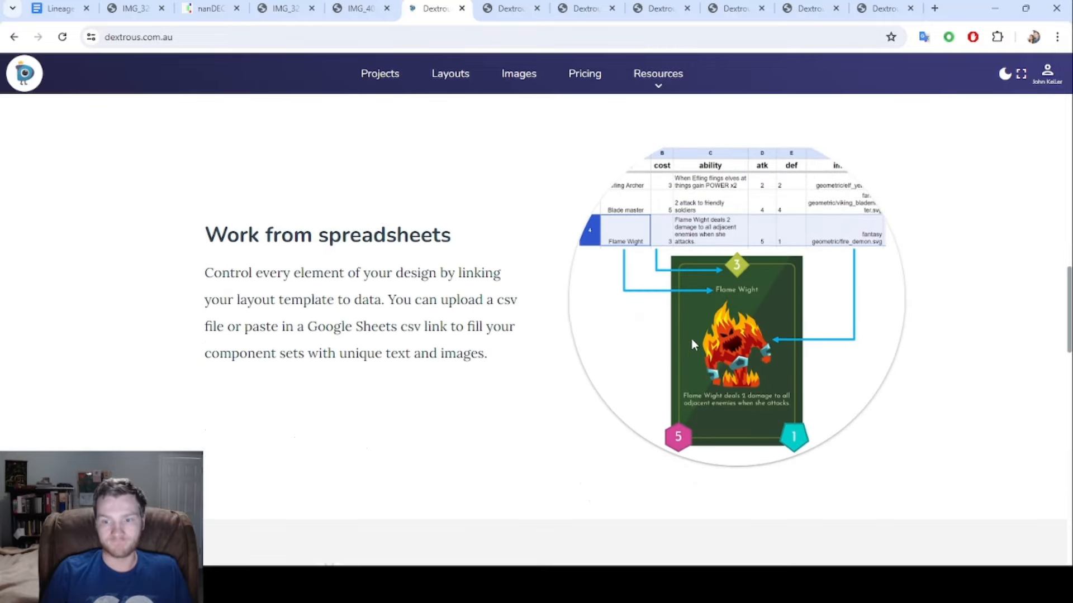
scroll(down, 3)
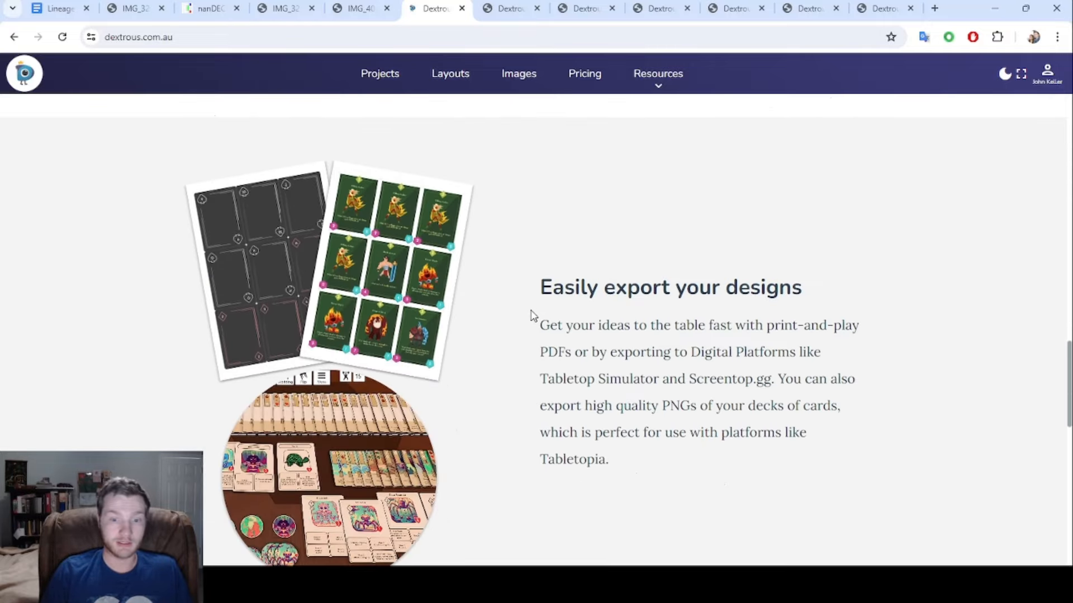
scroll(down, 3)
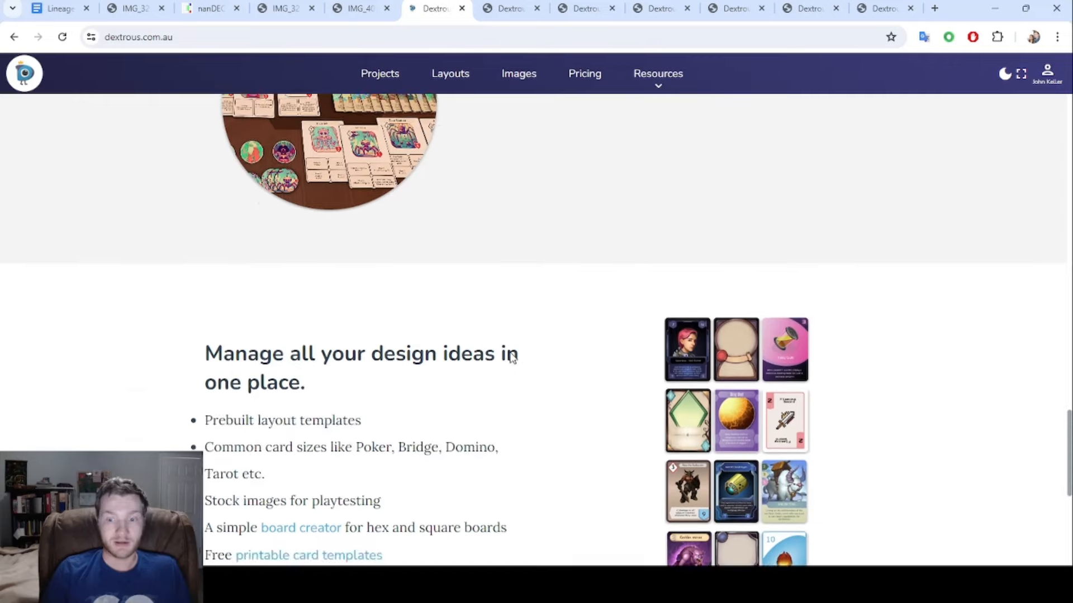
scroll(down, 3)
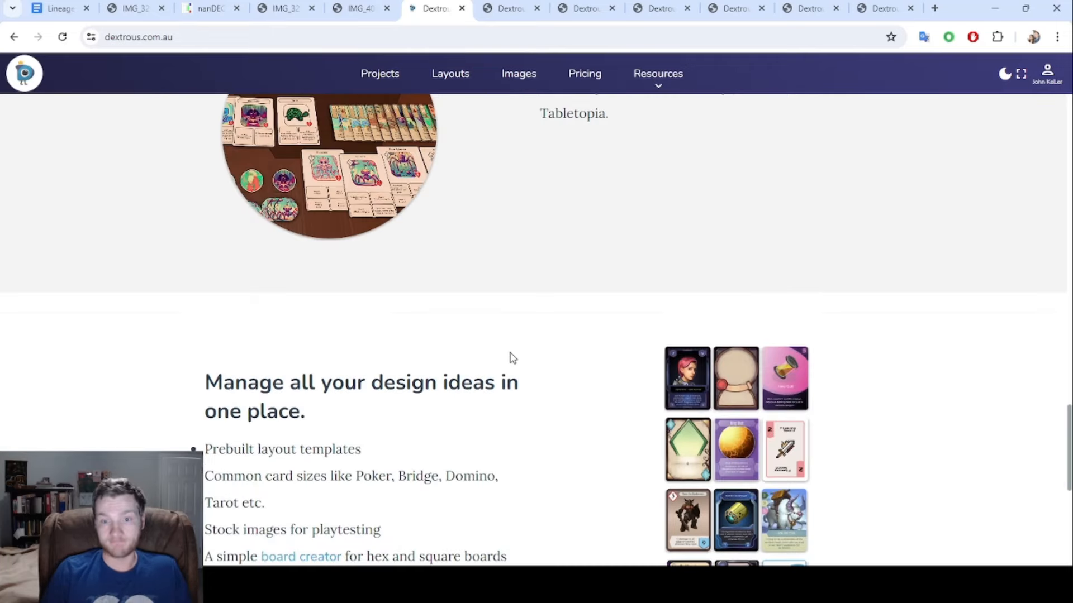
scroll(down, 3)
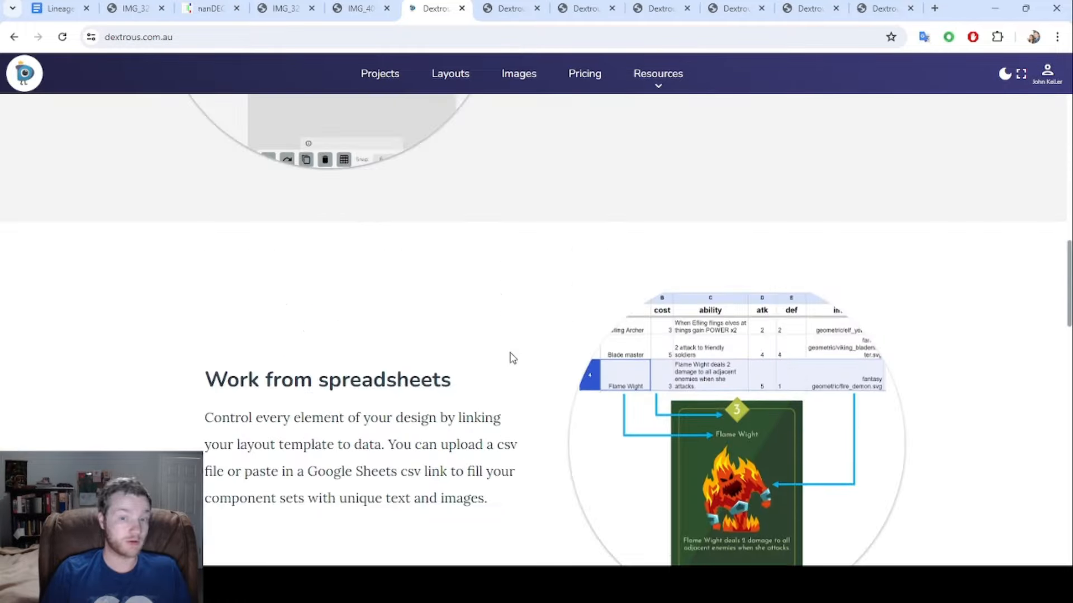
scroll(up, 3)
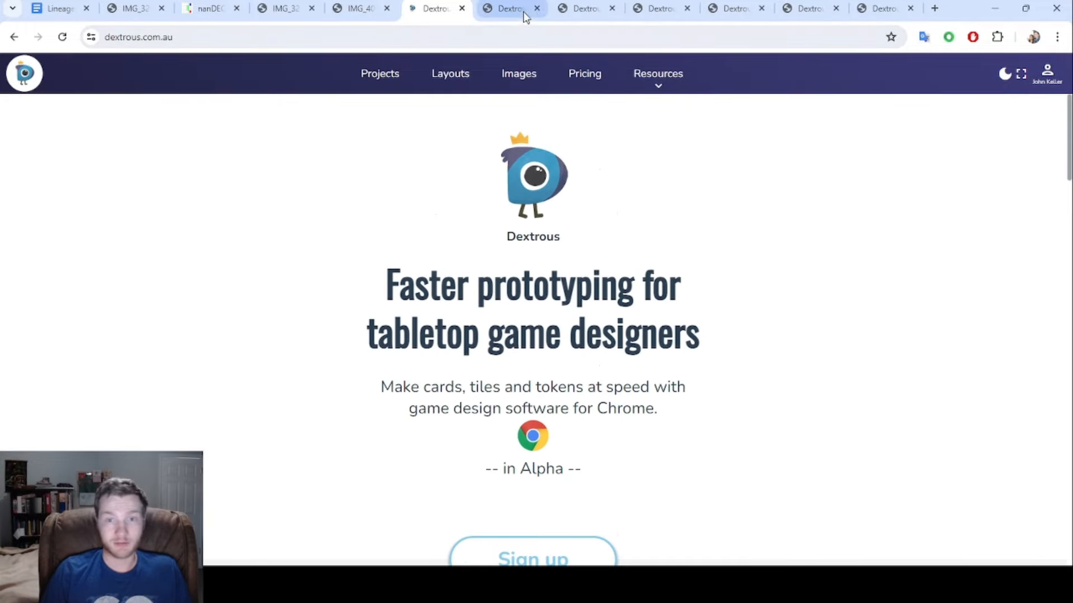
Page through the Lineage Action Cards PDF to page 4's tier III rabbit cards.
click(507, 8)
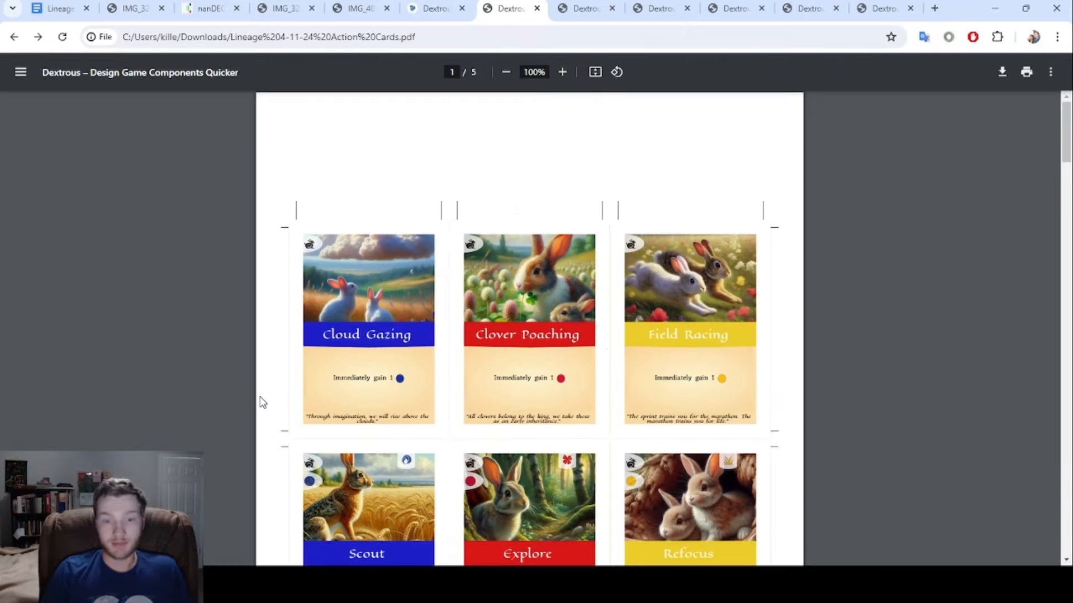
scroll(down, 3)
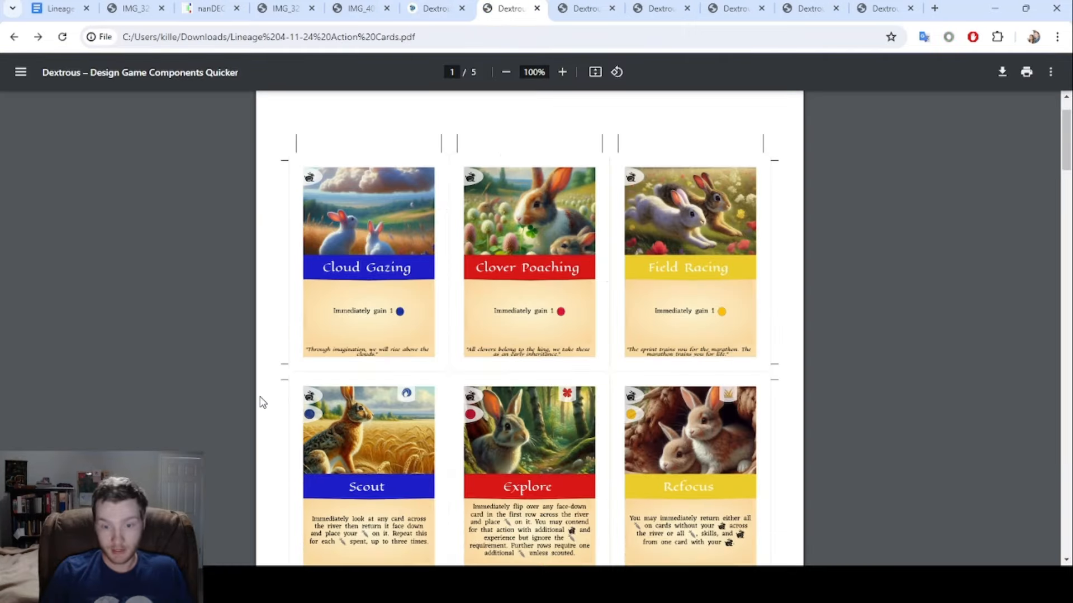
scroll(down, 3)
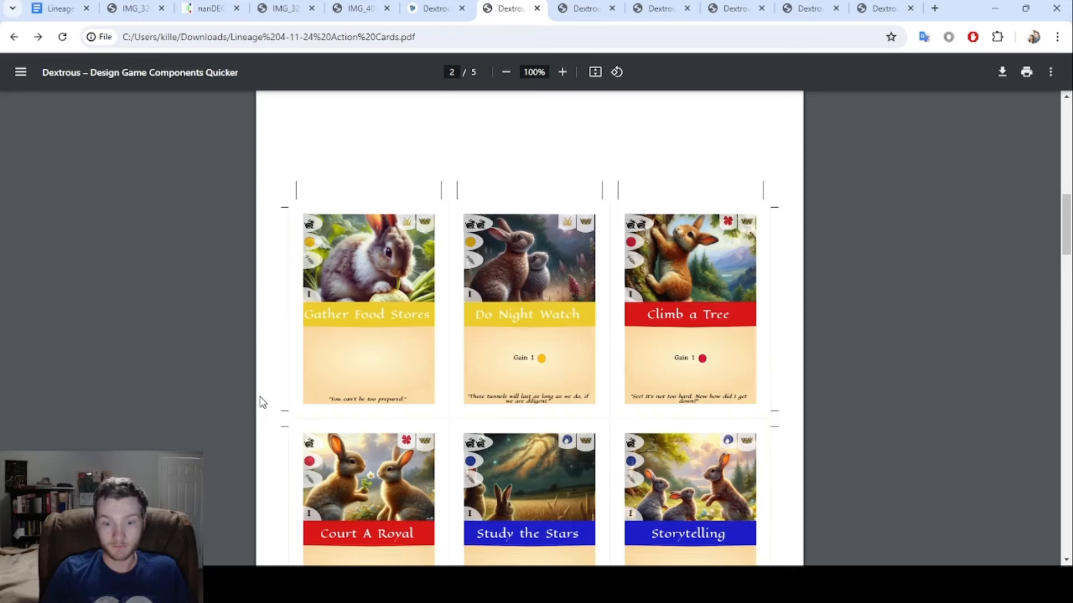
scroll(down, 3)
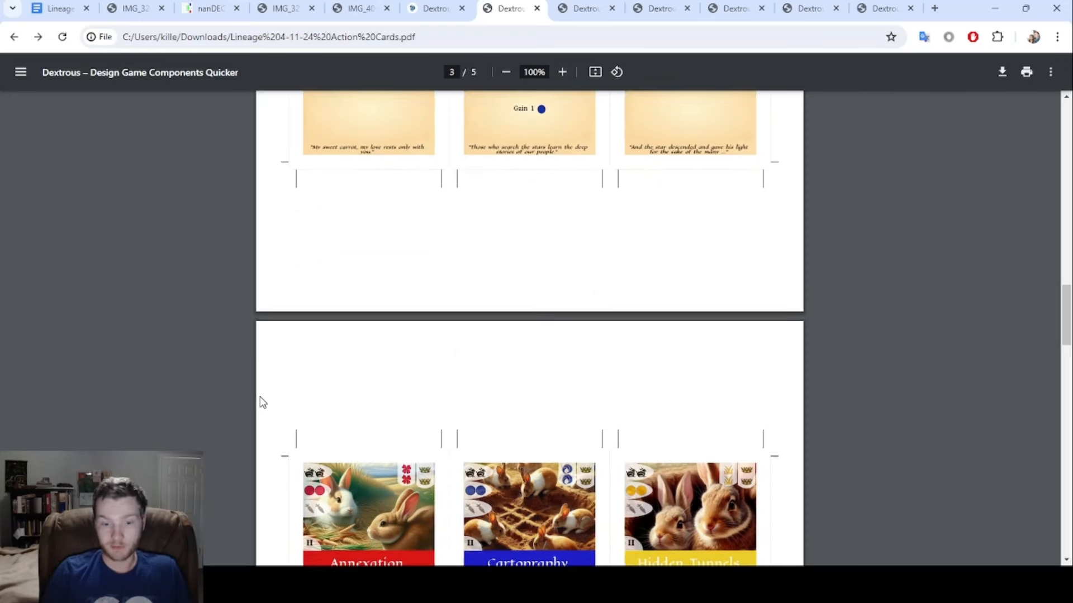
scroll(down, 3)
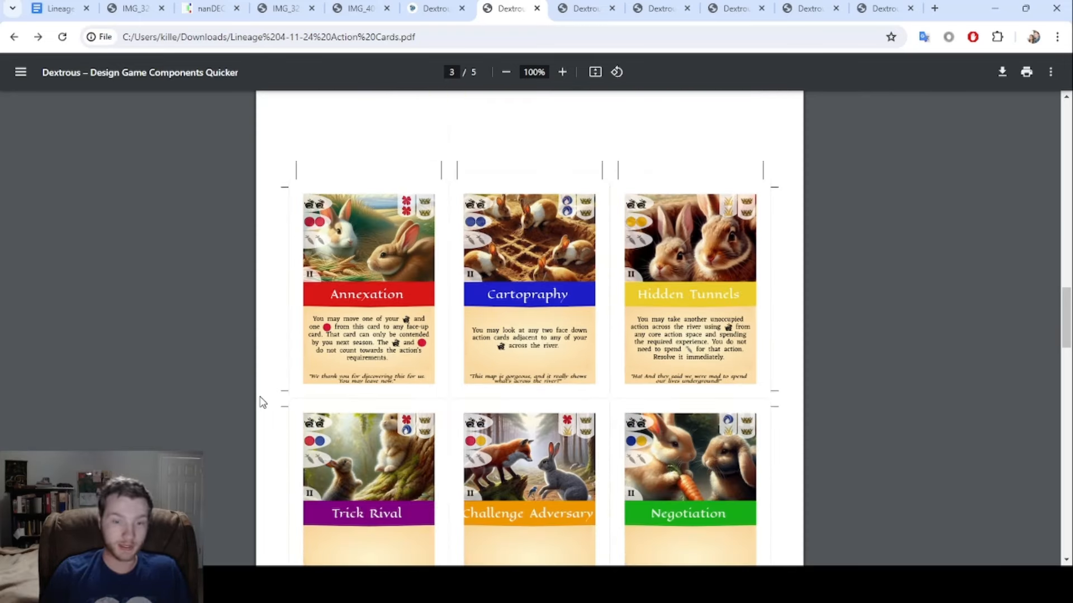
scroll(down, 3)
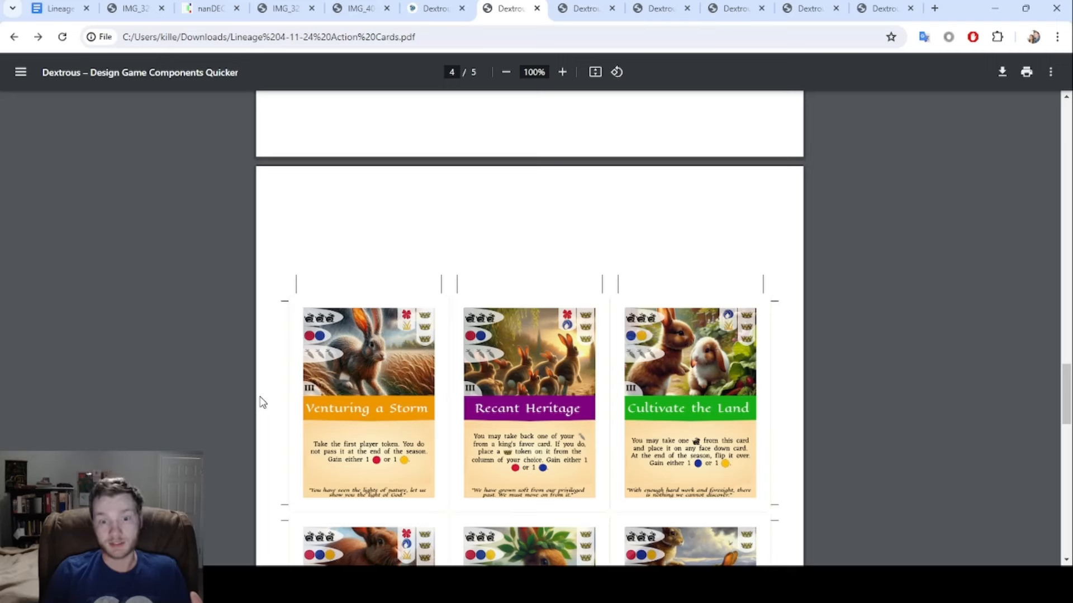
mouse_move(444, 285)
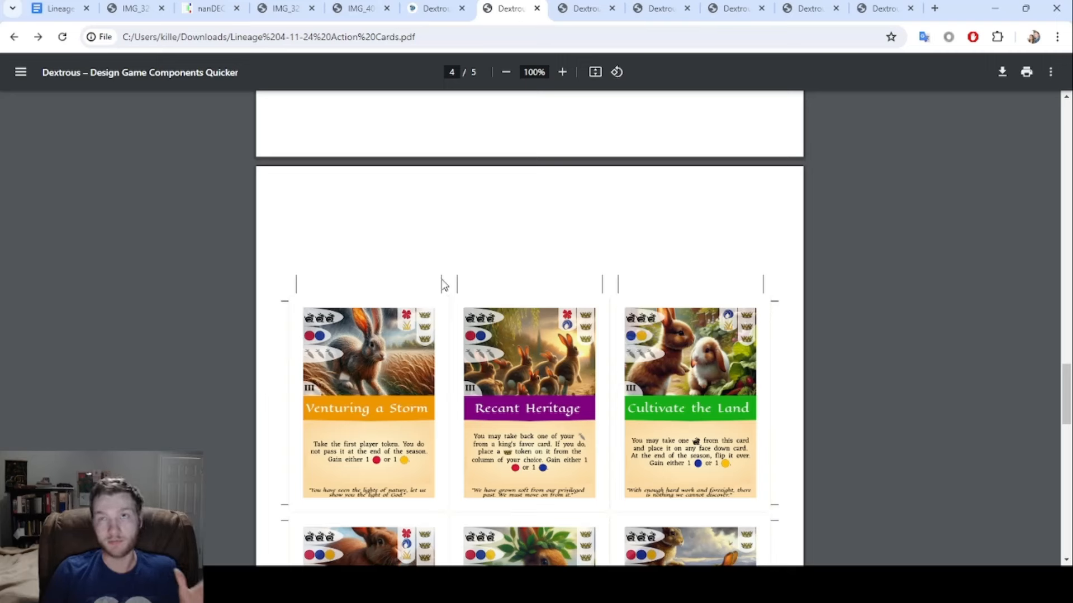
mouse_move(449, 243)
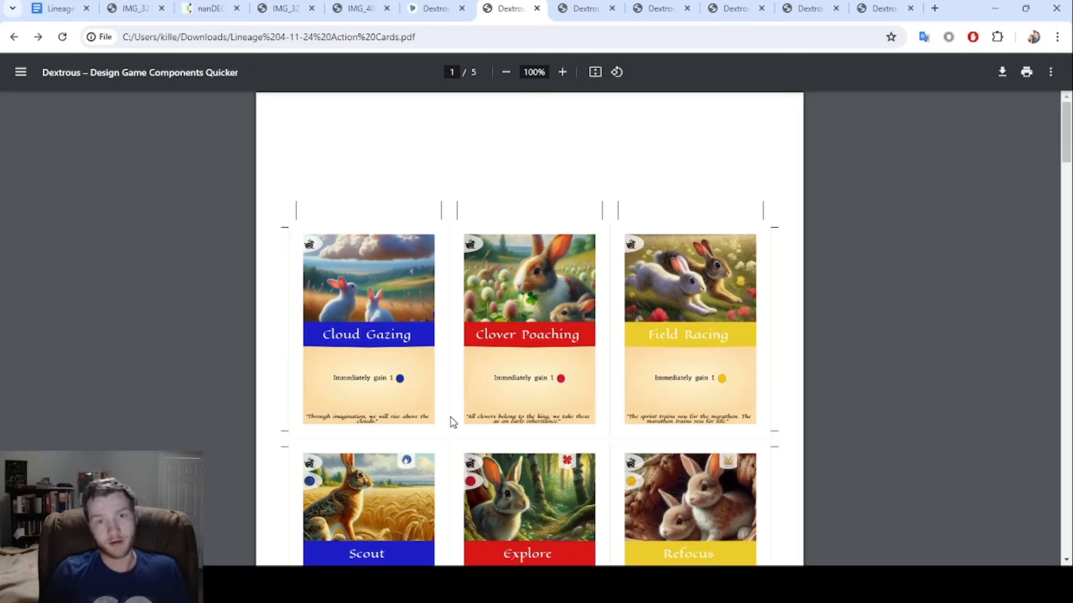
mouse_move(458, 166)
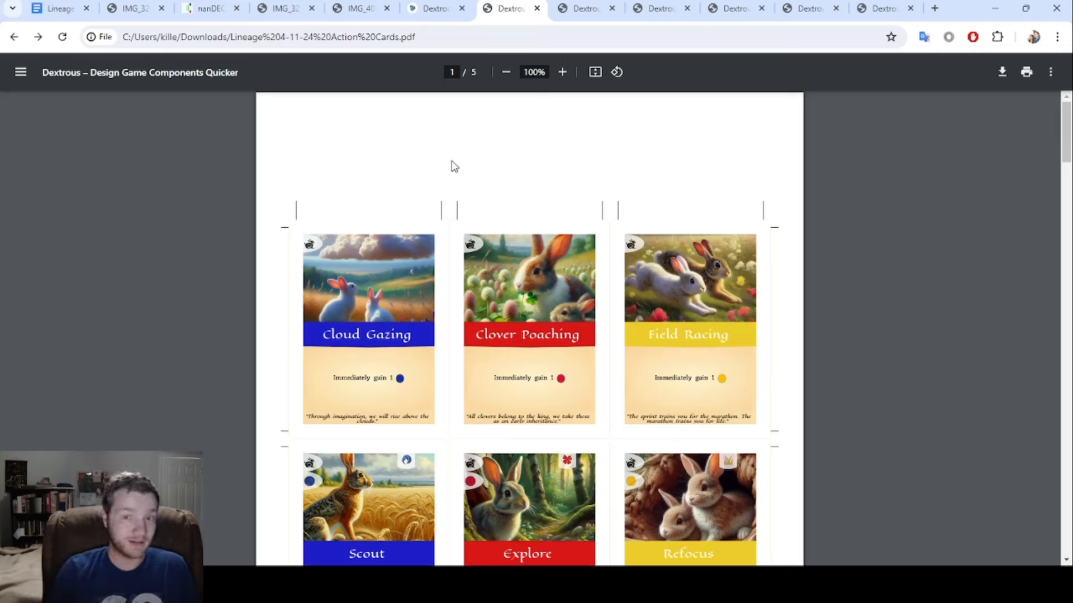
mouse_move(442, 237)
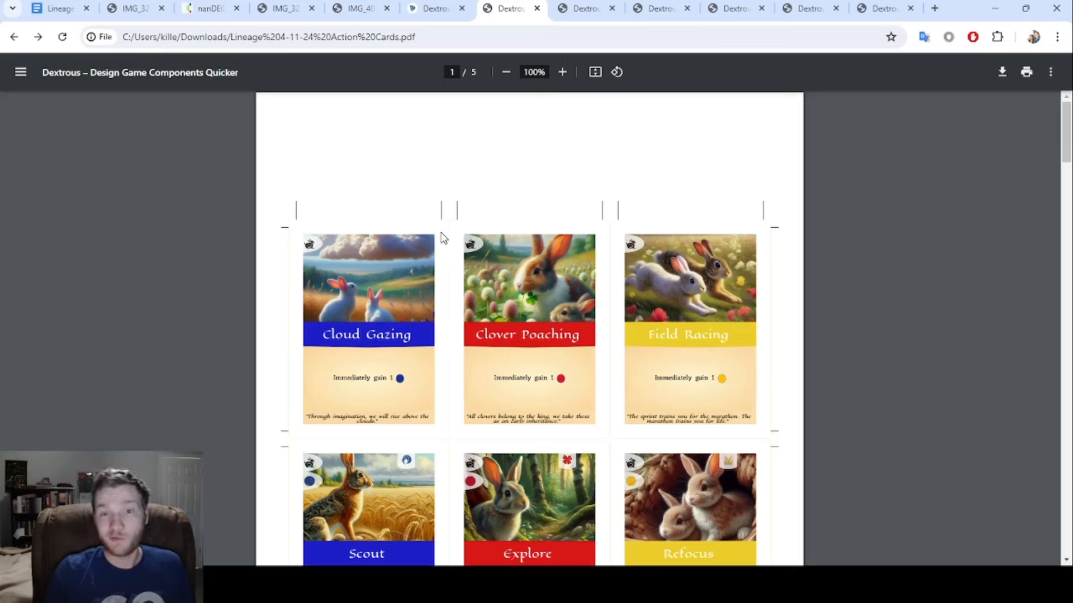
Scroll through the Lineage Cards trait-card PDF, then switch to the Circle Tracker PDF.
click(584, 9)
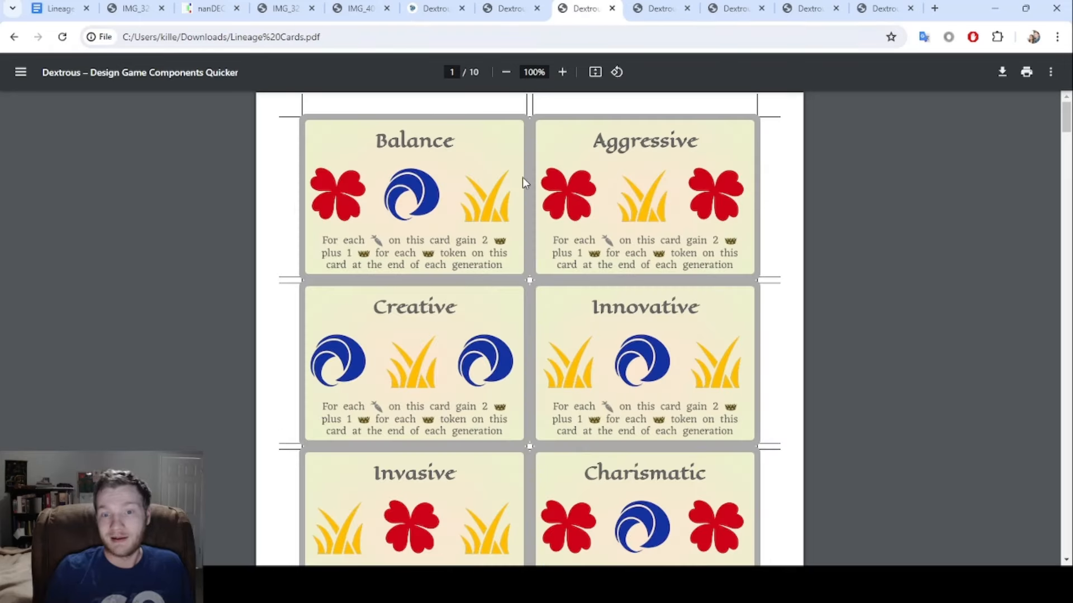
mouse_move(492, 162)
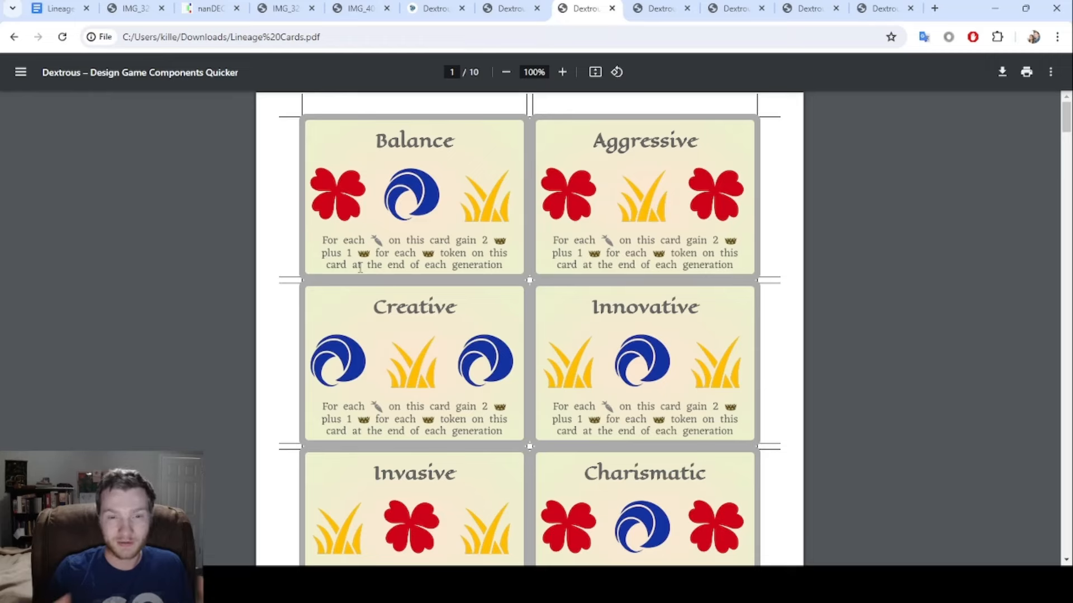
scroll(down, 3)
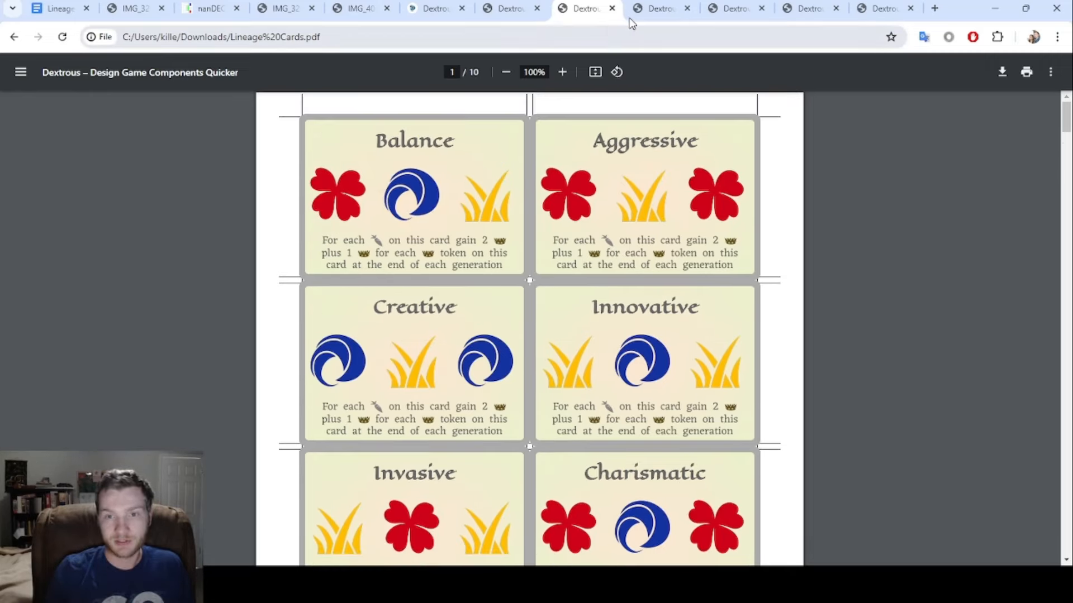
click(659, 8)
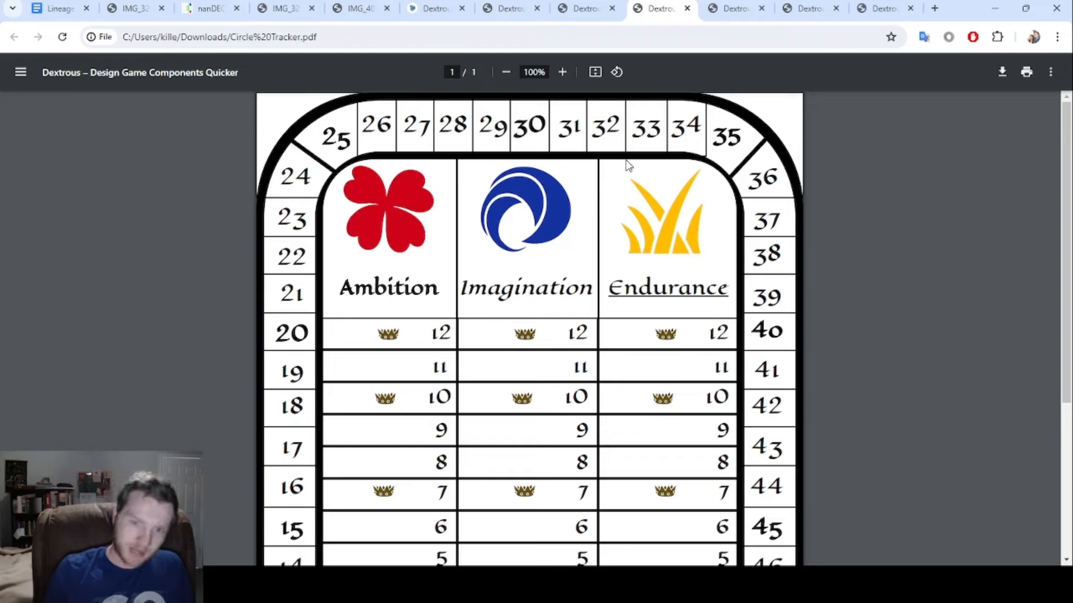
mouse_move(655, 504)
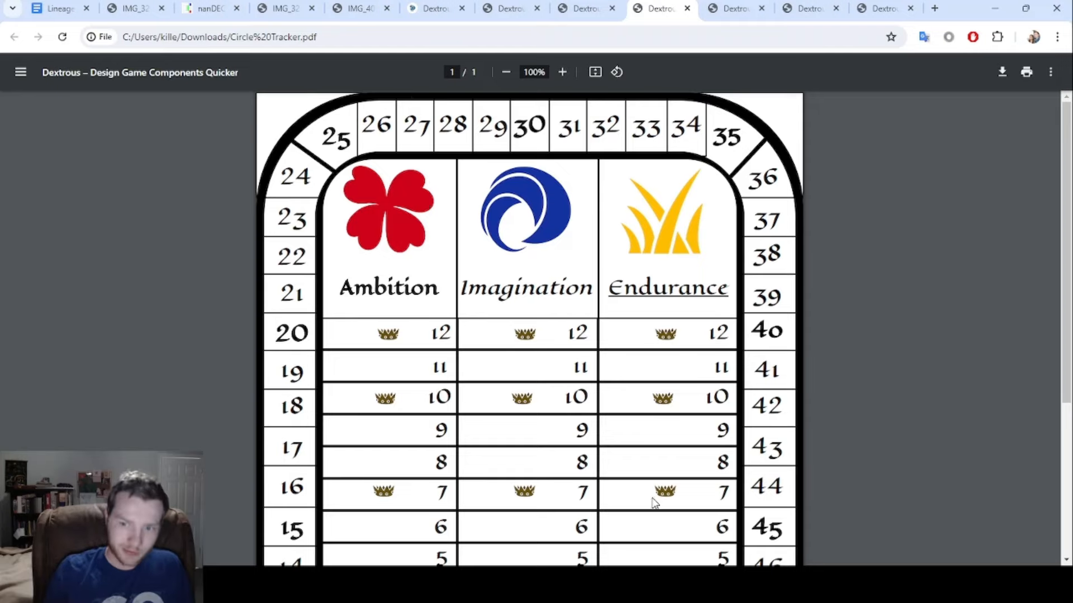
mouse_move(535, 391)
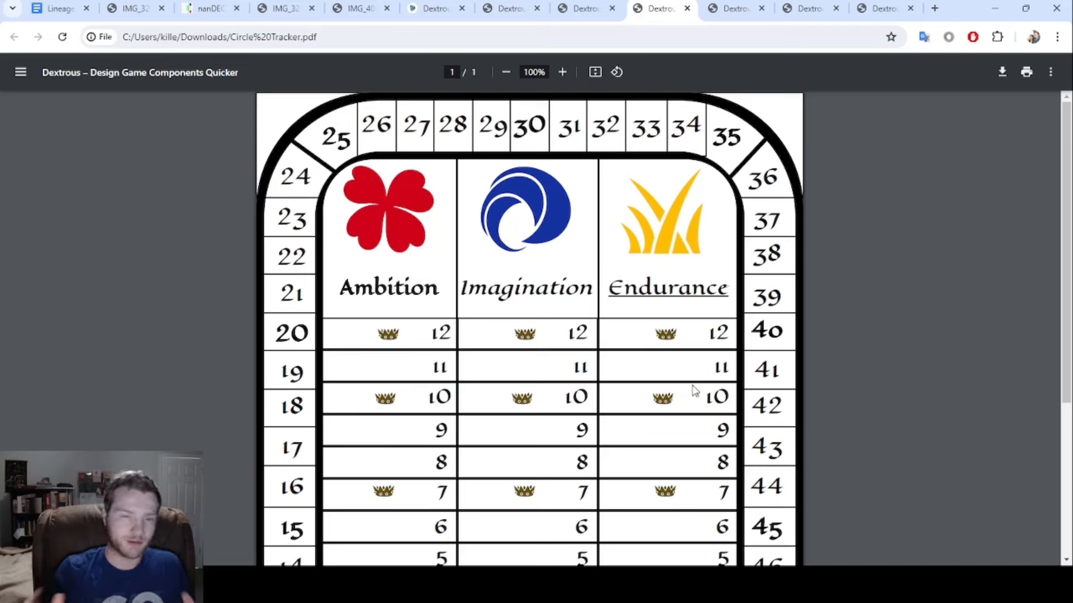
mouse_move(681, 349)
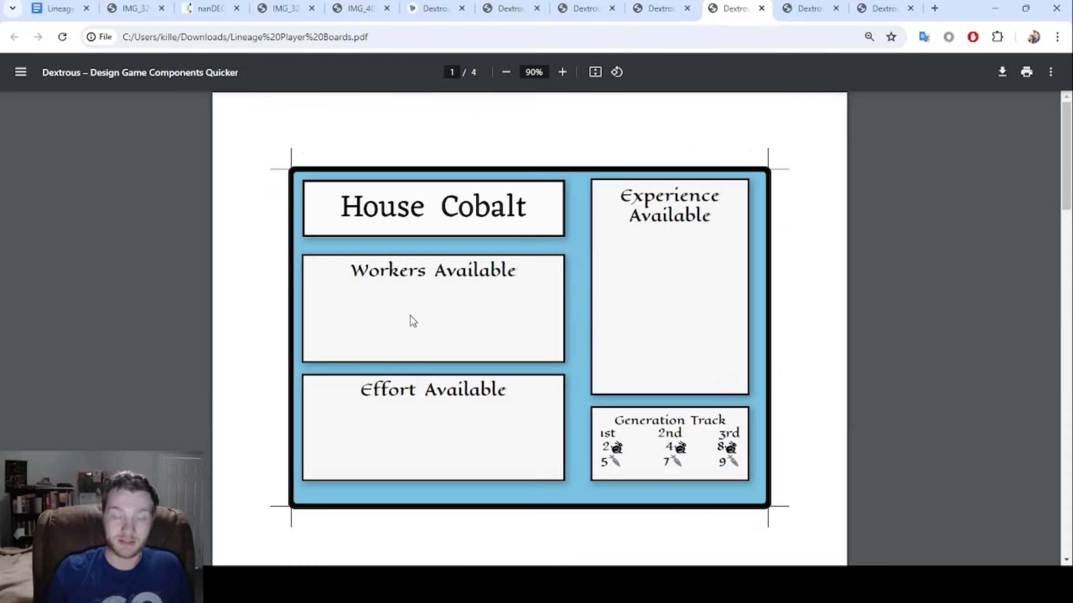
mouse_move(624, 315)
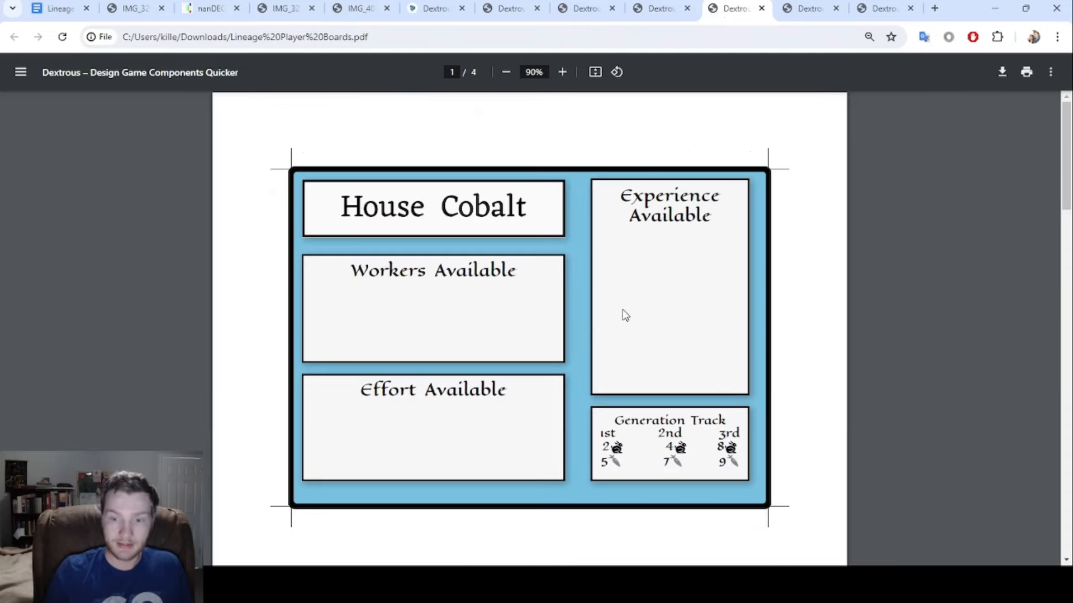
Scroll down through the House Cobalt player board PDF.
scroll(down, 3)
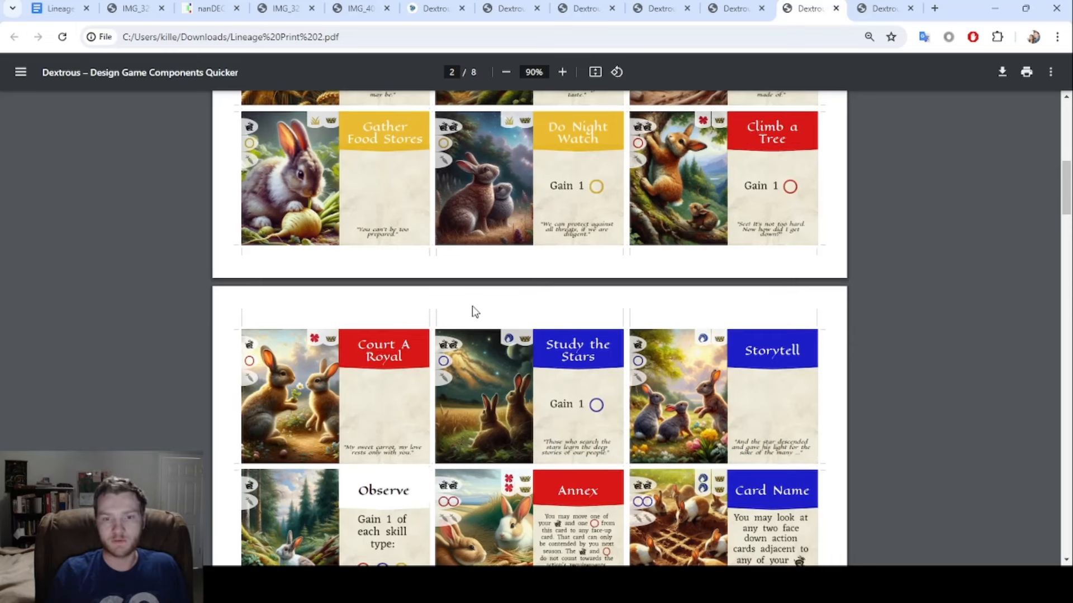
Switch to Lineage Cards 2.pdf and scroll to page 5, showing Annex and Trick Rival.
scroll(down, 3)
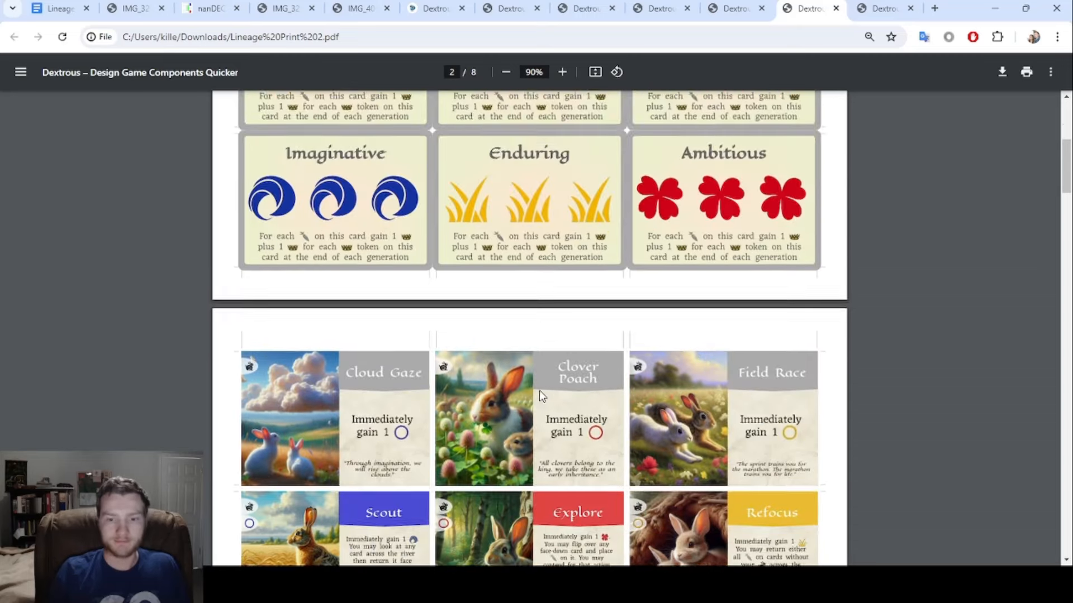
scroll(down, 3)
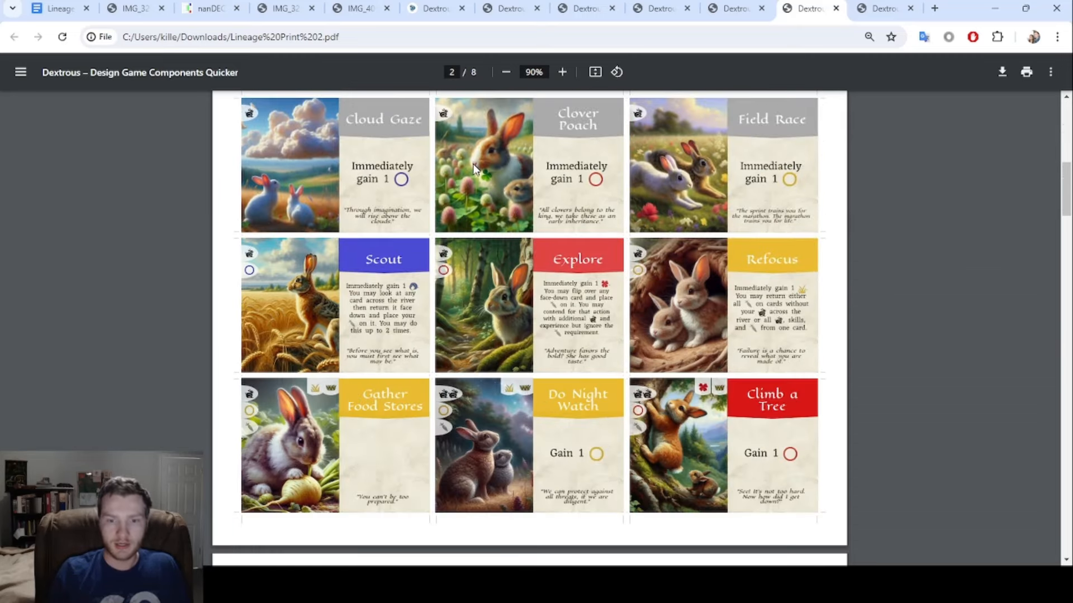
click(882, 9)
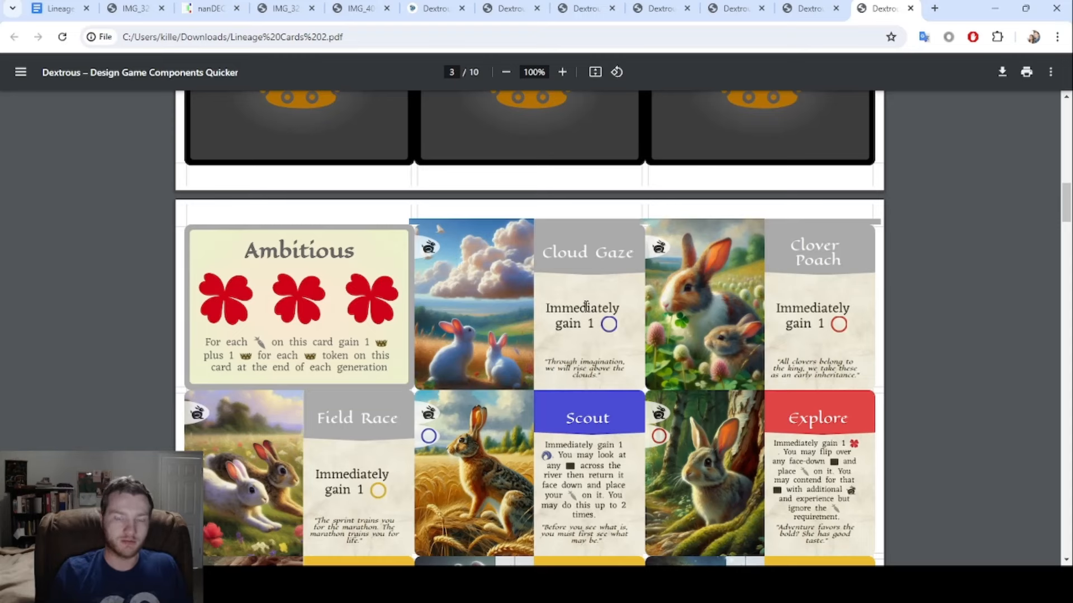
mouse_move(454, 371)
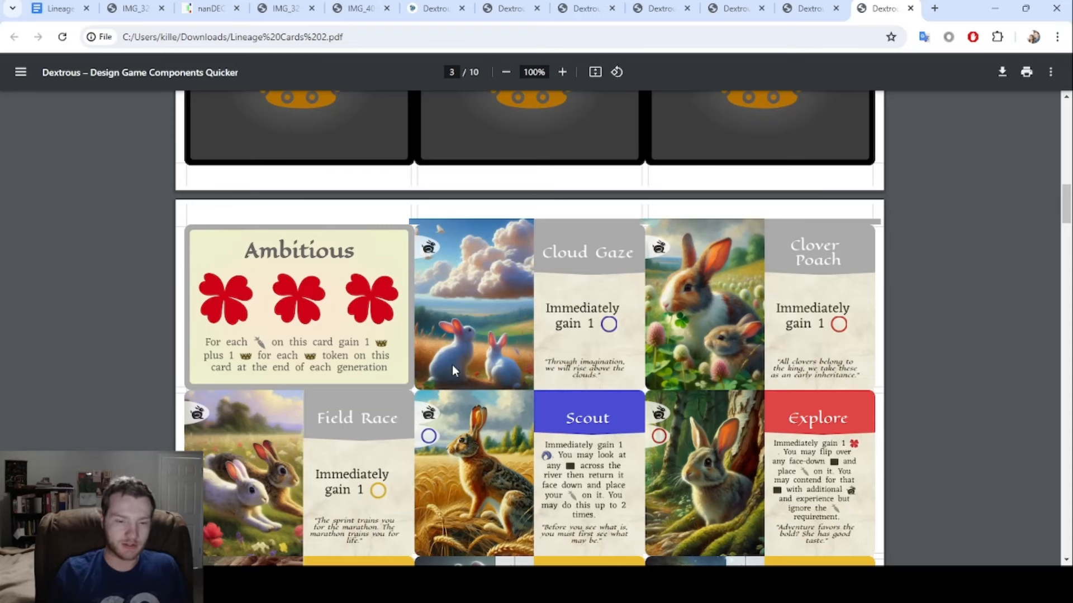
scroll(down, 3)
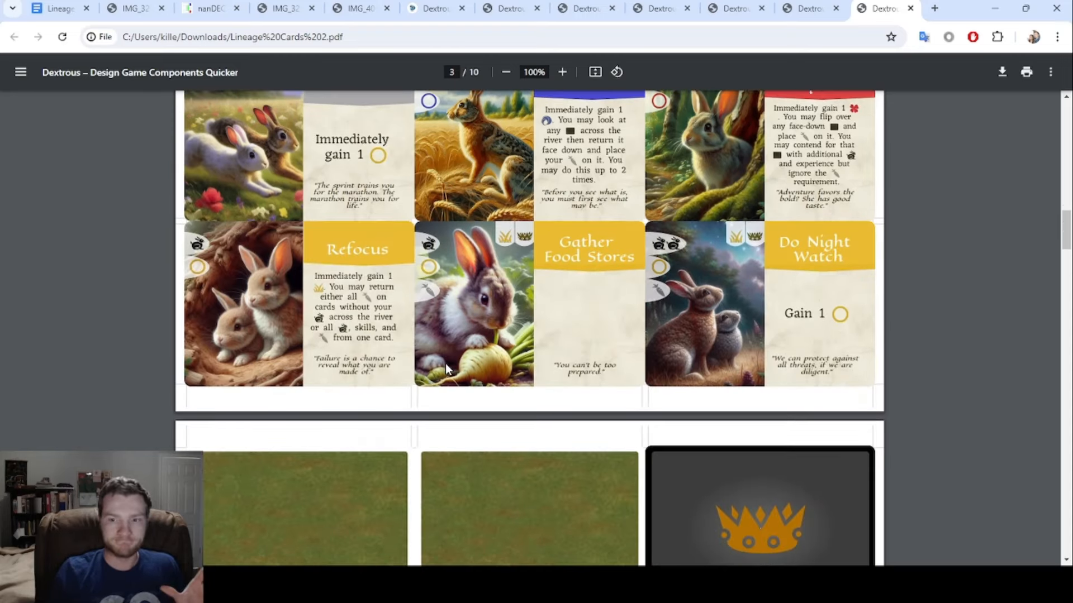
scroll(down, 3)
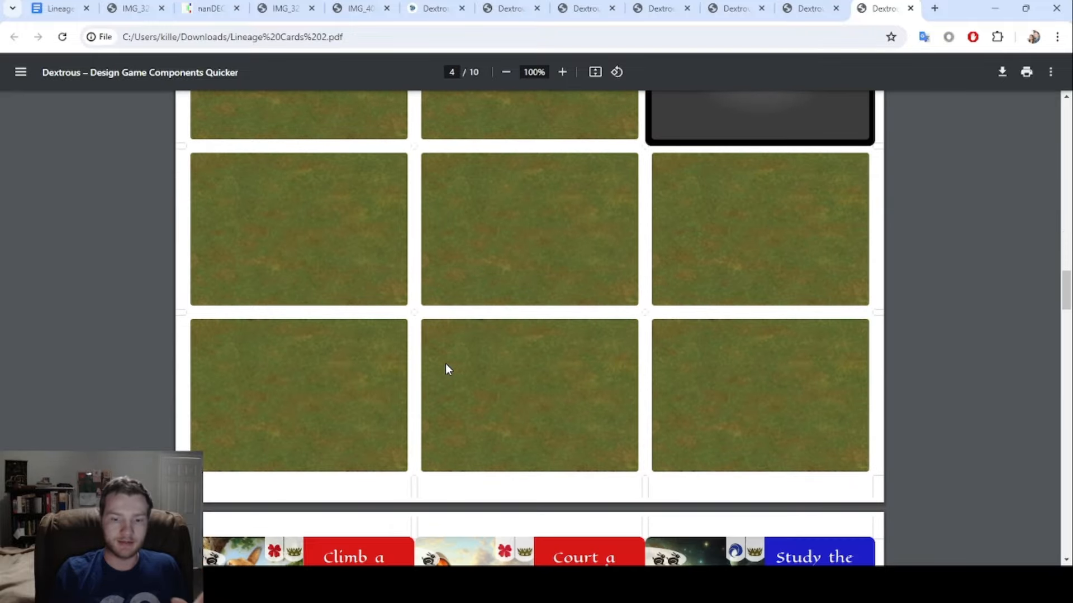
scroll(down, 3)
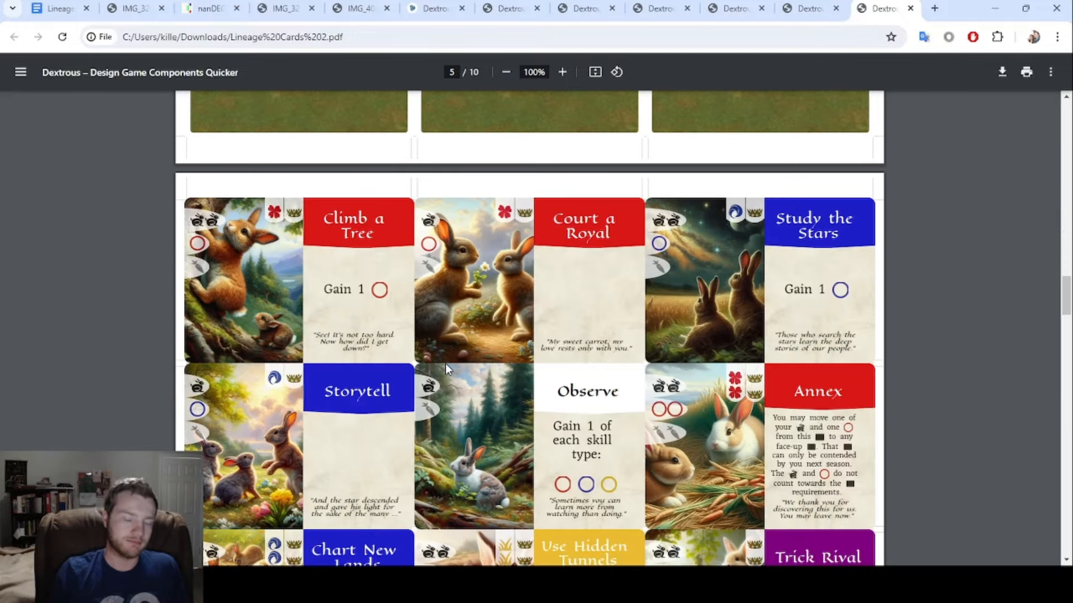
scroll(down, 3)
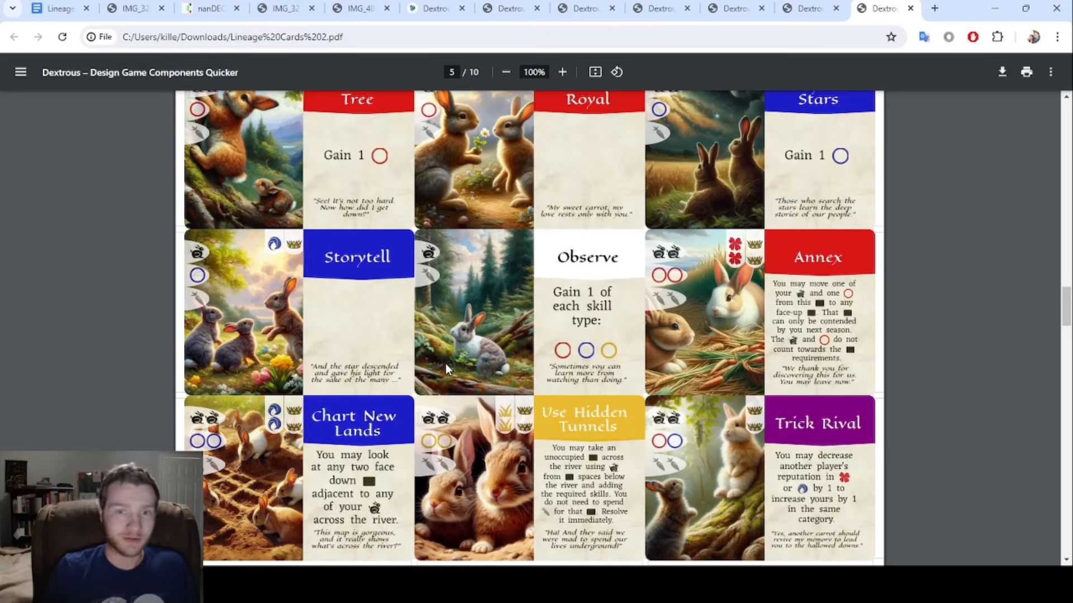
mouse_move(431, 343)
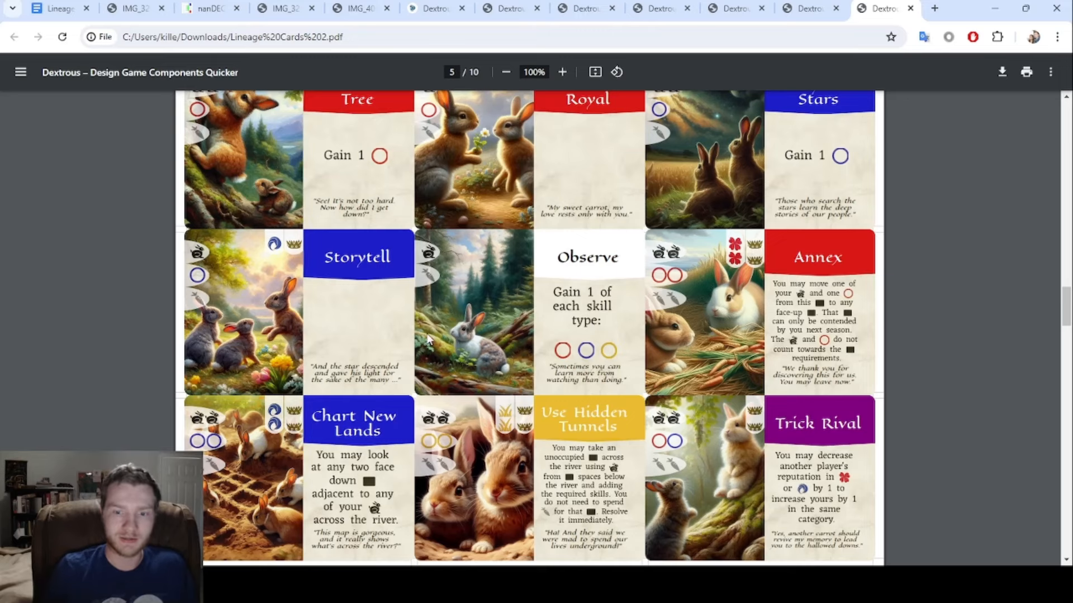